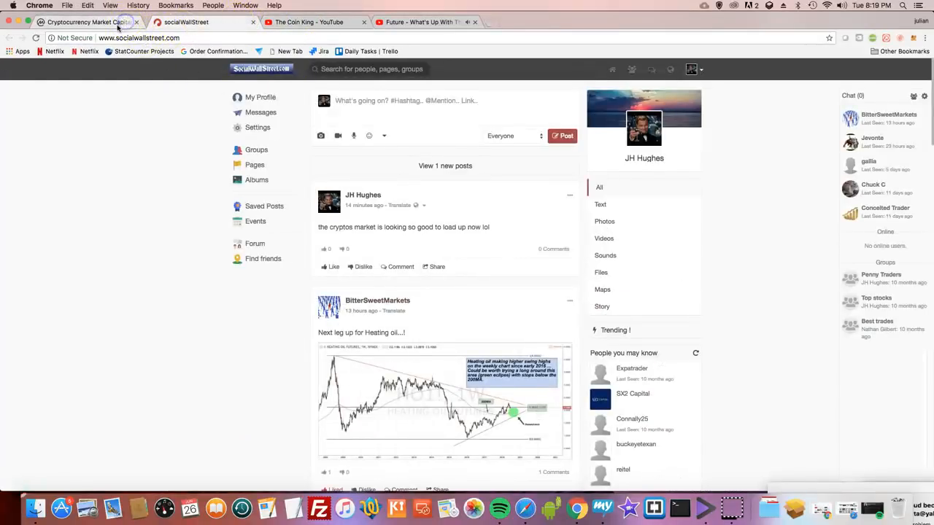
Step: Switch to the CoinMarketCap rankings and browse the top-100 table down and back up
{"action": "left_click", "coordinate": [88, 22]}
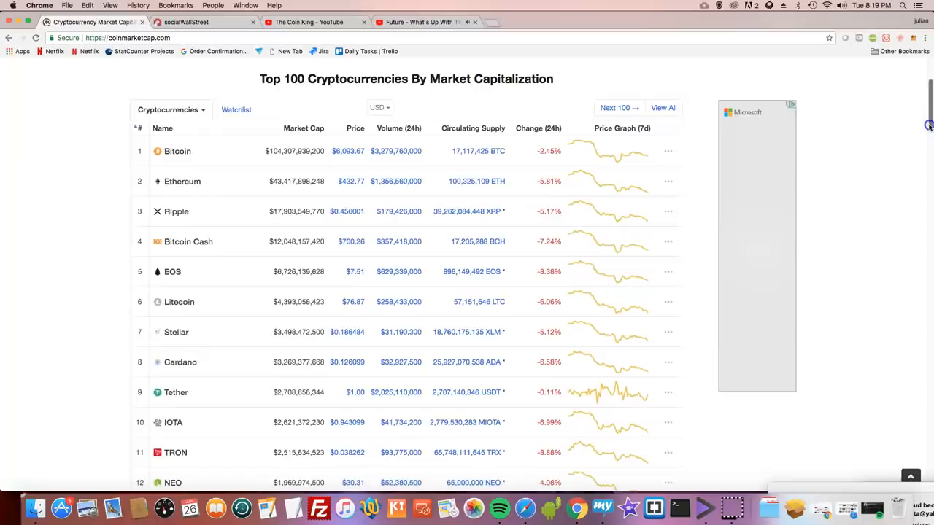
{"action": "scroll", "scroll_direction": "down", "scroll_amount": 3}
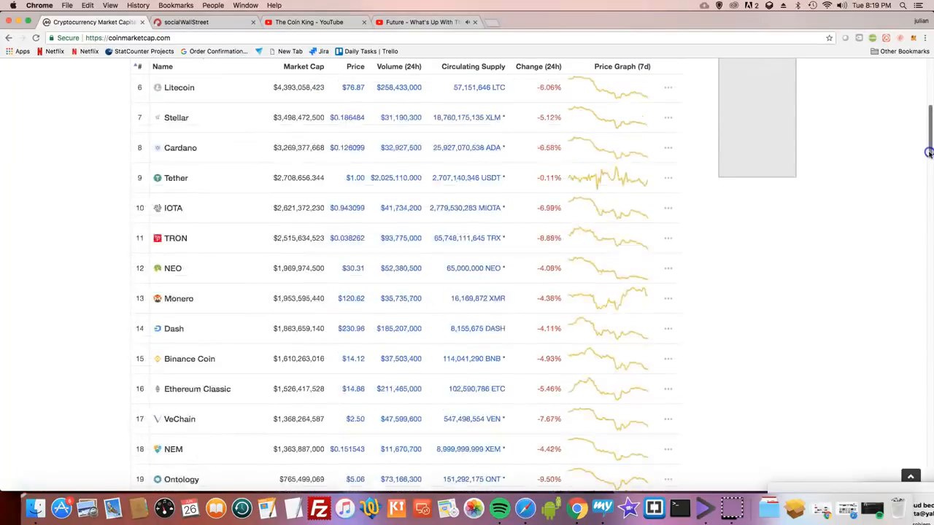
{"action": "scroll", "scroll_direction": "down", "scroll_amount": 3}
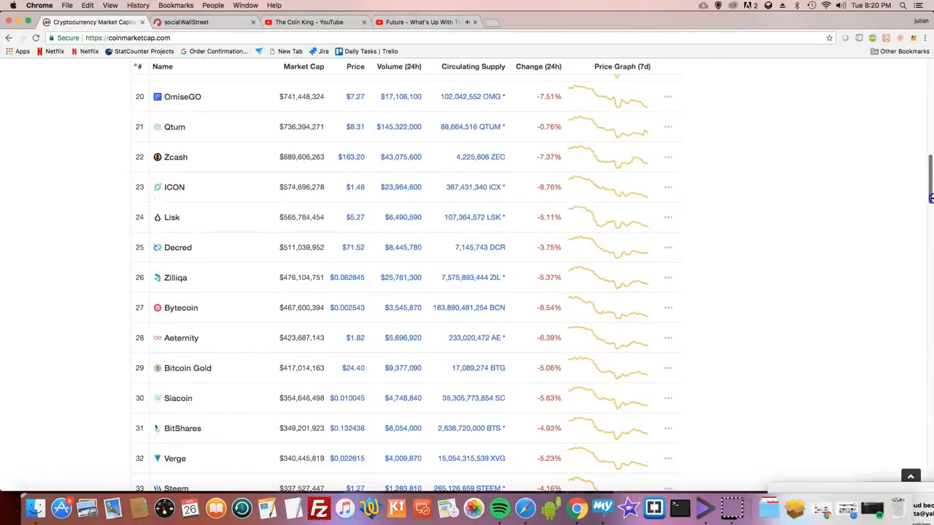
{"action": "scroll", "scroll_direction": "down", "scroll_amount": 3}
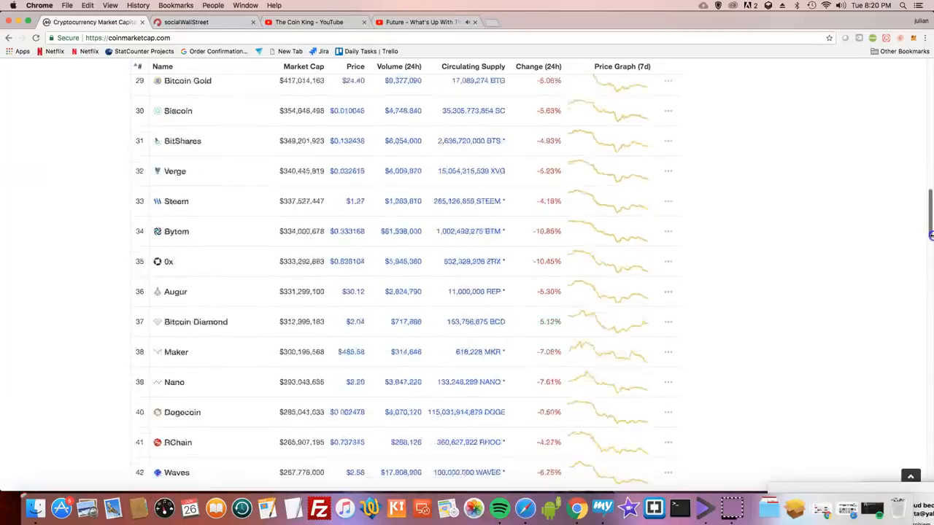
{"action": "scroll", "scroll_direction": "down", "scroll_amount": 3}
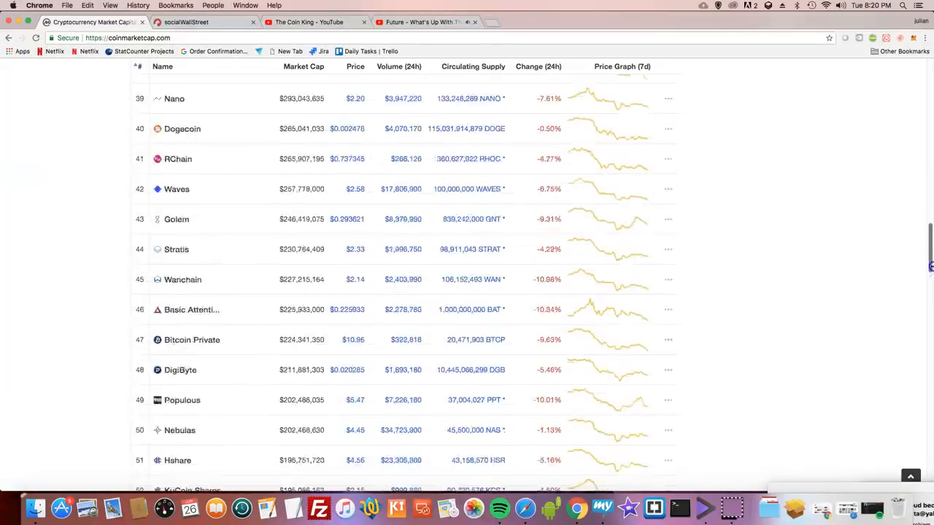
{"action": "scroll", "scroll_direction": "up", "scroll_amount": 3}
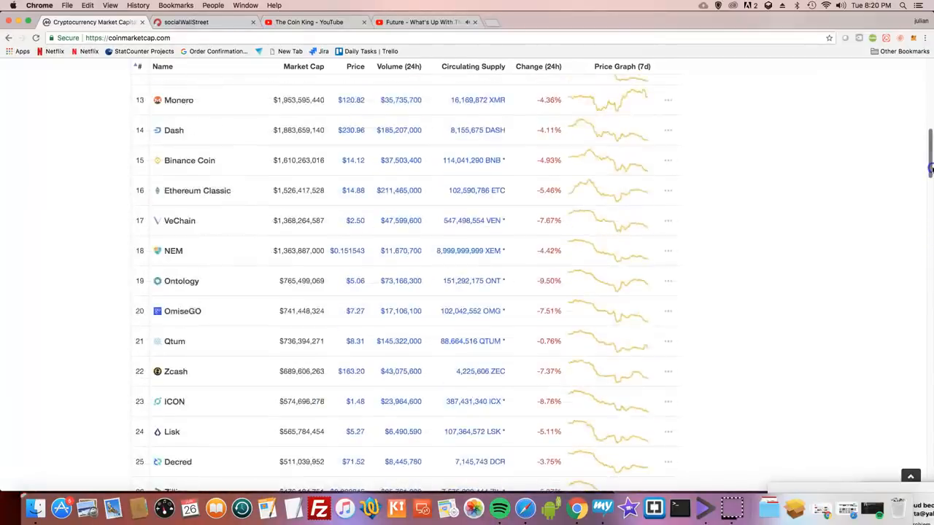
{"action": "scroll", "scroll_direction": "up", "scroll_amount": 3}
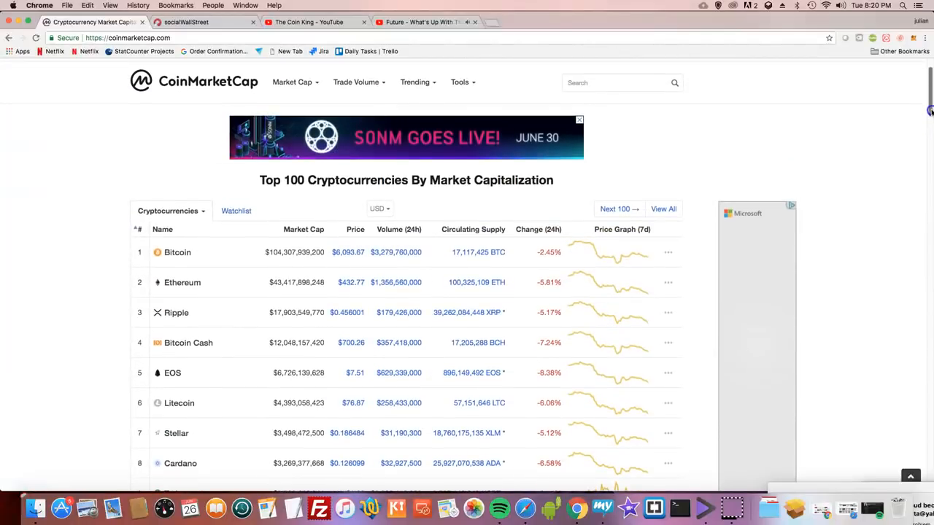
Step: Glance at the social trading feed, pause the Future music video, and return to the CoinMarketCap rankings
{"action": "left_click", "coordinate": [187, 22]}
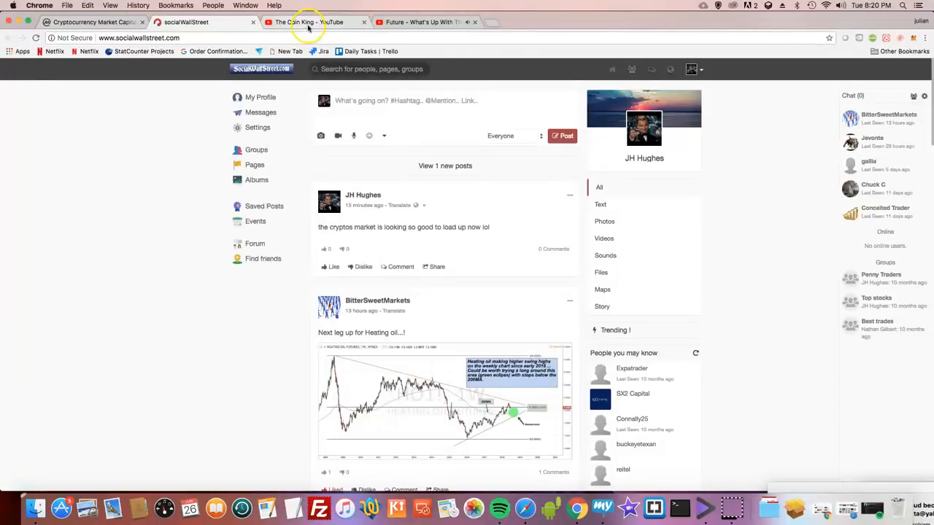
{"action": "left_click", "coordinate": [307, 22]}
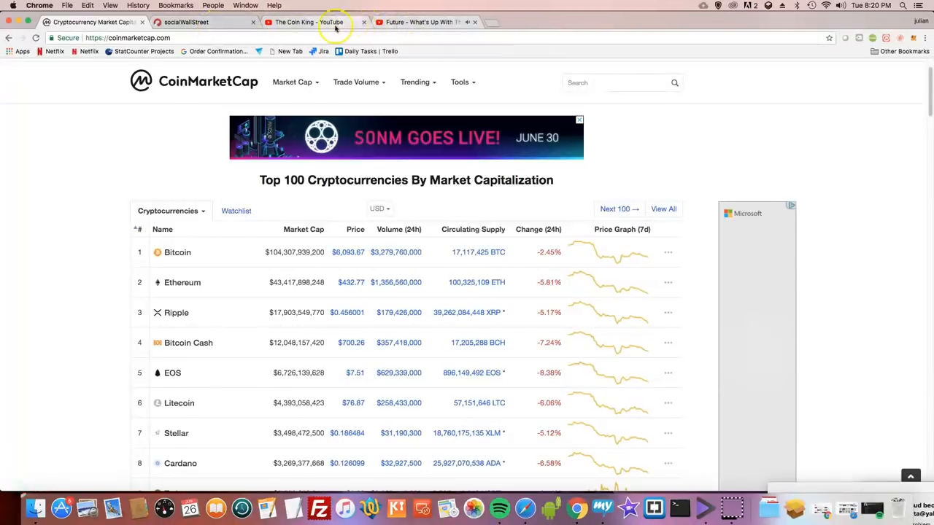
{"action": "left_click", "coordinate": [420, 22]}
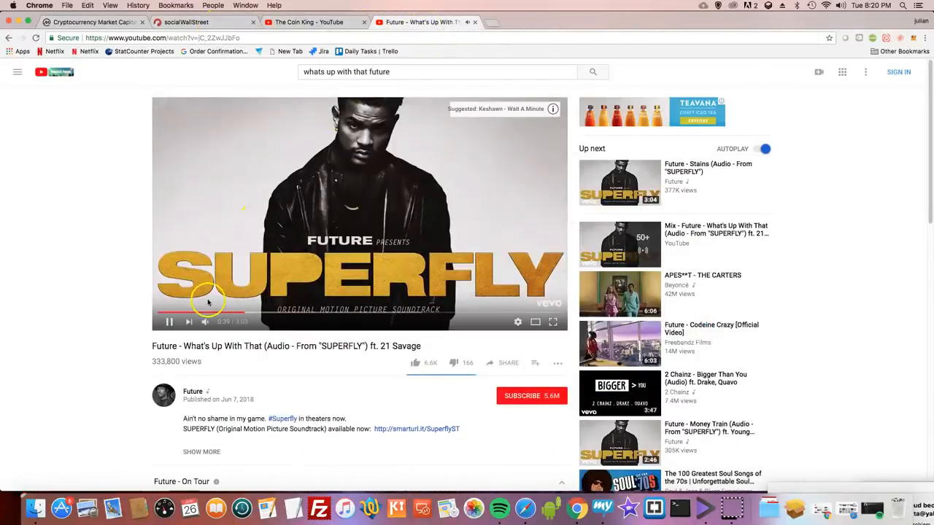
{"action": "left_click", "coordinate": [169, 322]}
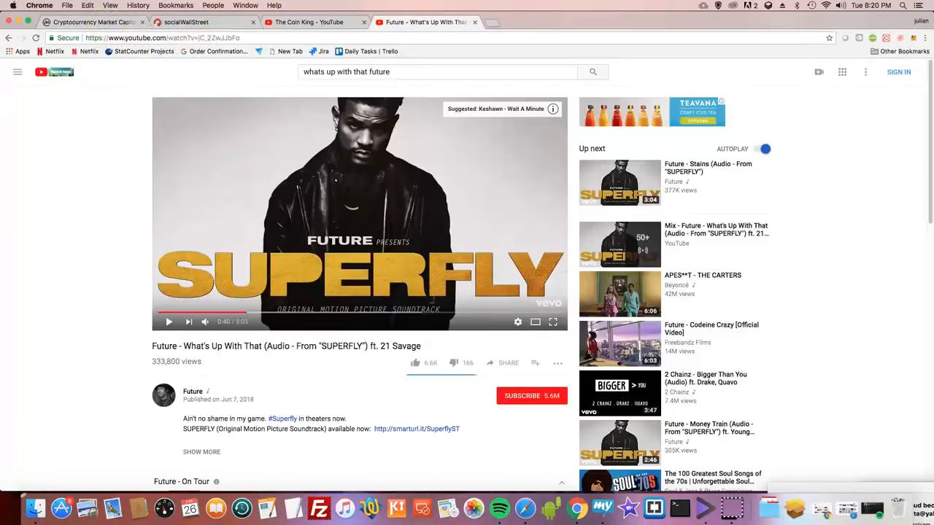
{"action": "left_click", "coordinate": [90, 22]}
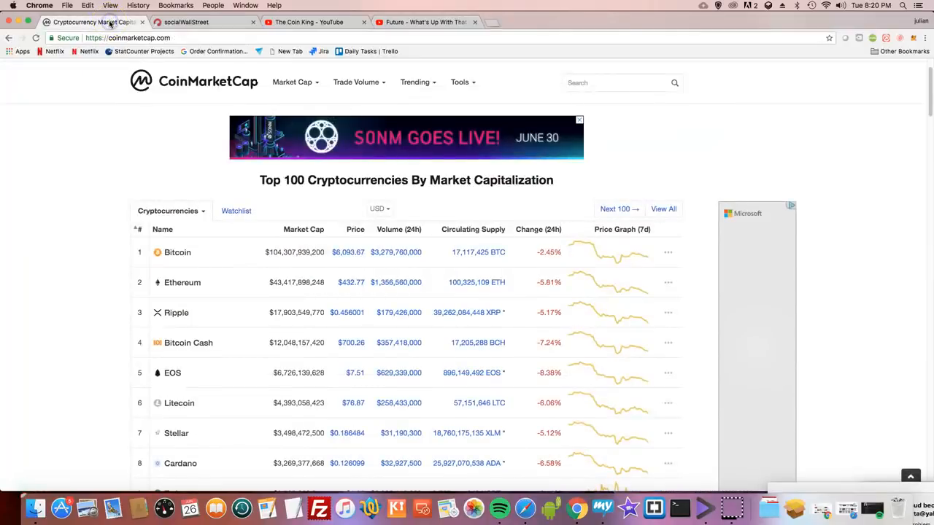
{"action": "mouse_move", "coordinate": [159, 137]}
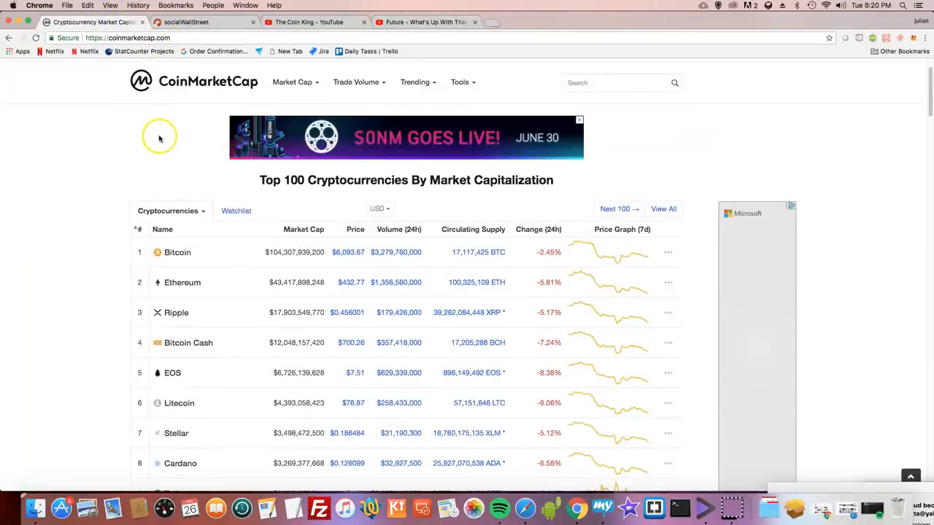
{"action": "mouse_move", "coordinate": [161, 139]}
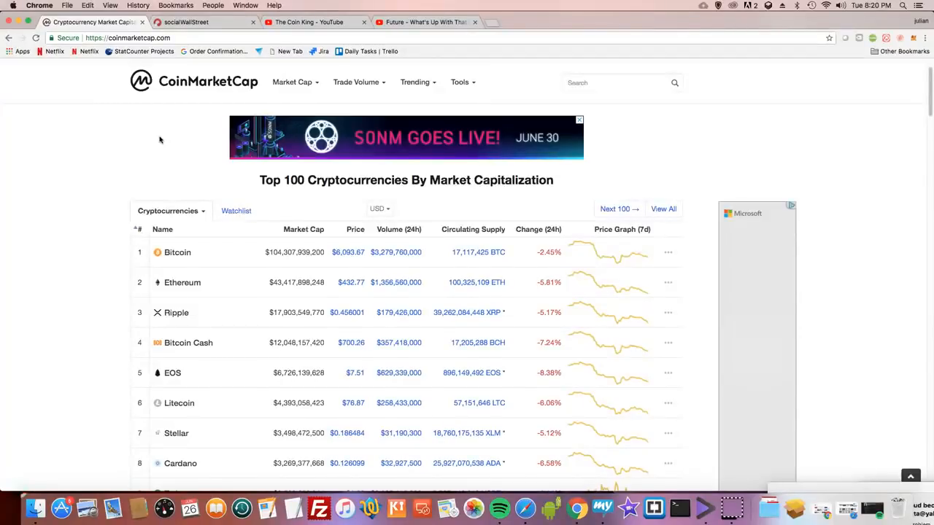
{"action": "mouse_move", "coordinate": [897, 145]}
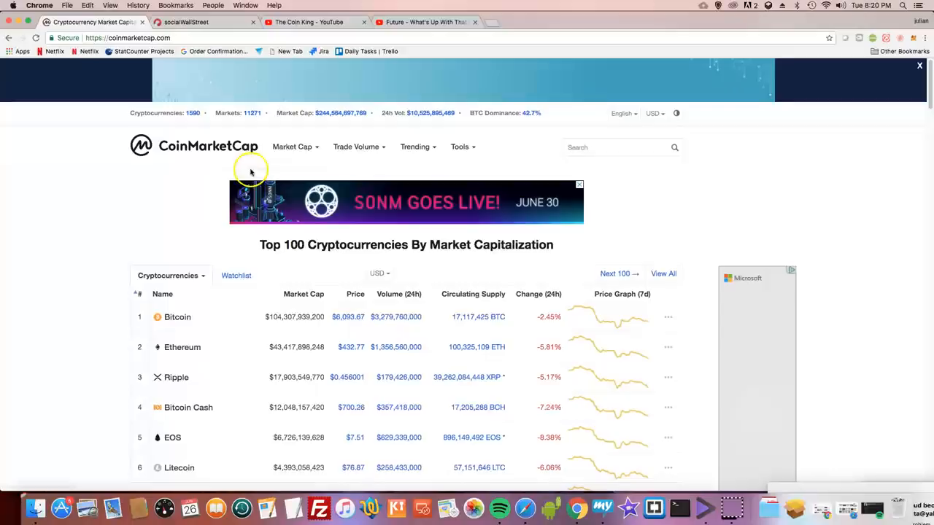
{"action": "mouse_move", "coordinate": [329, 124]}
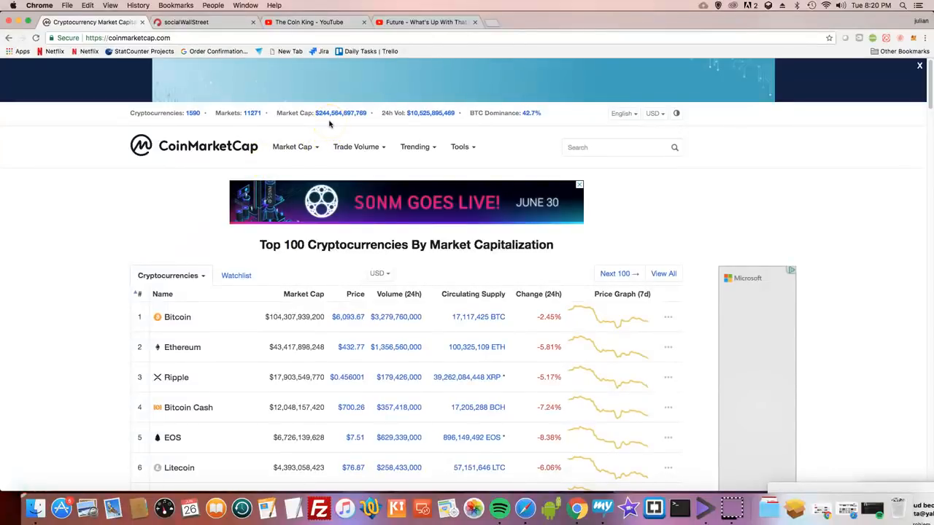
{"action": "mouse_move", "coordinate": [478, 131]}
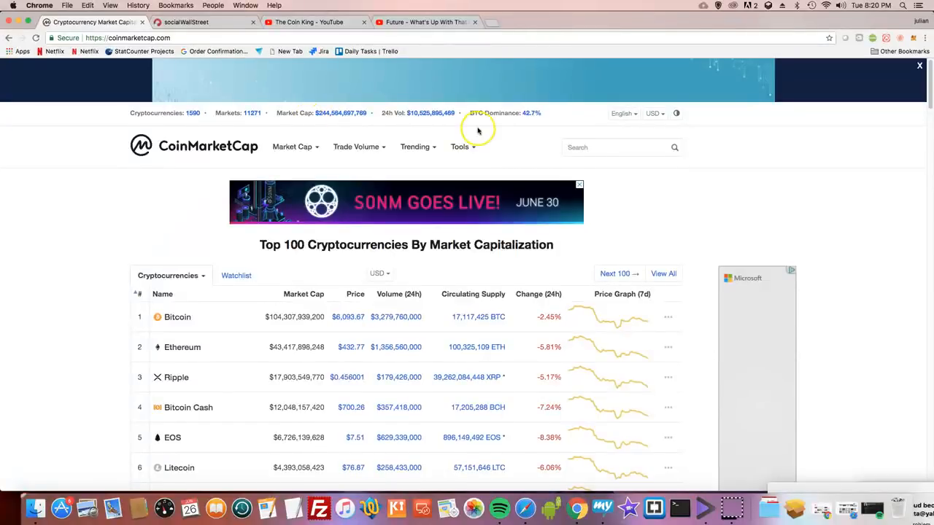
{"action": "mouse_move", "coordinate": [391, 123]}
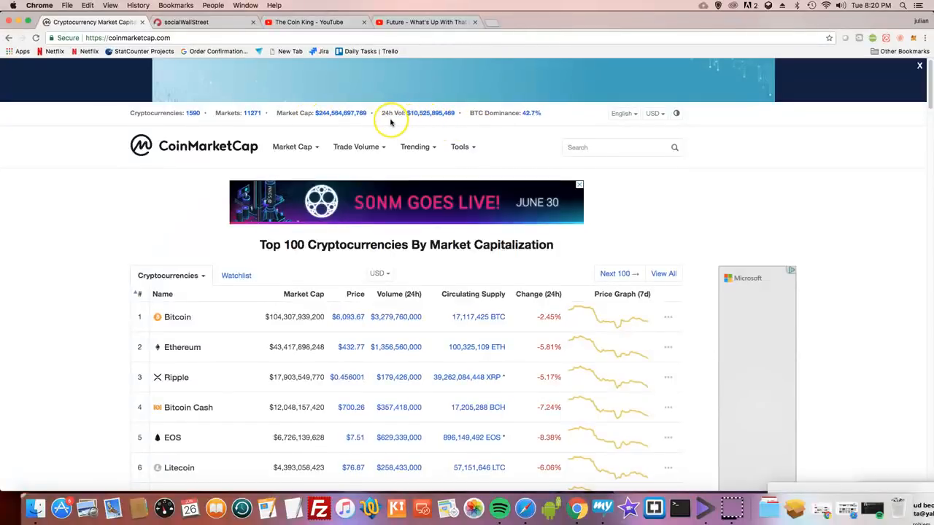
{"action": "mouse_move", "coordinate": [410, 126]}
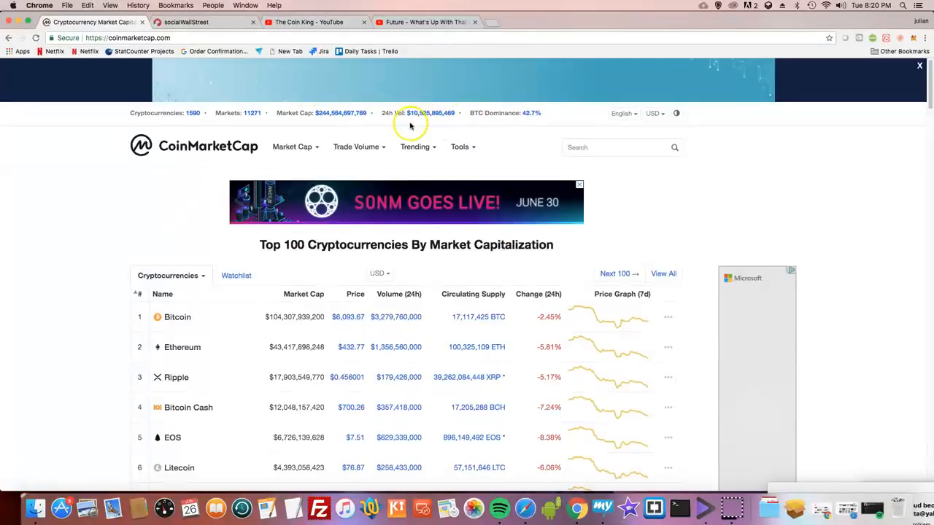
{"action": "mouse_move", "coordinate": [381, 127]}
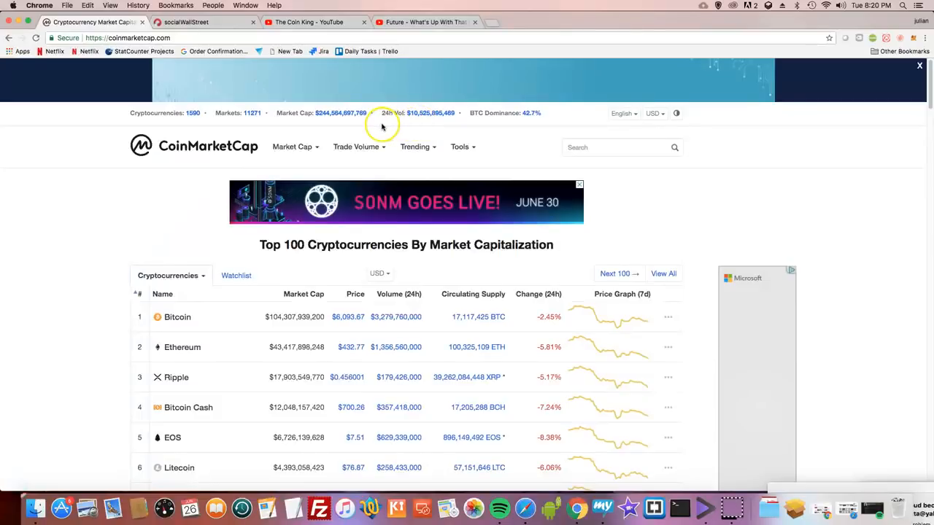
{"action": "mouse_move", "coordinate": [378, 125]}
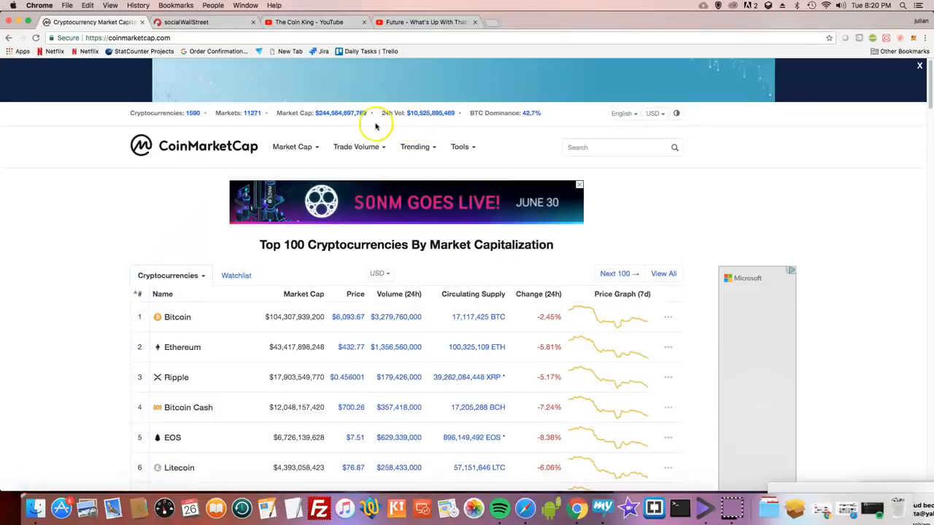
{"action": "mouse_move", "coordinate": [432, 131]}
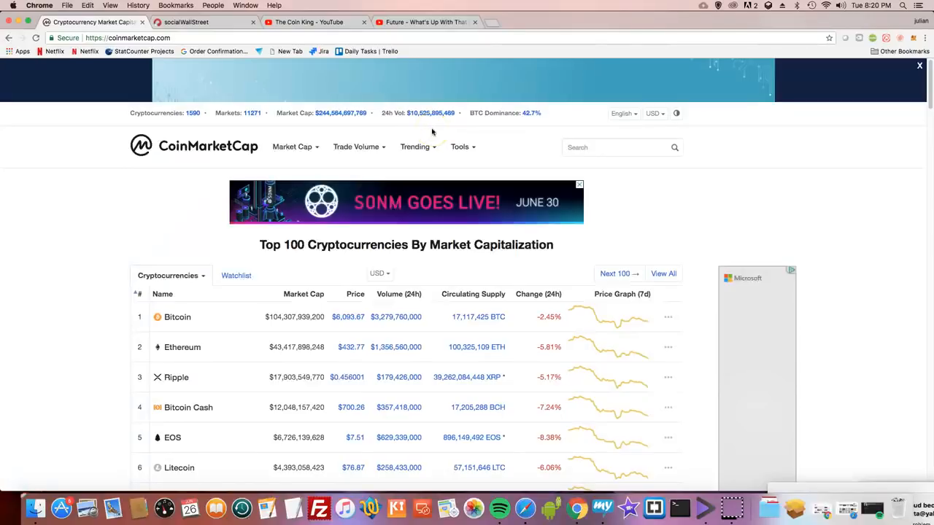
{"action": "mouse_move", "coordinate": [329, 138]}
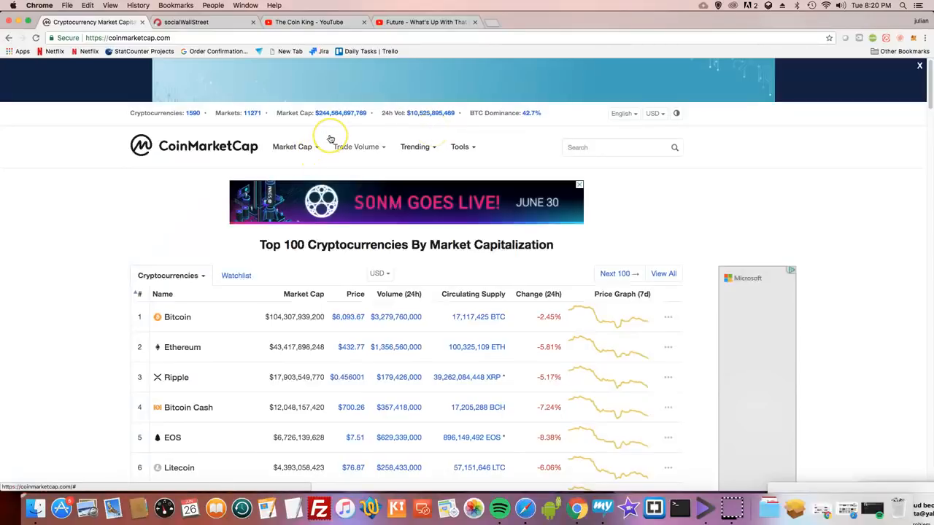
{"action": "mouse_move", "coordinate": [330, 139]}
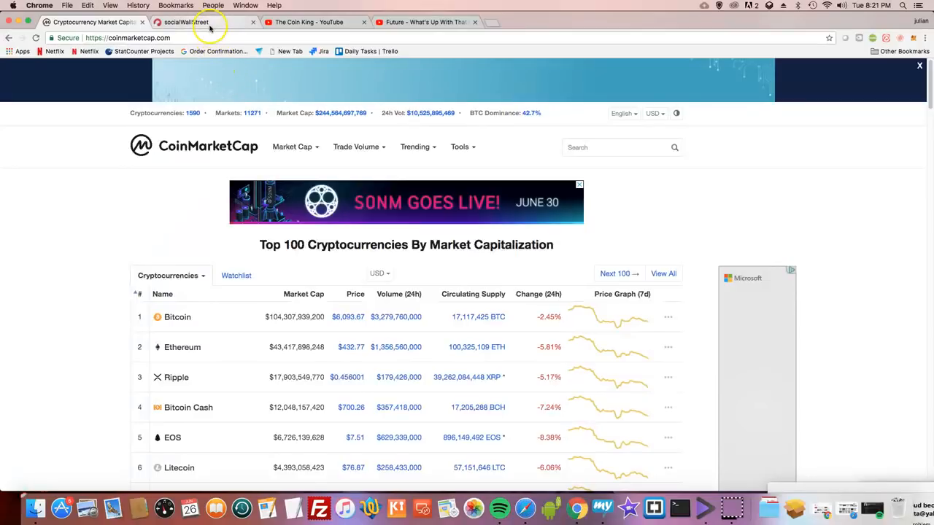
{"action": "left_click", "coordinate": [205, 22]}
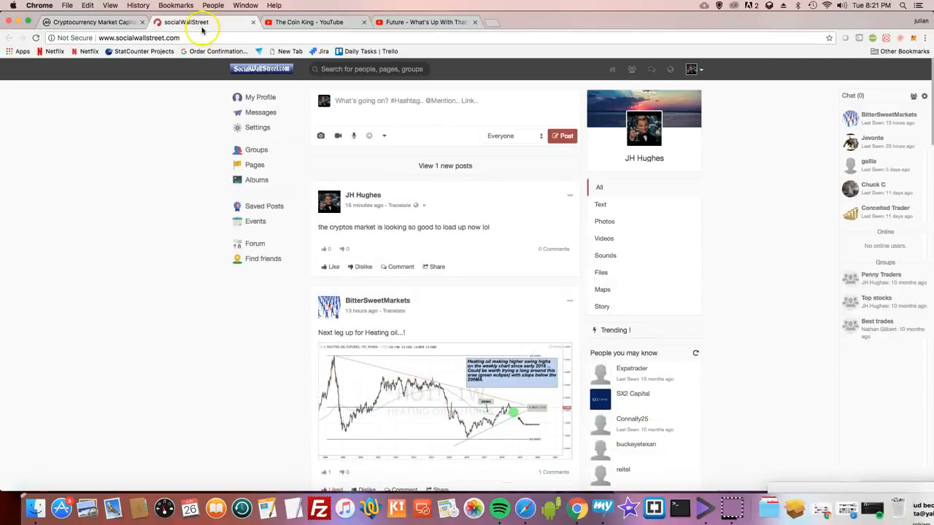
{"action": "left_click", "coordinate": [87, 22]}
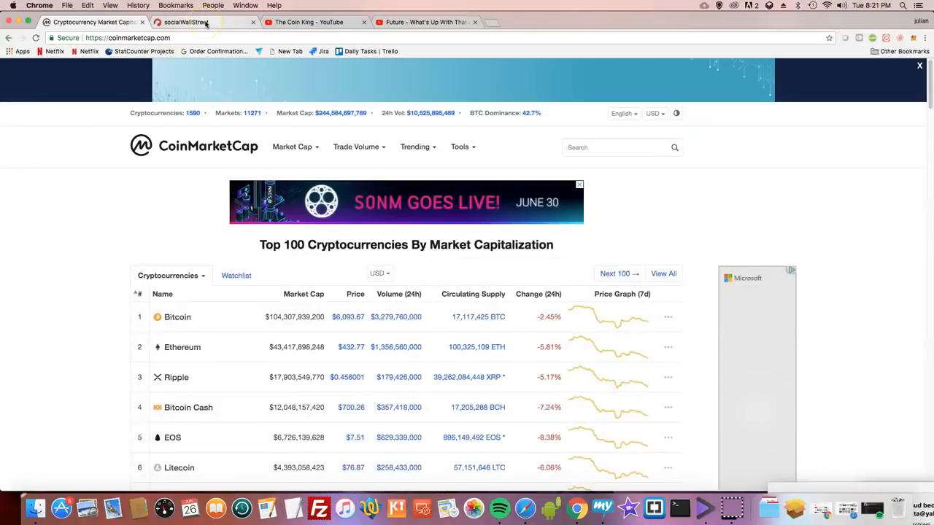
{"action": "mouse_move", "coordinate": [187, 22]}
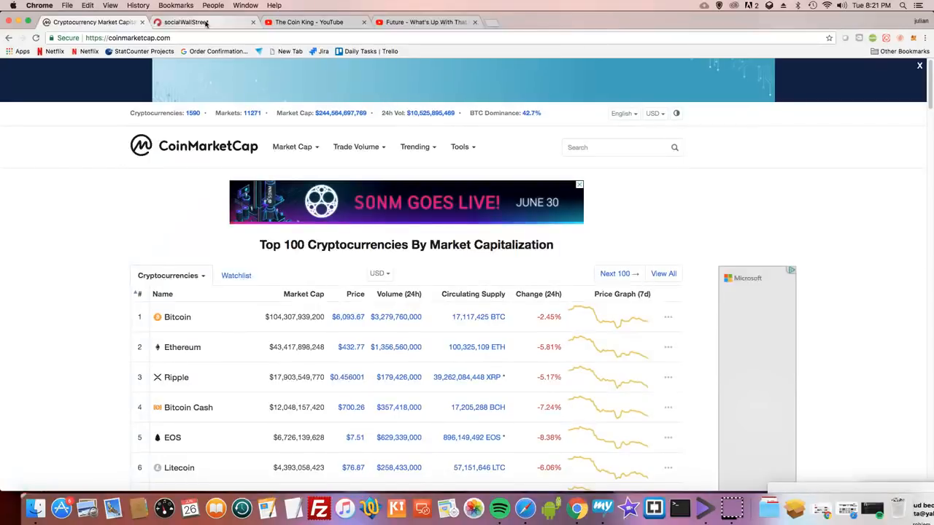
{"action": "mouse_move", "coordinate": [680, 150]}
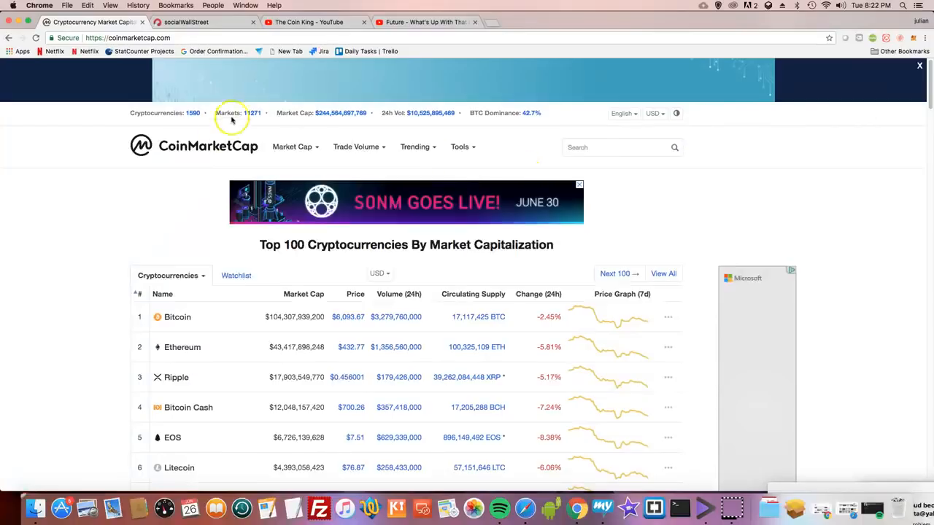
Step: Flip between the social trading feed and The Coin King channel, ending on its Videos grid browsed down and back up
{"action": "left_click", "coordinate": [314, 22]}
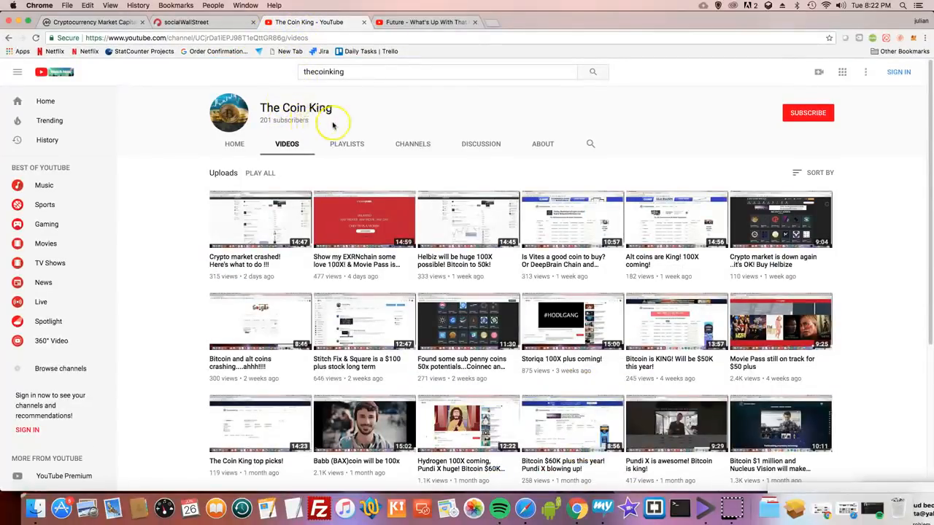
{"action": "mouse_move", "coordinate": [304, 132]}
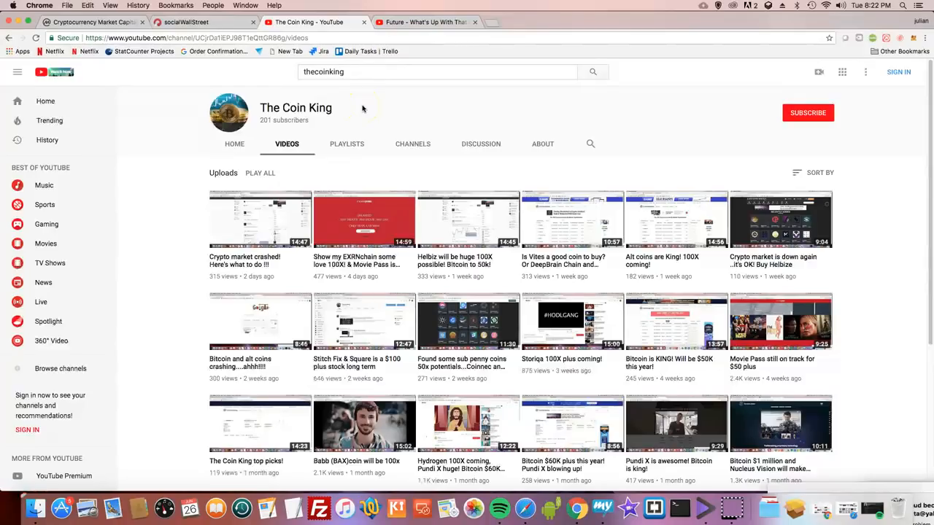
{"action": "mouse_move", "coordinate": [388, 82]}
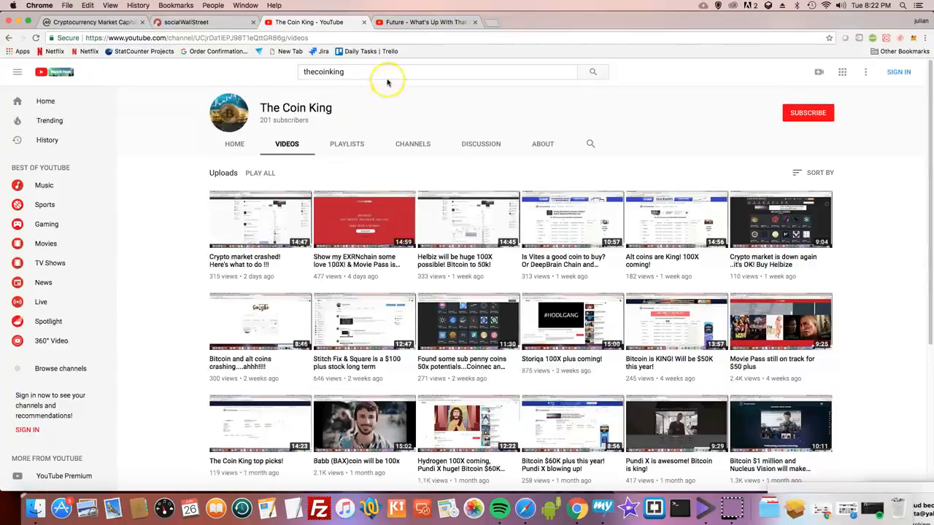
{"action": "mouse_move", "coordinate": [369, 76]}
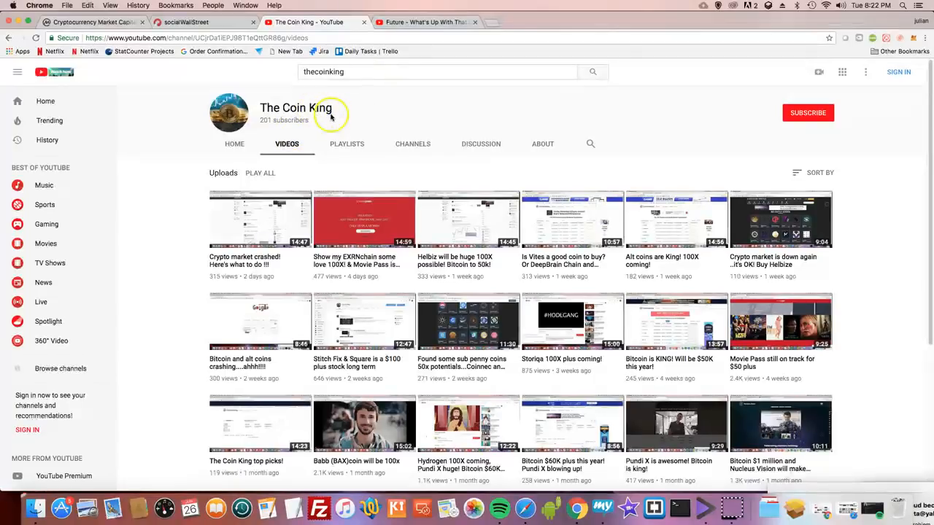
{"action": "mouse_move", "coordinate": [303, 117]}
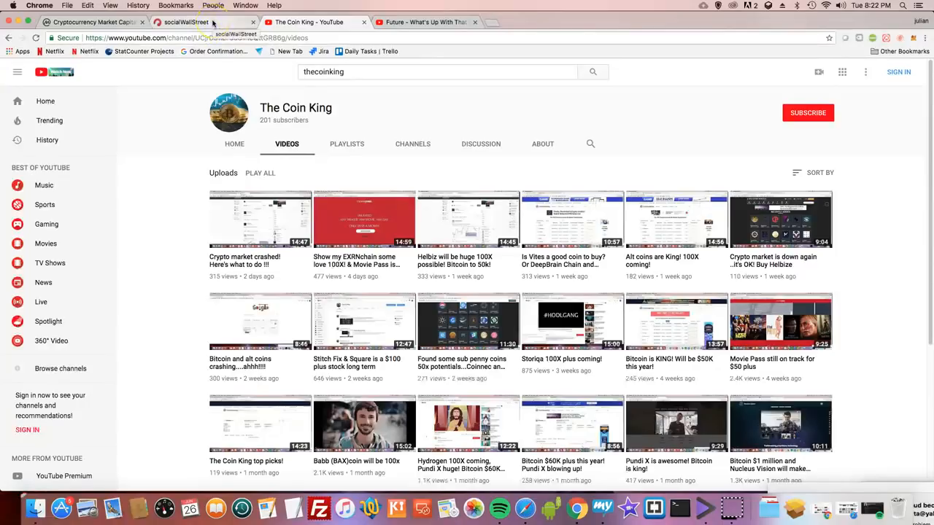
{"action": "left_click", "coordinate": [187, 22]}
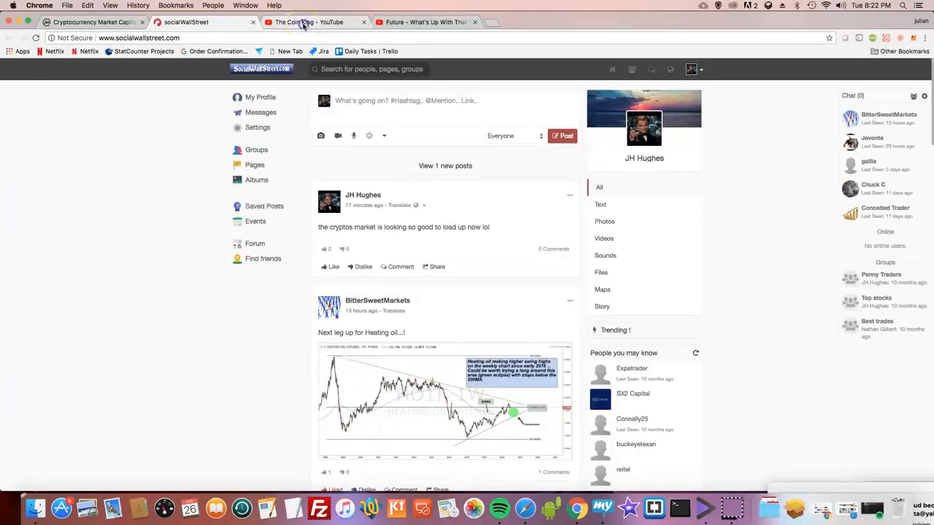
{"action": "left_click", "coordinate": [314, 22]}
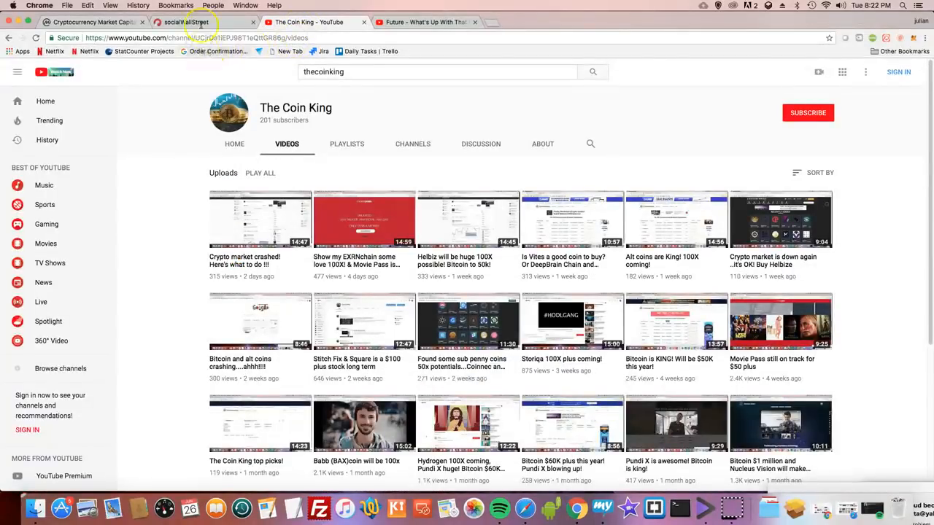
{"action": "left_click", "coordinate": [197, 21]}
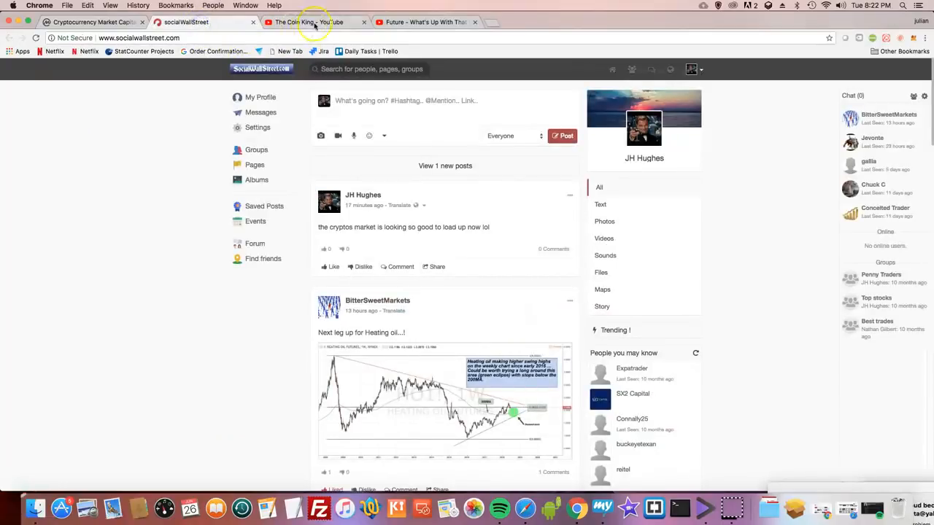
{"action": "mouse_move", "coordinate": [314, 22]}
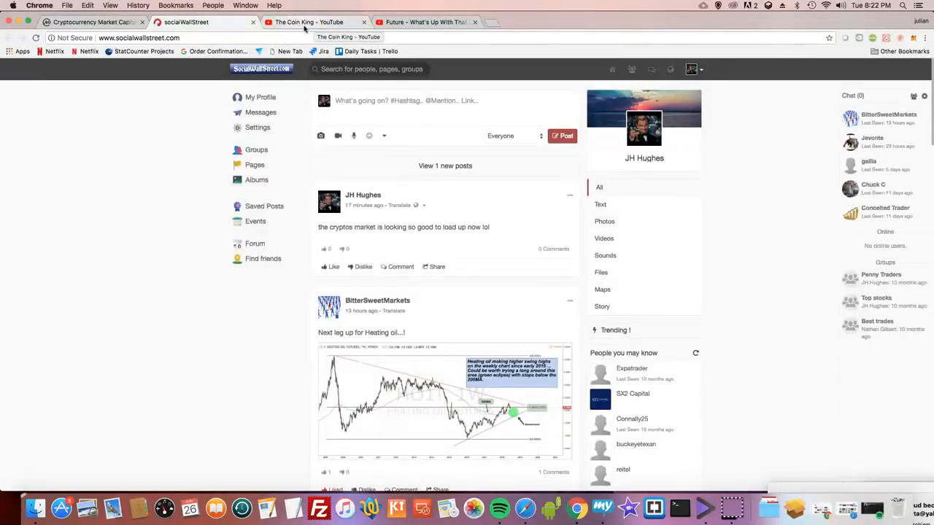
{"action": "left_click", "coordinate": [314, 22]}
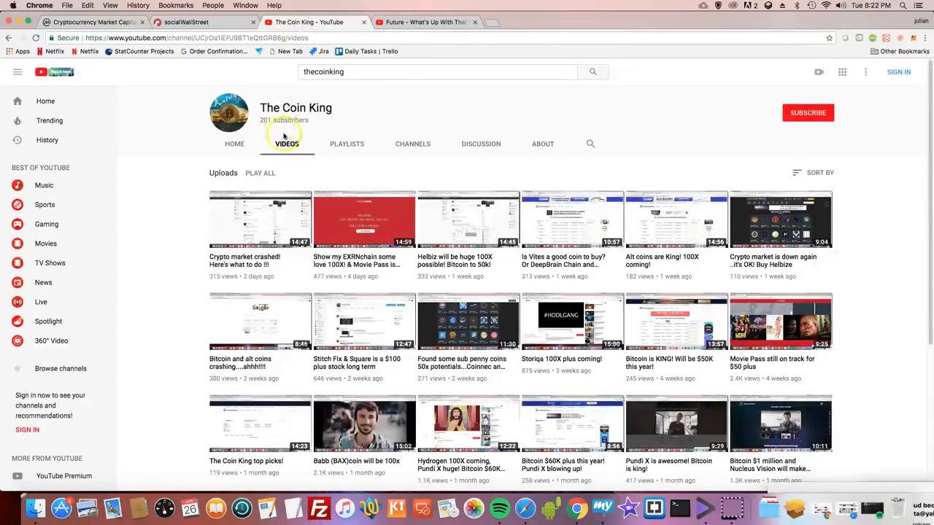
{"action": "mouse_move", "coordinate": [298, 169]}
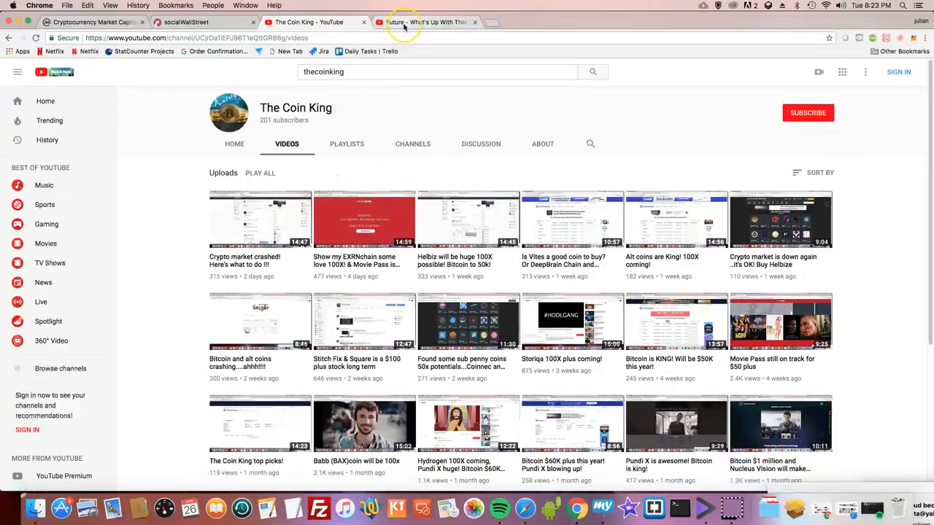
{"action": "mouse_move", "coordinate": [406, 21]}
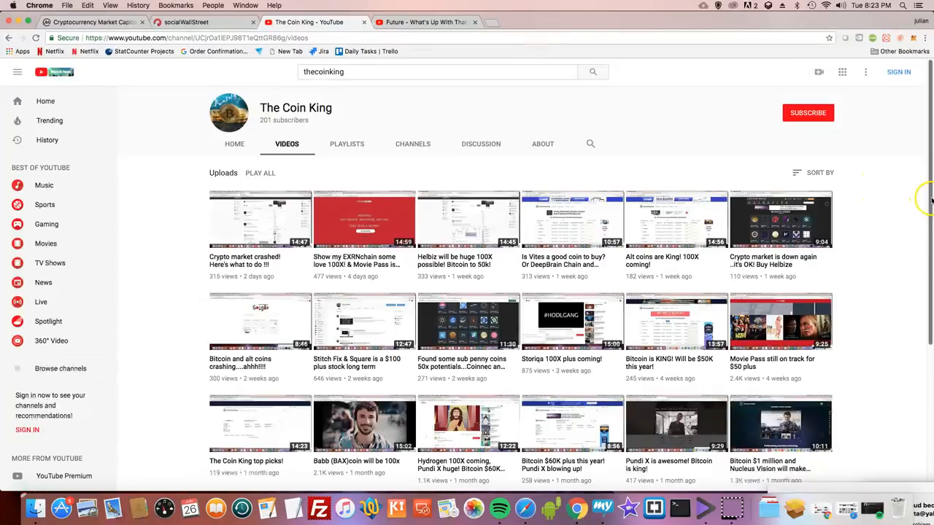
{"action": "scroll", "scroll_direction": "down", "scroll_amount": 3}
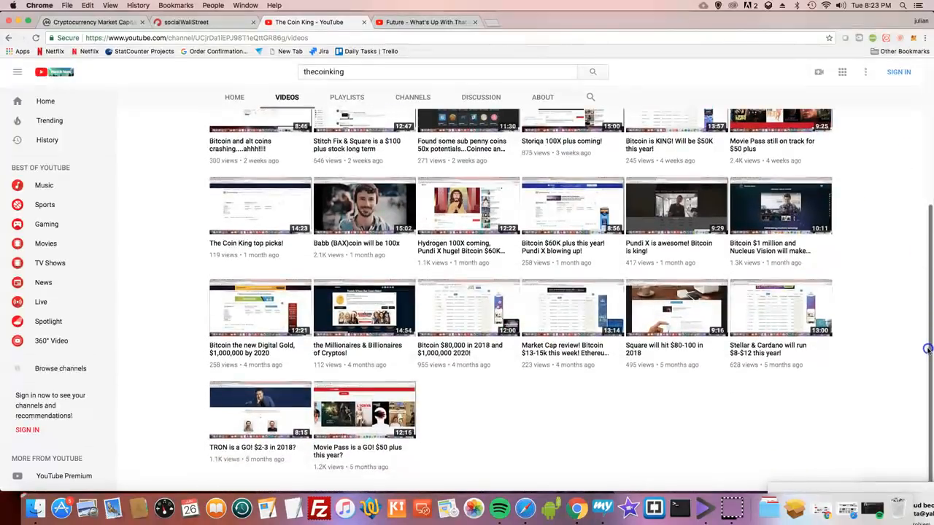
{"action": "scroll", "scroll_direction": "up", "scroll_amount": 3}
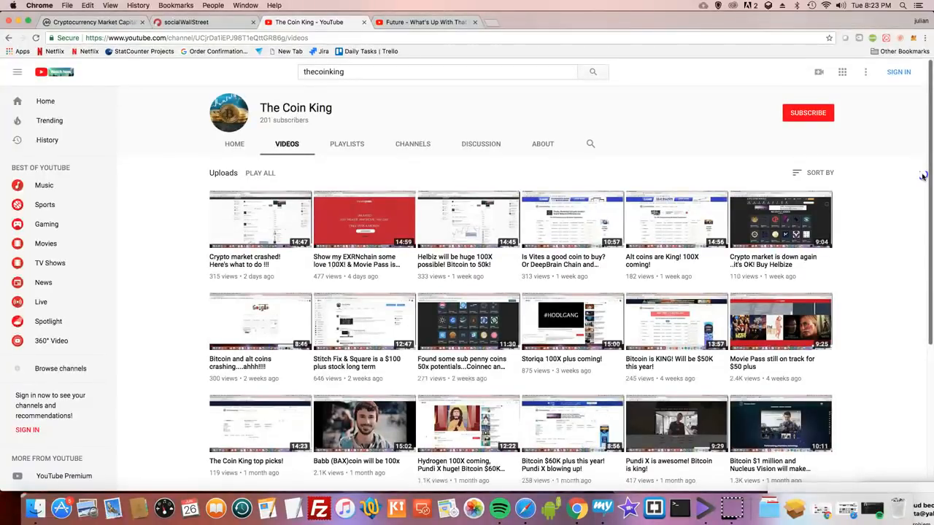
{"action": "mouse_move", "coordinate": [423, 22]}
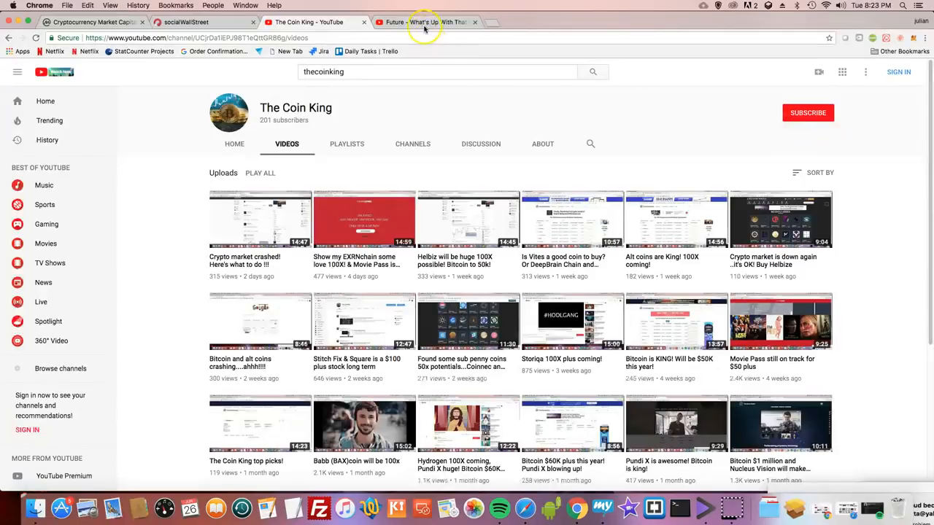
{"action": "mouse_move", "coordinate": [728, 149]}
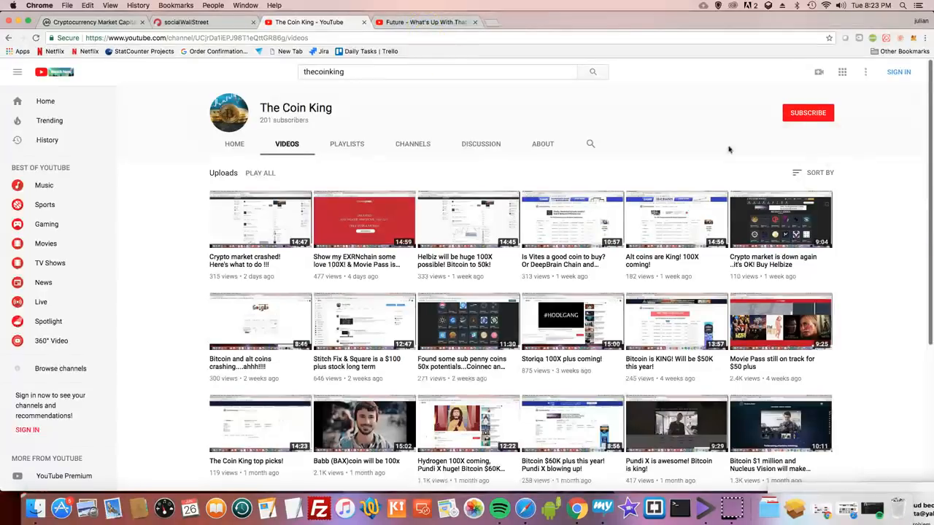
Step: Return to the CoinMarketCap top-100 rankings and browse the upper part of the table up and down
{"action": "left_click", "coordinate": [91, 22]}
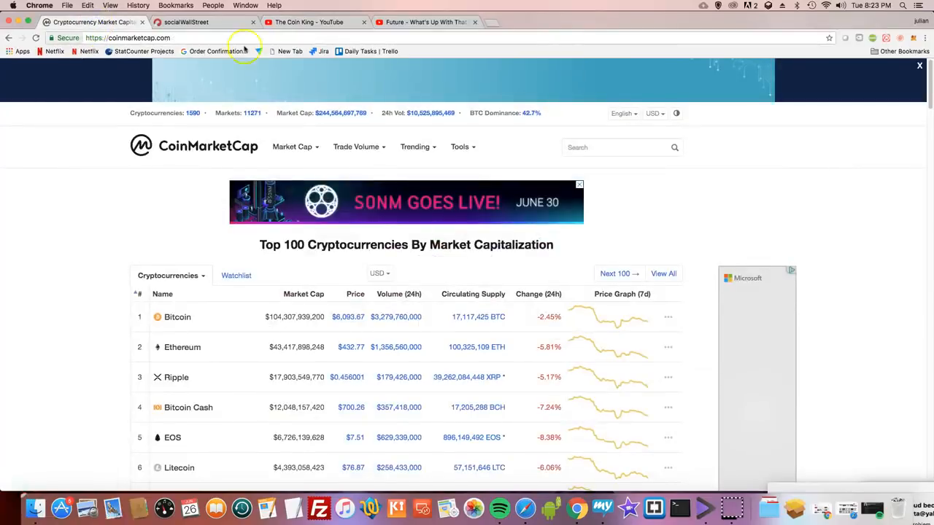
{"action": "scroll", "scroll_direction": "down", "scroll_amount": 3}
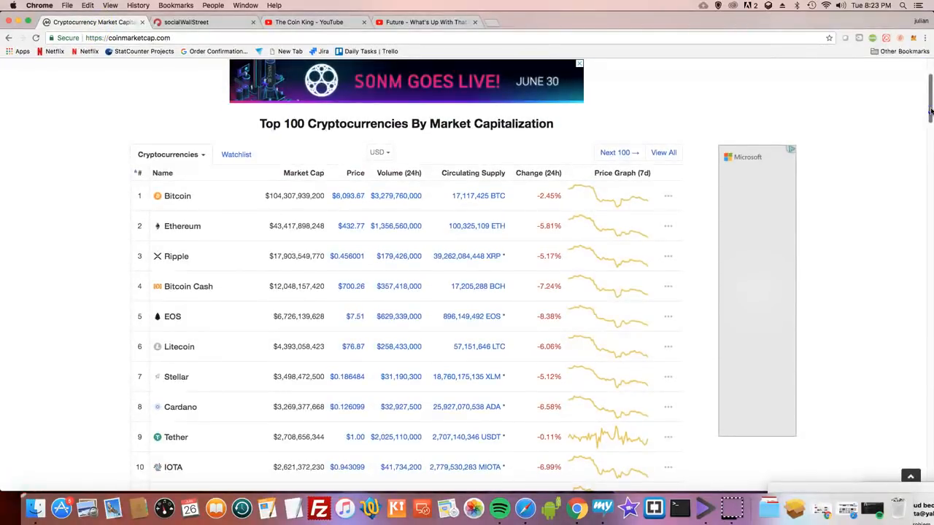
{"action": "scroll", "scroll_direction": "down", "scroll_amount": 3}
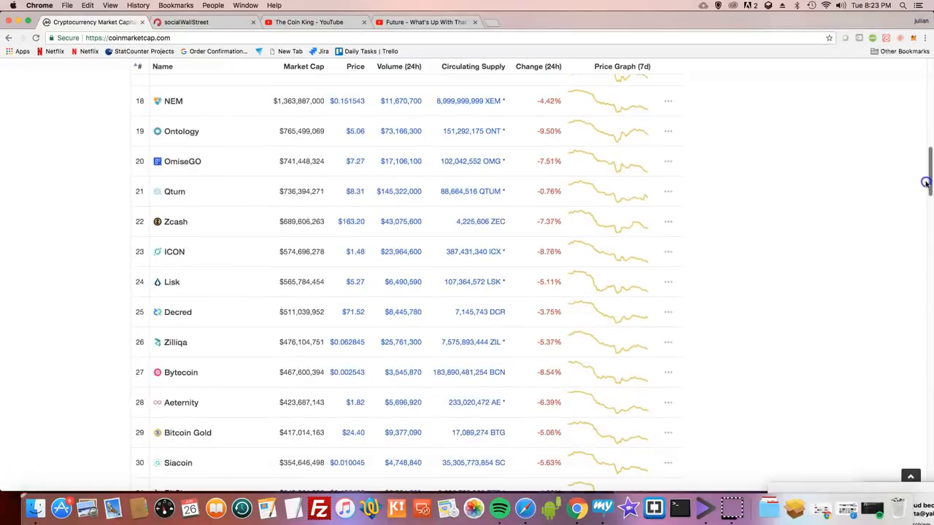
{"action": "scroll", "scroll_direction": "up", "scroll_amount": 3}
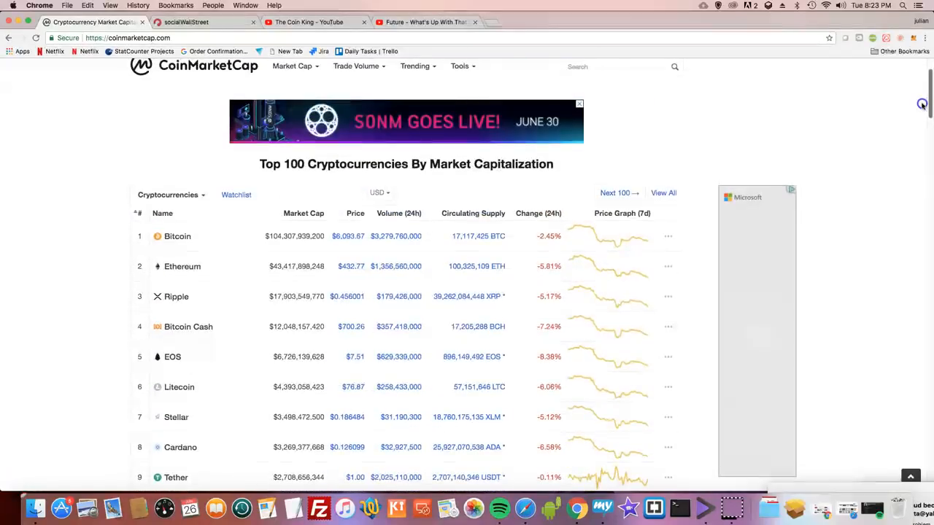
{"action": "scroll", "scroll_direction": "down", "scroll_amount": 3}
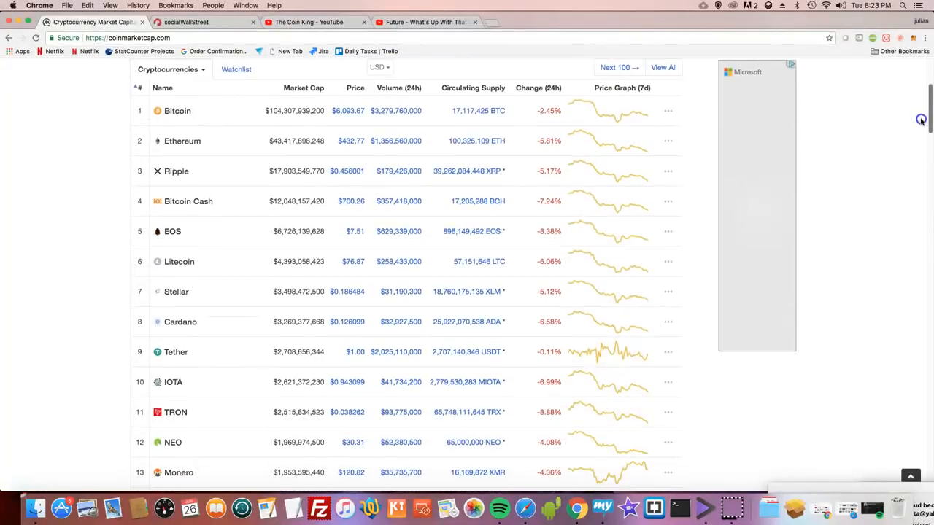
{"action": "scroll", "scroll_direction": "up", "scroll_amount": 3}
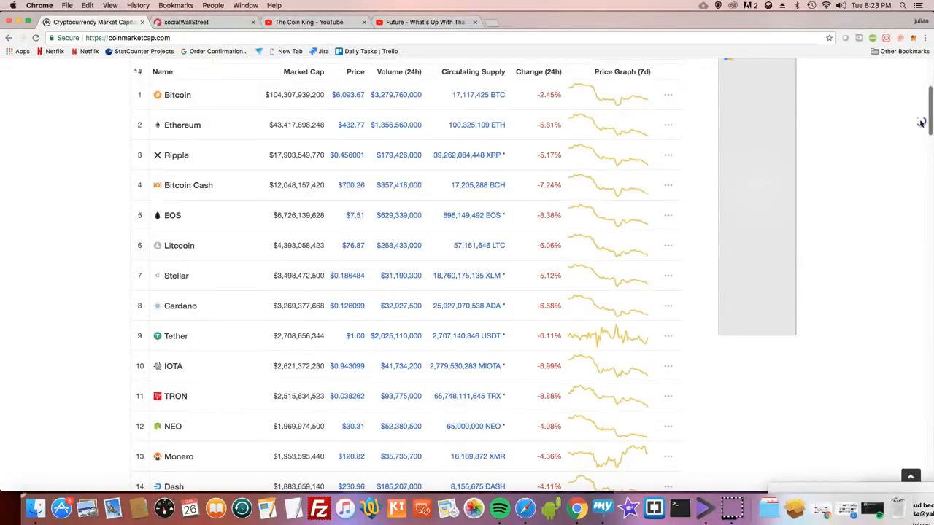
{"action": "scroll", "scroll_direction": "up", "scroll_amount": 3}
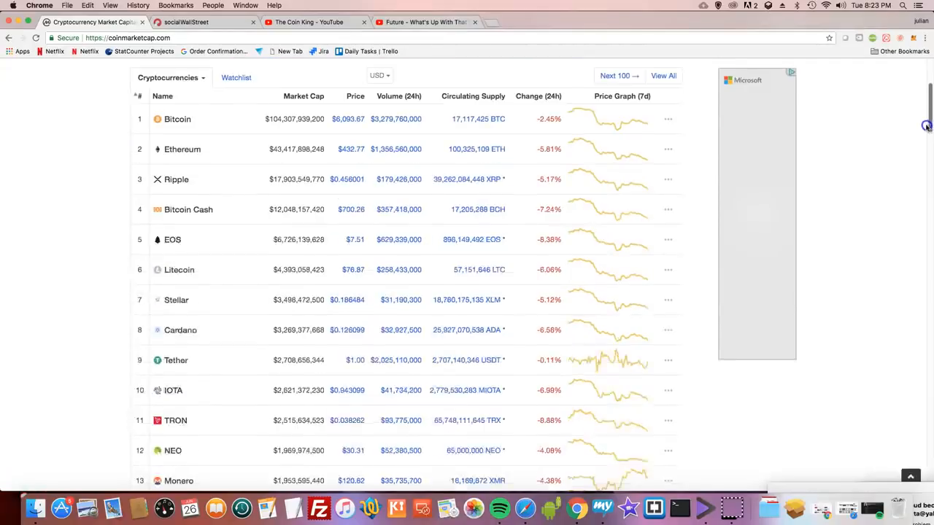
{"action": "scroll", "scroll_direction": "up", "scroll_amount": 3}
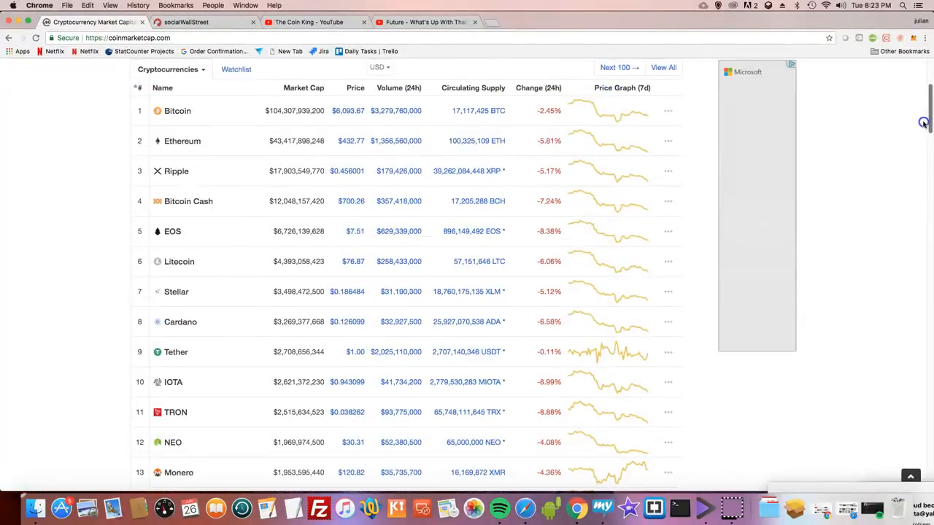
{"action": "mouse_move", "coordinate": [922, 124]}
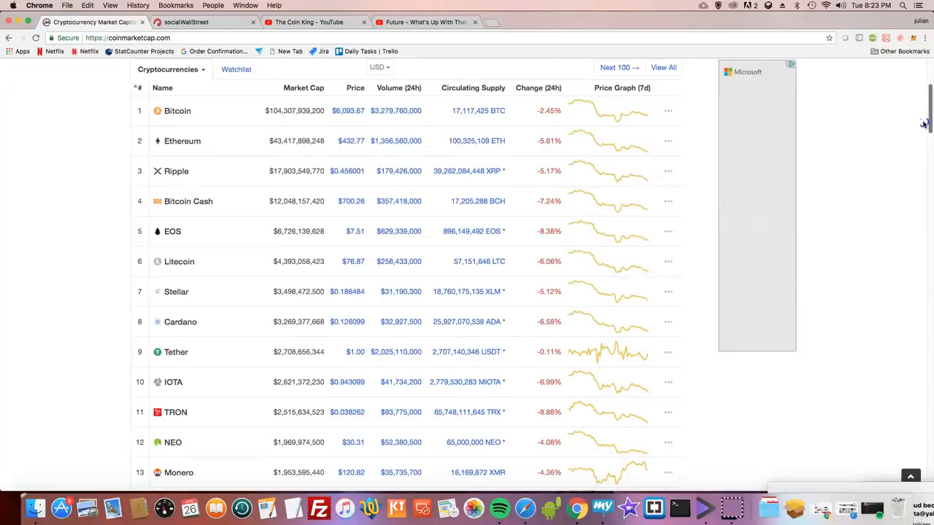
{"action": "scroll", "scroll_direction": "up", "scroll_amount": 3}
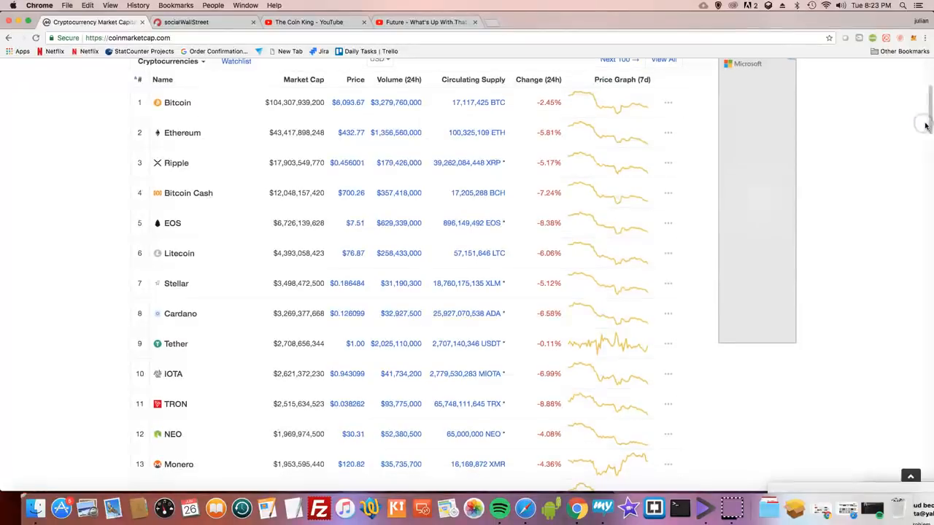
Step: Move the rankings table down until coins ranked roughly 57 to 70 are in view
{"action": "scroll", "scroll_direction": "down", "scroll_amount": 3}
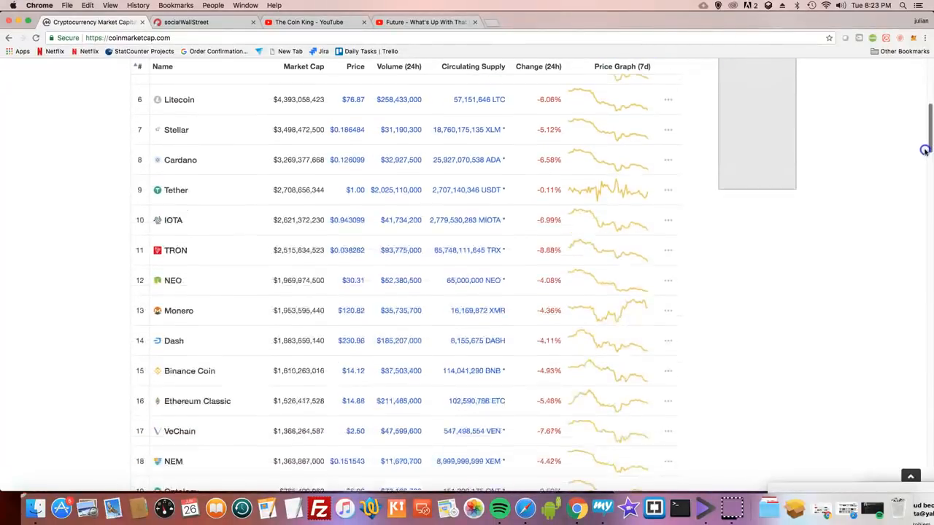
{"action": "scroll", "scroll_direction": "down", "scroll_amount": 3}
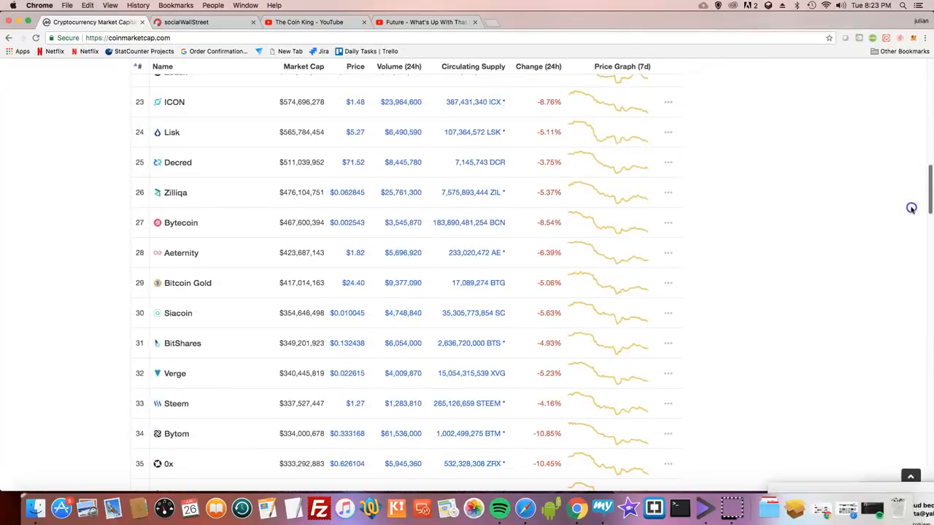
{"action": "scroll", "scroll_direction": "down", "scroll_amount": 3}
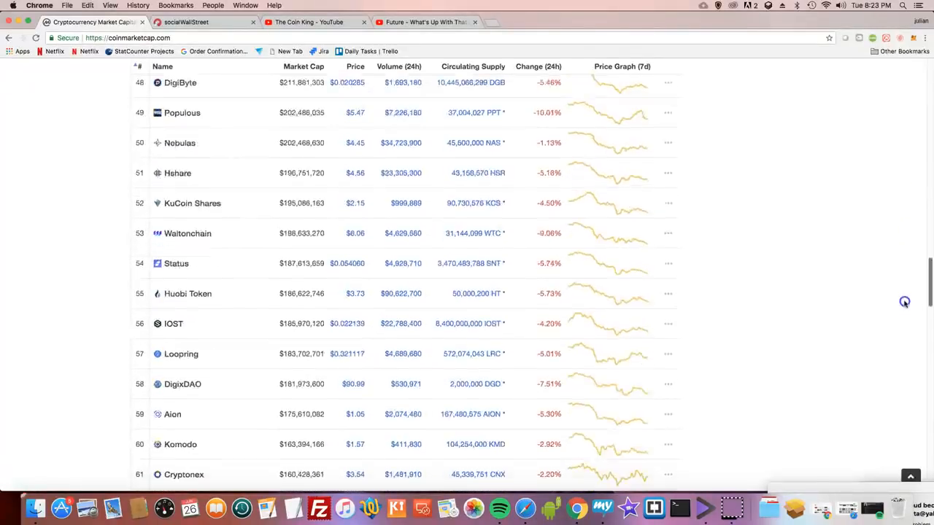
{"action": "scroll", "scroll_direction": "down", "scroll_amount": 3}
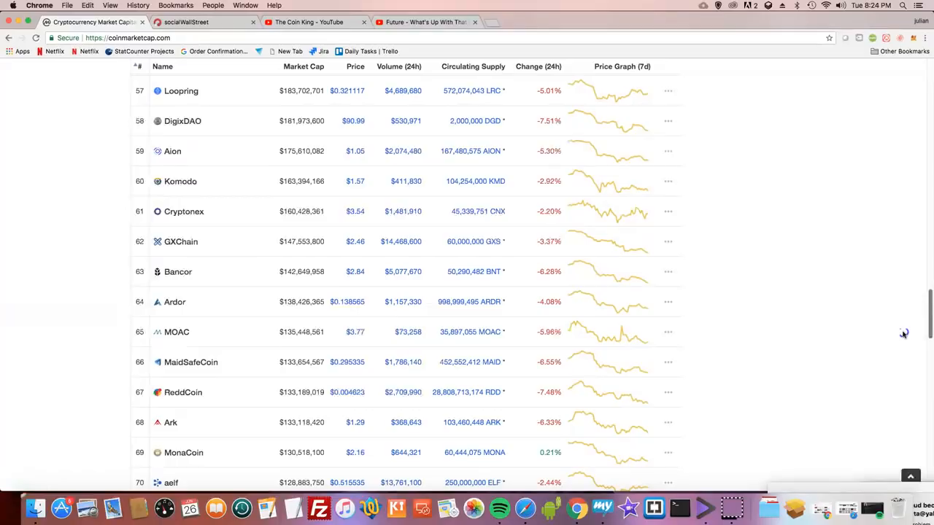
{"action": "mouse_move", "coordinate": [902, 333]}
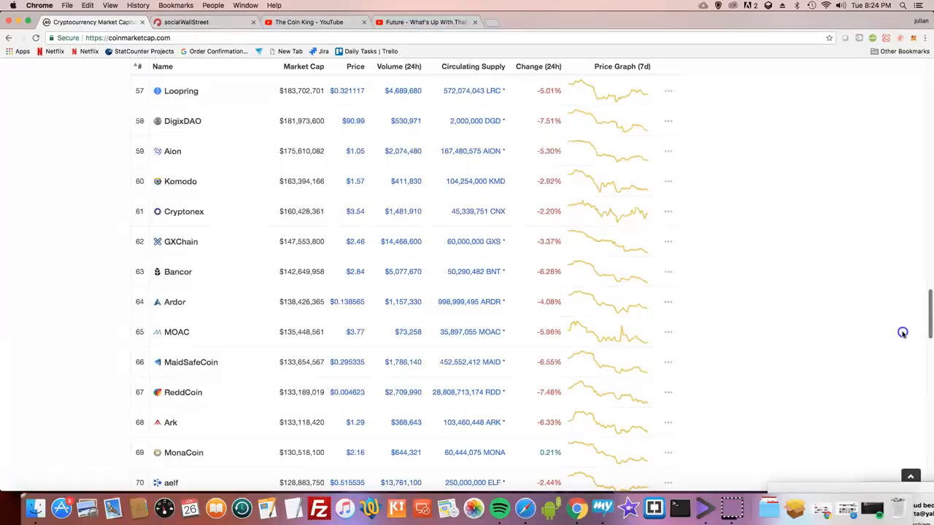
{"action": "mouse_move", "coordinate": [903, 333]}
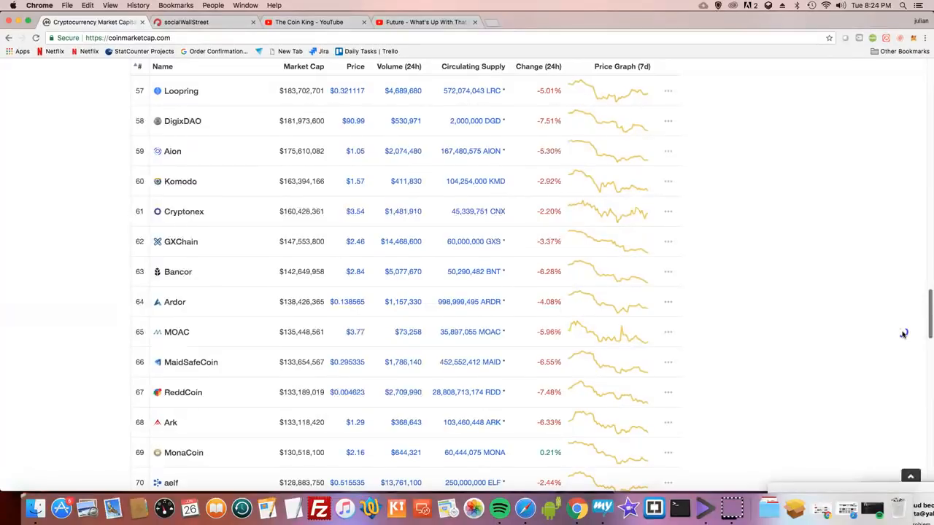
{"action": "mouse_move", "coordinate": [902, 333]}
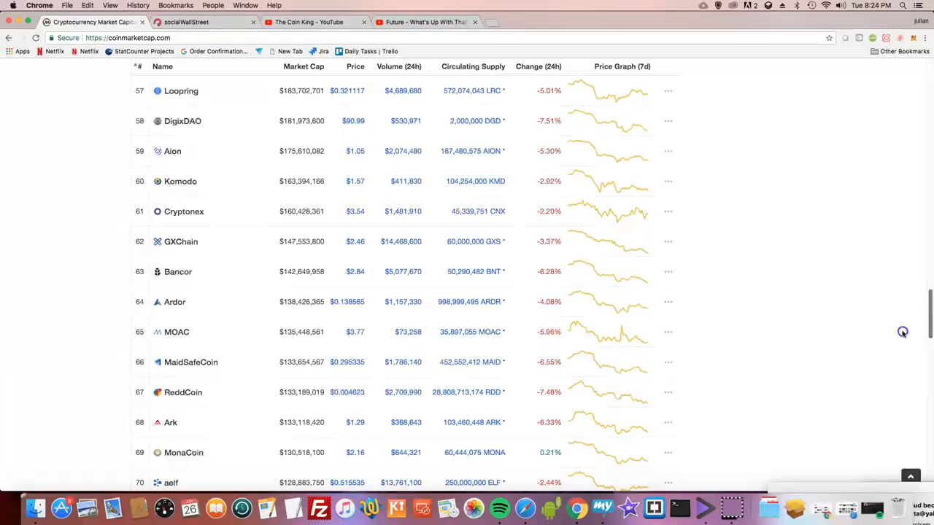
{"action": "scroll", "scroll_direction": "up", "scroll_amount": 3}
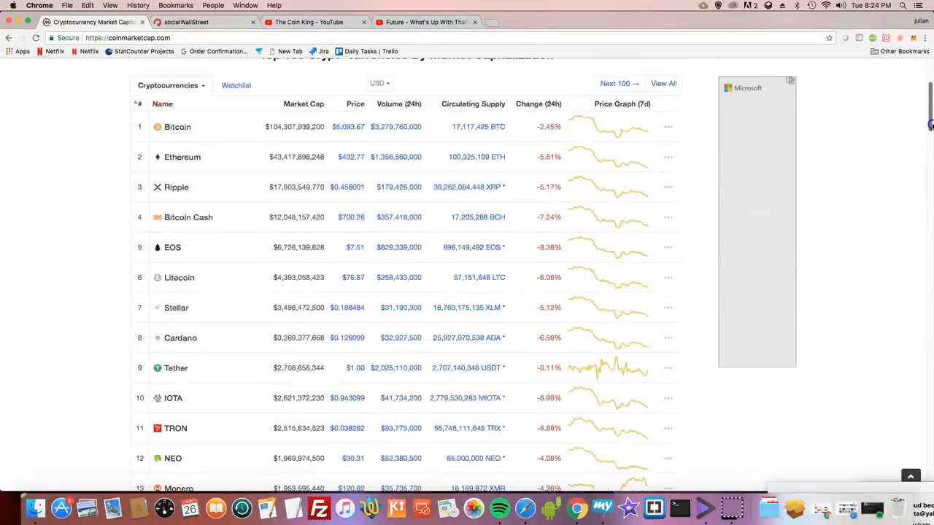
{"action": "scroll", "scroll_direction": "up", "scroll_amount": 3}
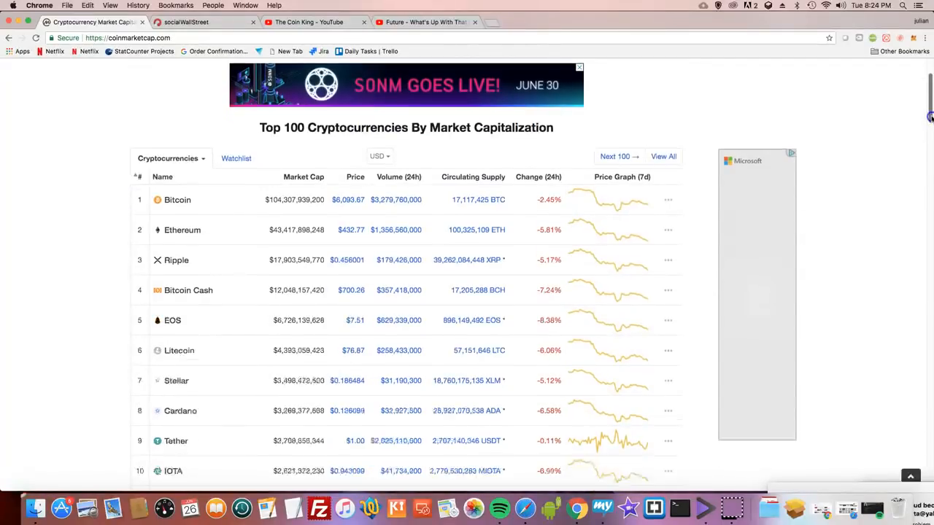
{"action": "scroll", "scroll_direction": "down", "scroll_amount": 3}
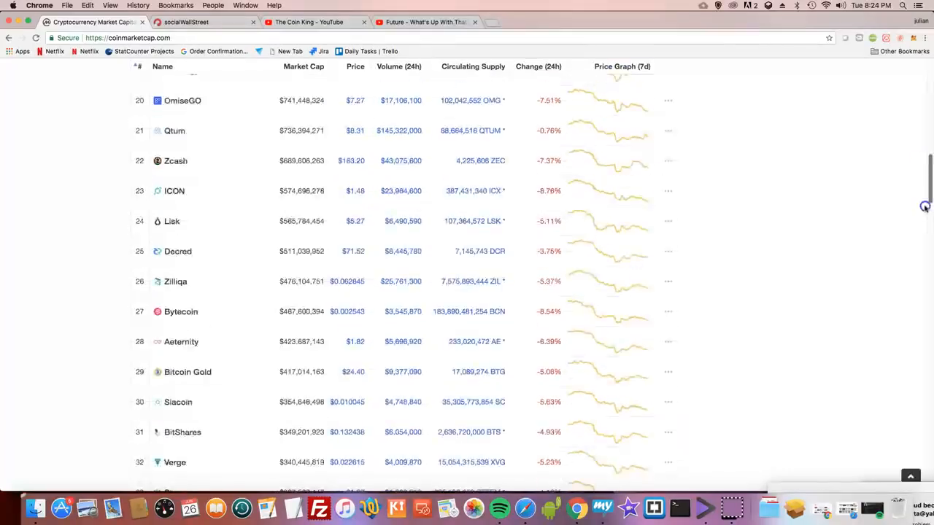
{"action": "scroll", "scroll_direction": "down", "scroll_amount": 3}
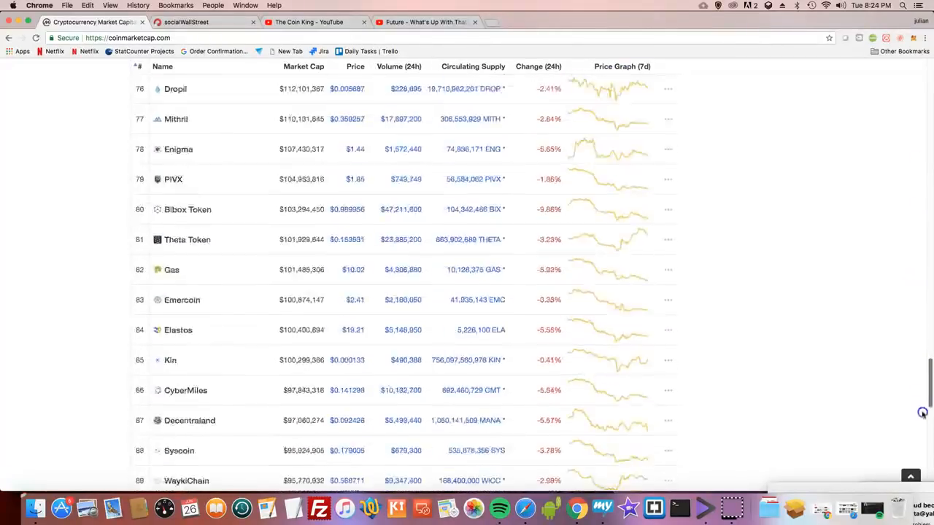
{"action": "scroll", "scroll_direction": "down", "scroll_amount": 3}
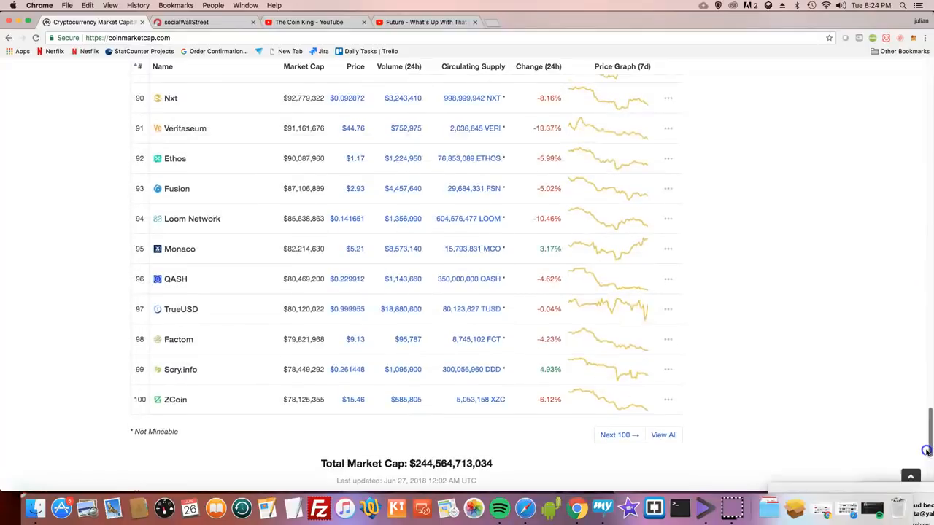
{"action": "scroll", "scroll_direction": "up", "scroll_amount": 3}
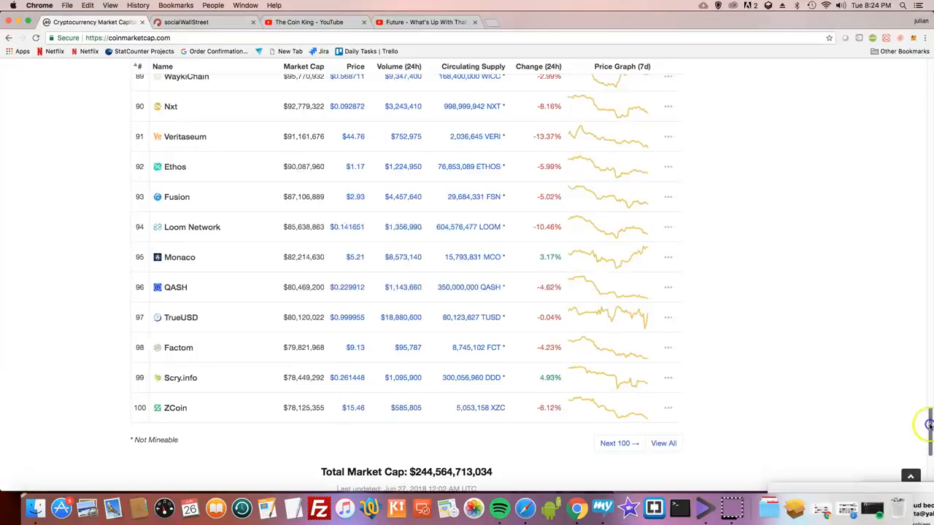
{"action": "scroll", "scroll_direction": "up", "scroll_amount": 3}
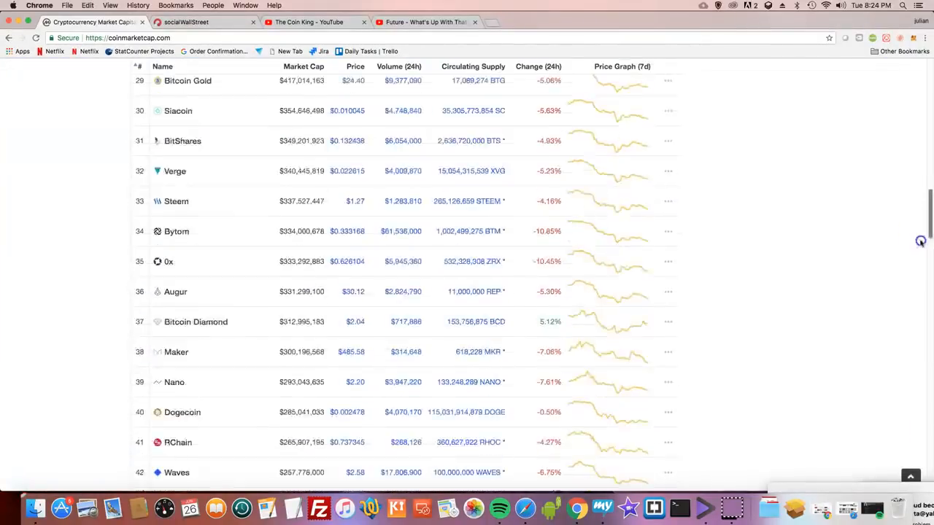
{"action": "scroll", "scroll_direction": "down", "scroll_amount": 3}
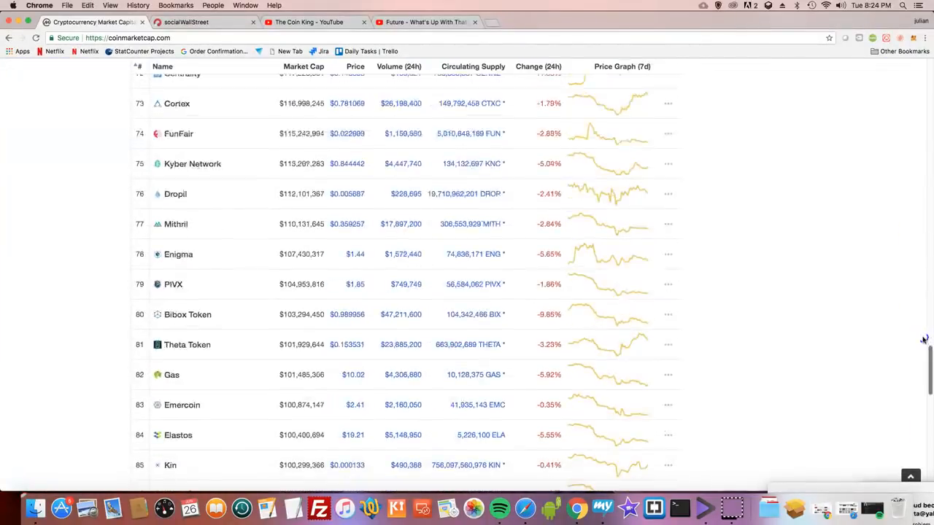
{"action": "scroll", "scroll_direction": "down", "scroll_amount": 3}
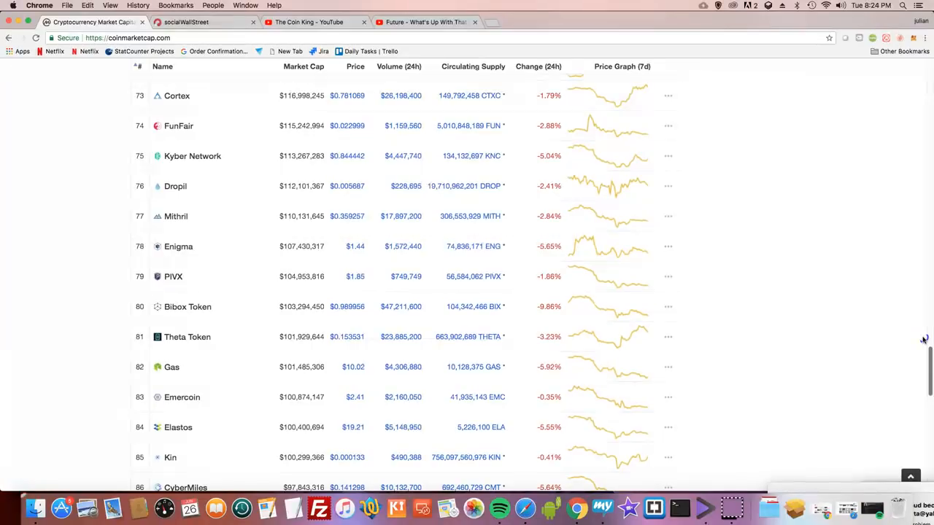
{"action": "scroll", "scroll_direction": "up", "scroll_amount": 3}
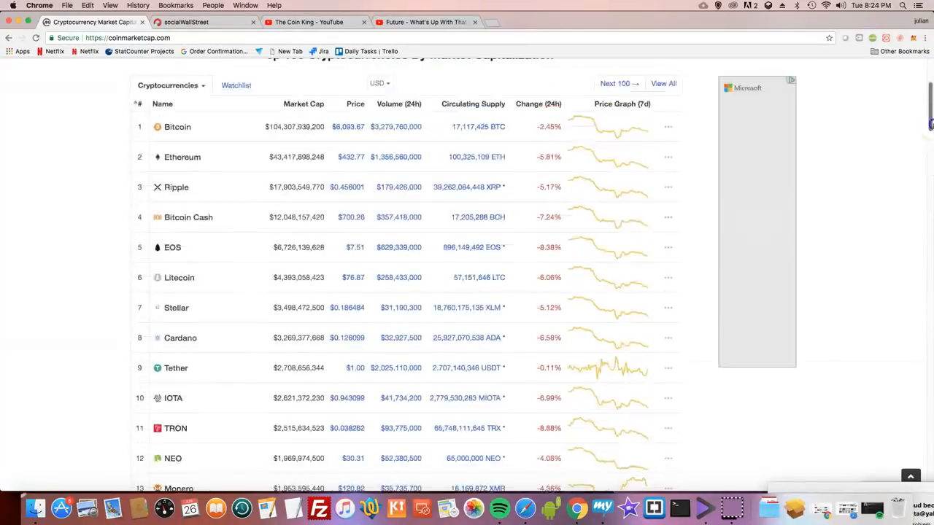
{"action": "scroll", "scroll_direction": "up", "scroll_amount": 3}
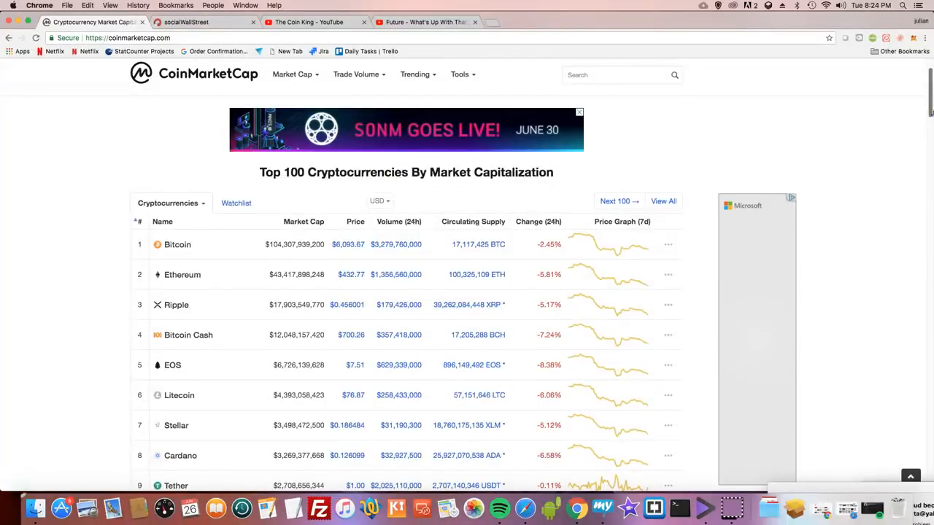
{"action": "scroll", "scroll_direction": "down", "scroll_amount": 3}
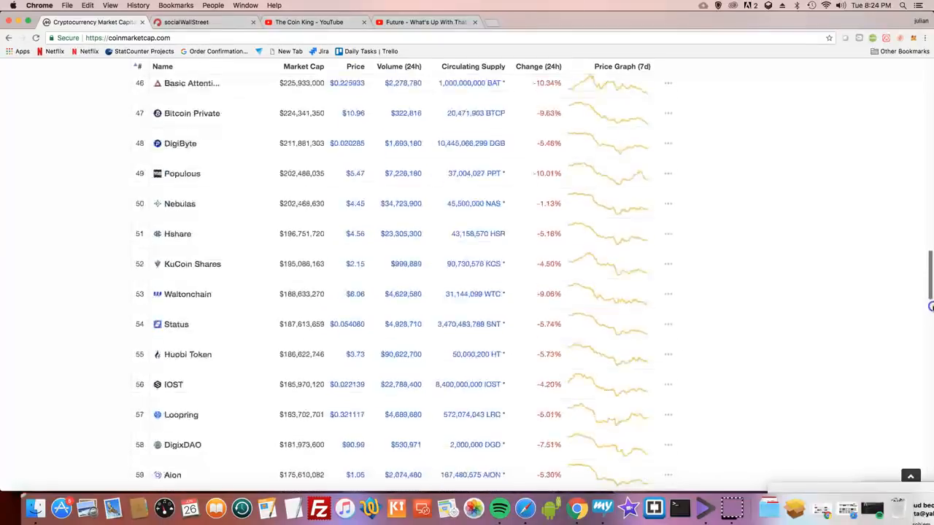
{"action": "scroll", "scroll_direction": "down", "scroll_amount": 3}
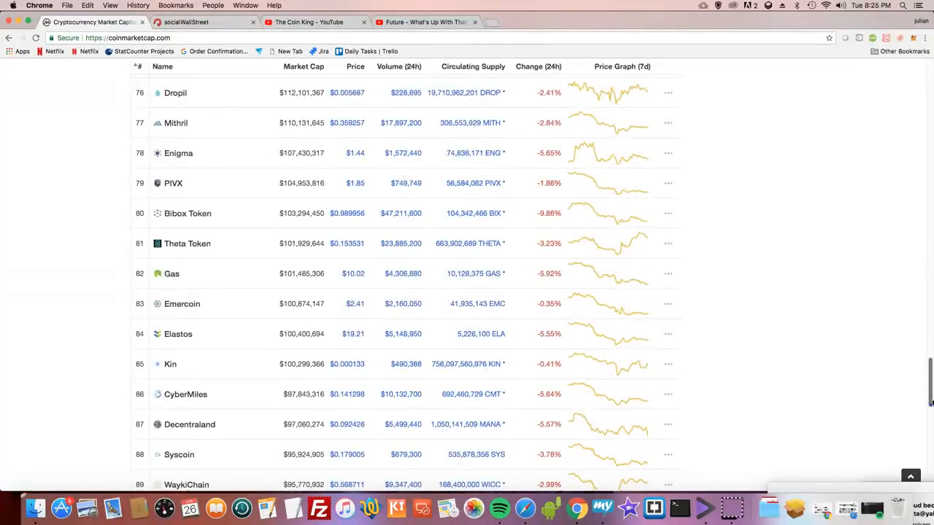
{"action": "scroll", "scroll_direction": "up", "scroll_amount": 3}
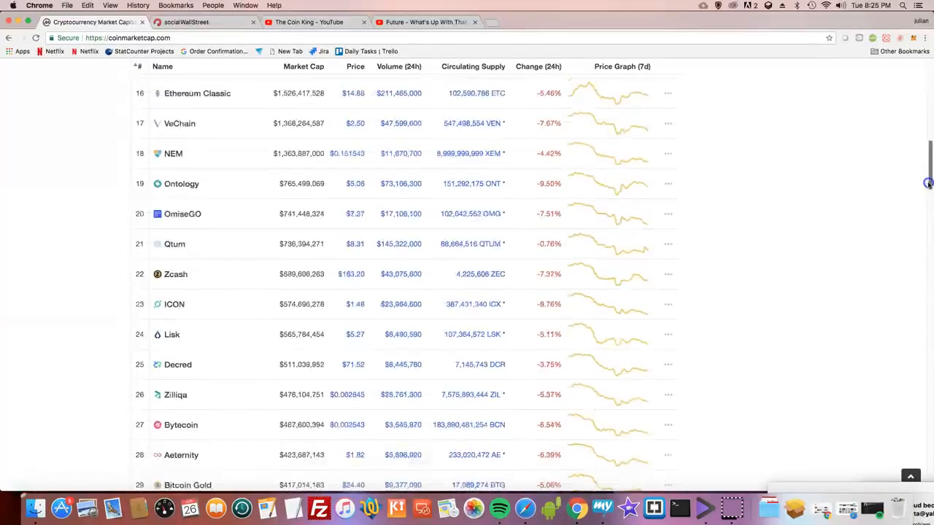
{"action": "scroll", "scroll_direction": "up", "scroll_amount": 3}
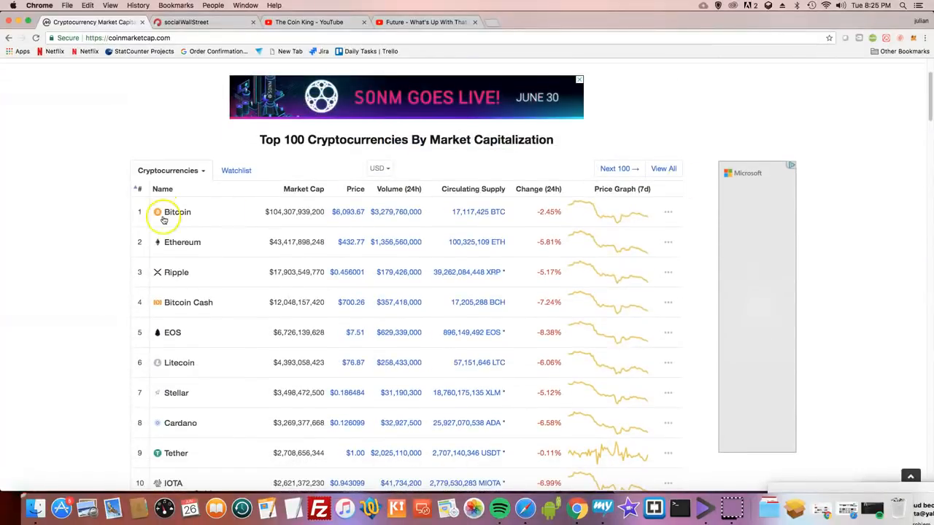
{"action": "mouse_move", "coordinate": [175, 276]}
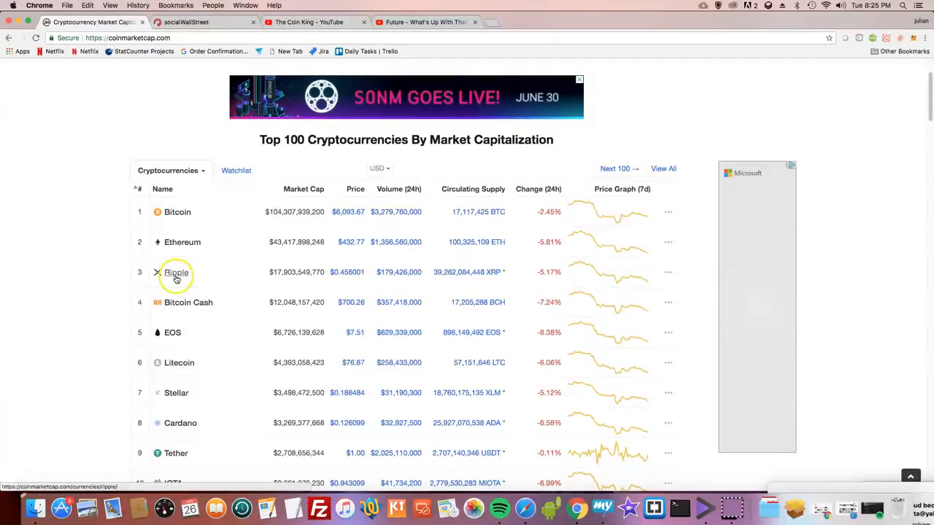
{"action": "mouse_move", "coordinate": [181, 423]}
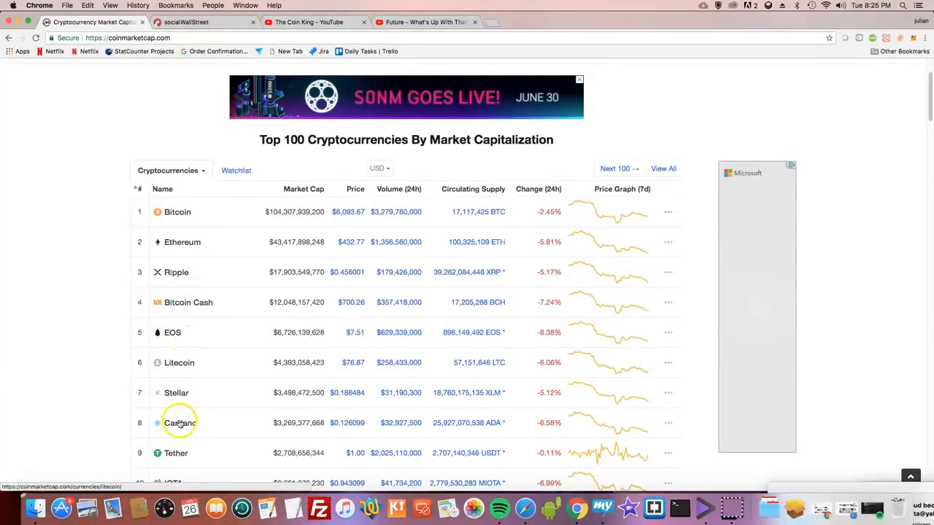
{"action": "mouse_move", "coordinate": [178, 362]}
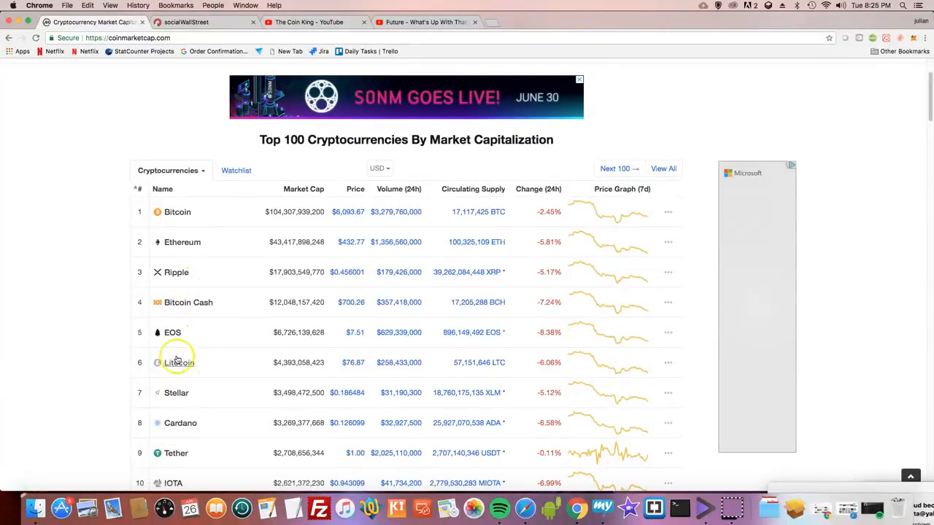
{"action": "mouse_move", "coordinate": [250, 359]}
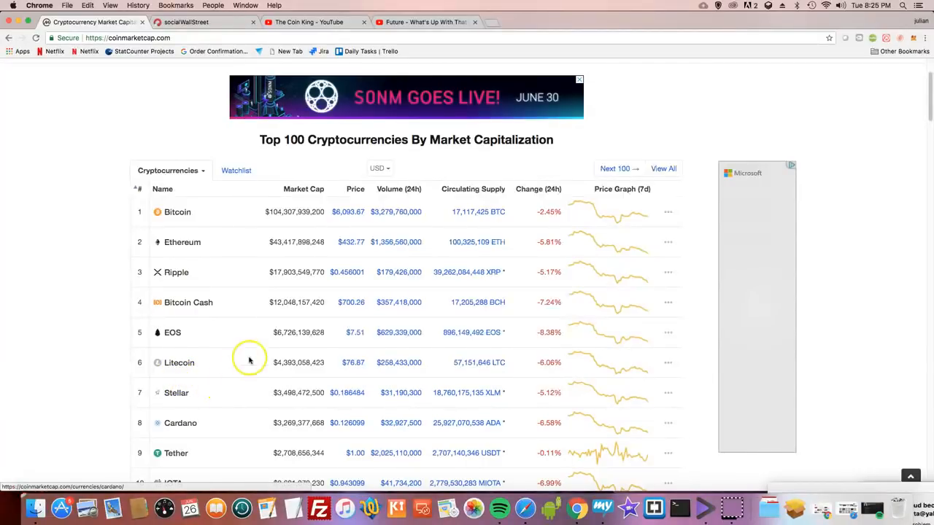
{"action": "mouse_move", "coordinate": [172, 333]}
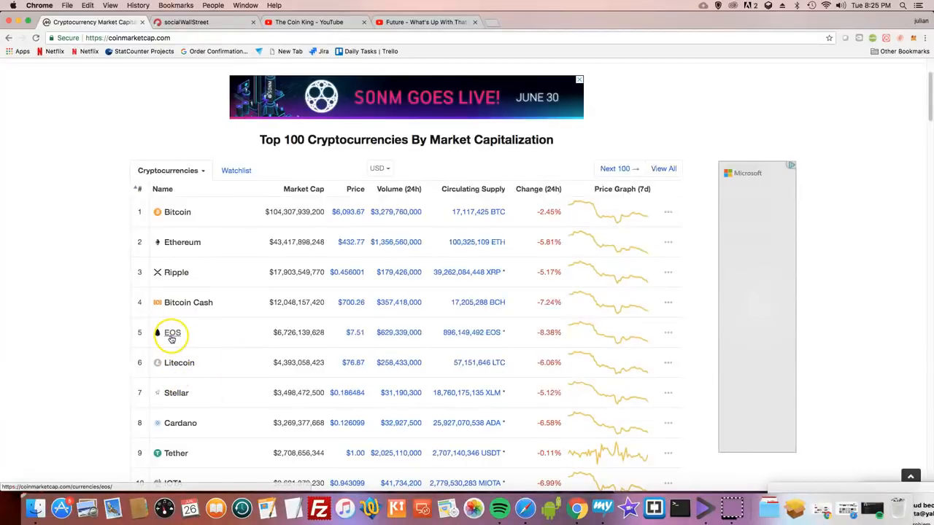
{"action": "mouse_move", "coordinate": [172, 337]}
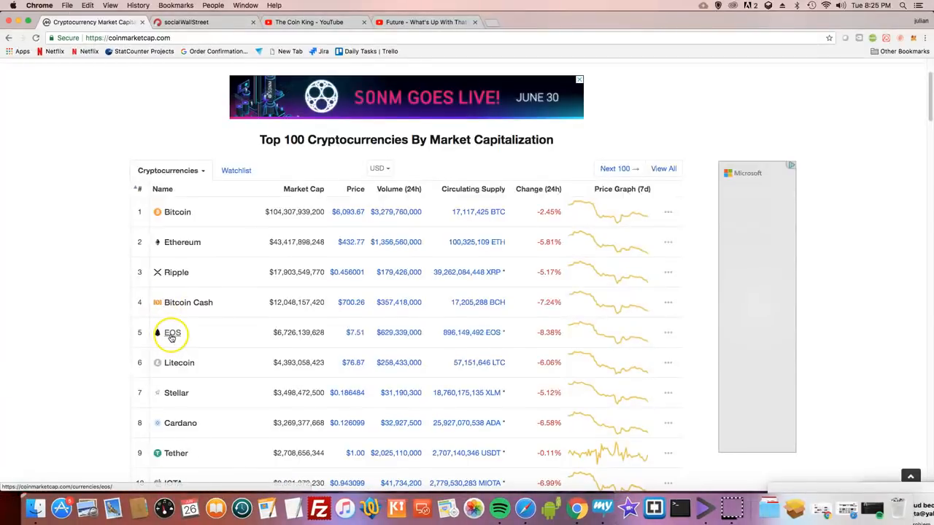
{"action": "mouse_move", "coordinate": [925, 114]}
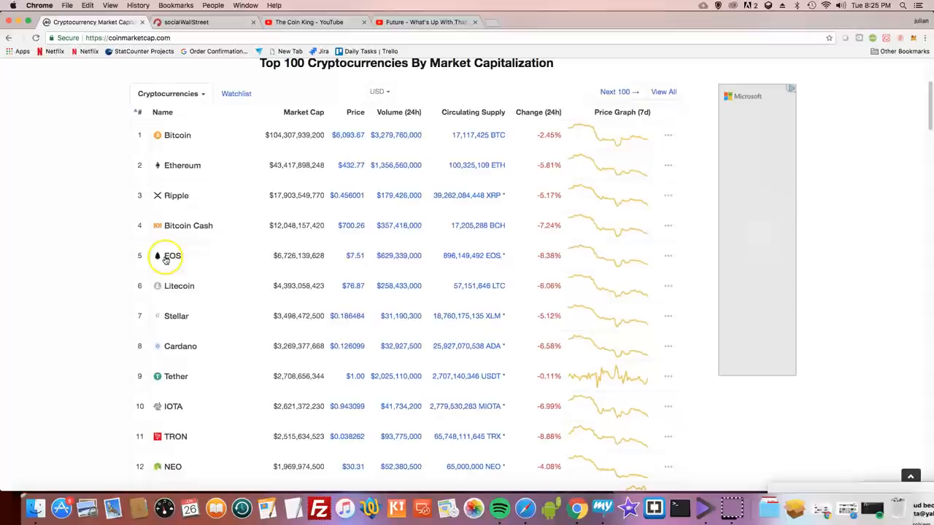
{"action": "mouse_move", "coordinate": [925, 134]}
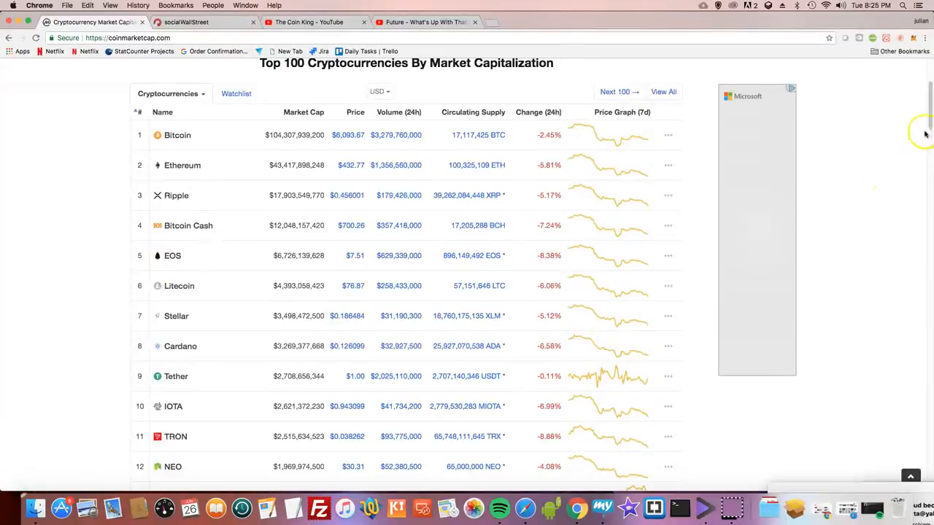
{"action": "scroll", "scroll_direction": "down", "scroll_amount": 3}
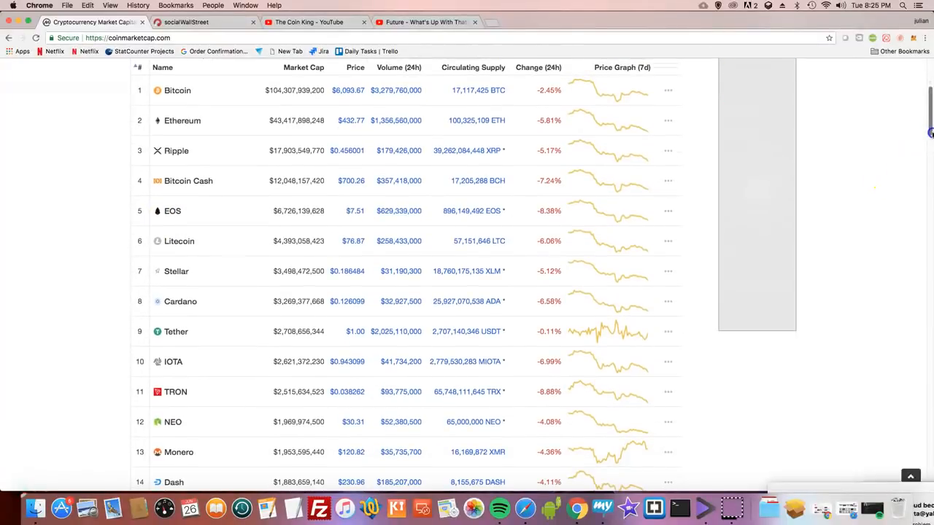
{"action": "scroll", "scroll_direction": "down", "scroll_amount": 3}
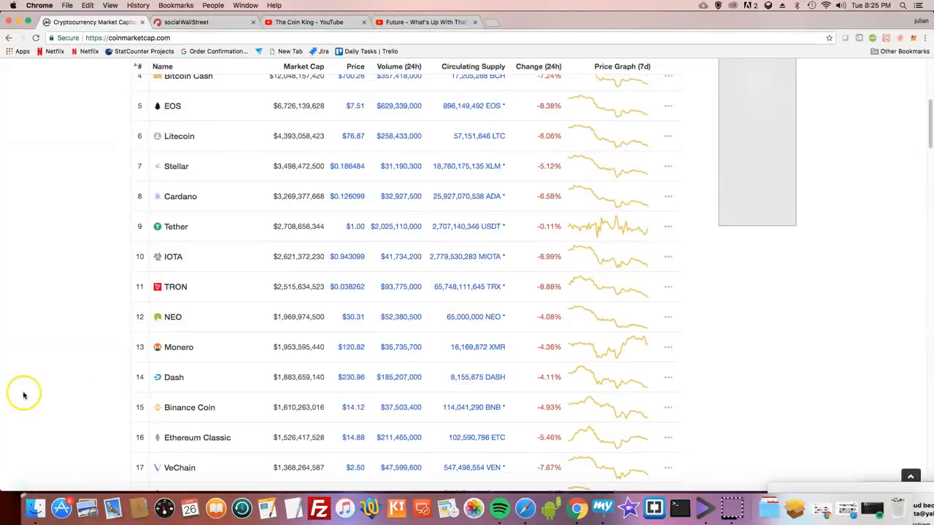
{"action": "mouse_move", "coordinate": [172, 317]}
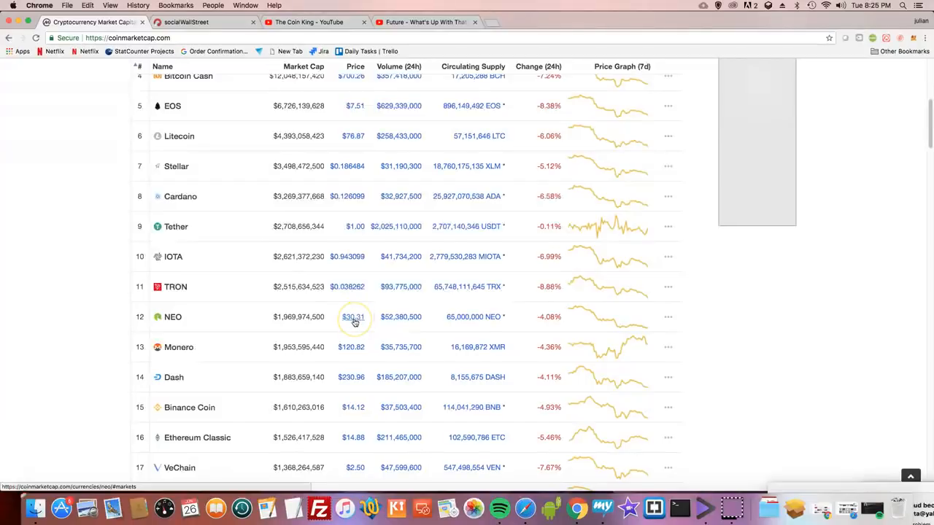
{"action": "mouse_move", "coordinate": [356, 335]}
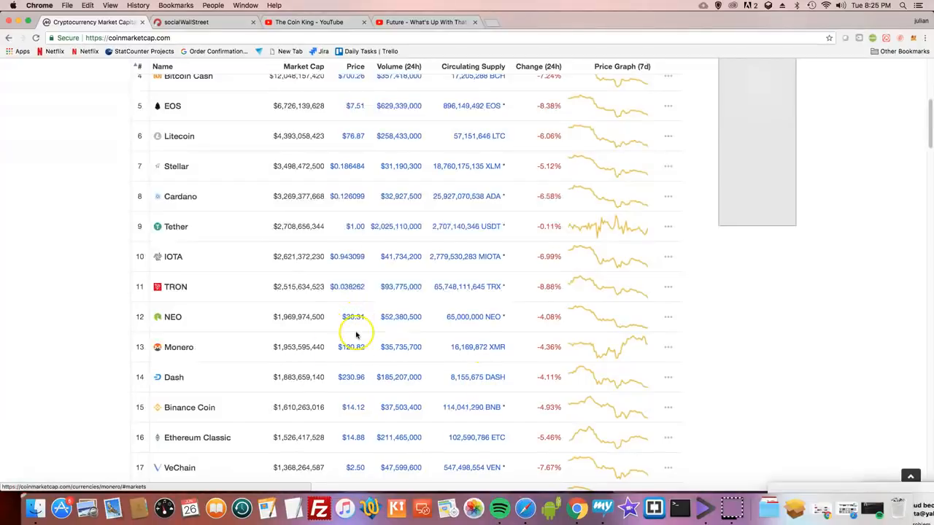
{"action": "mouse_move", "coordinate": [353, 324]}
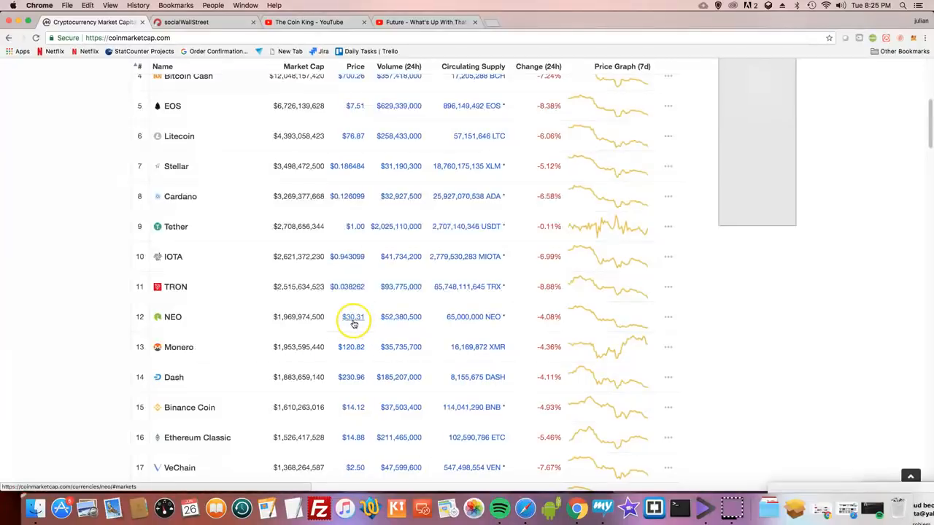
{"action": "mouse_move", "coordinate": [353, 324]}
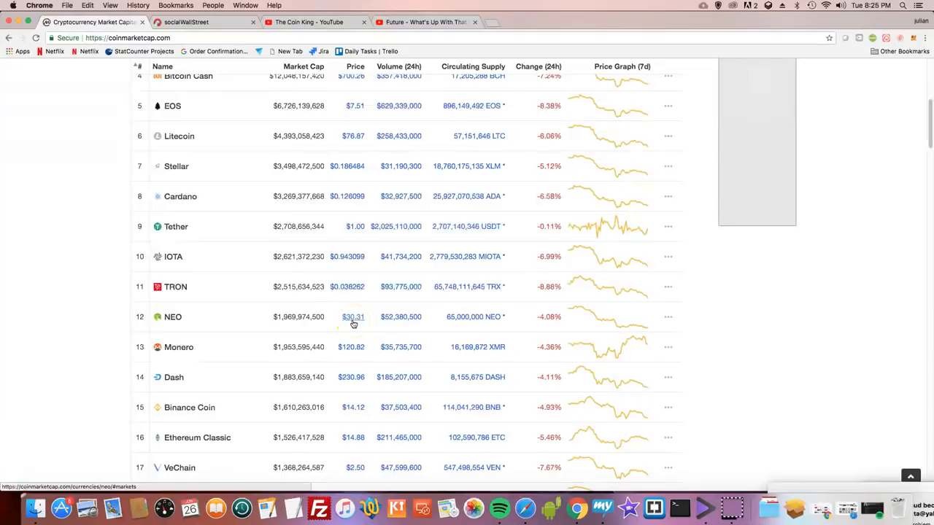
{"action": "mouse_move", "coordinate": [928, 140]}
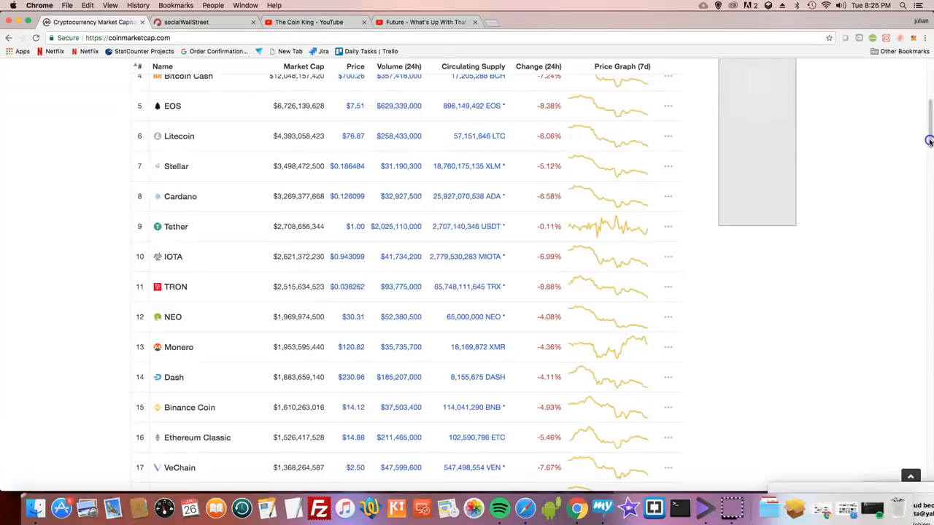
{"action": "scroll", "scroll_direction": "down", "scroll_amount": 3}
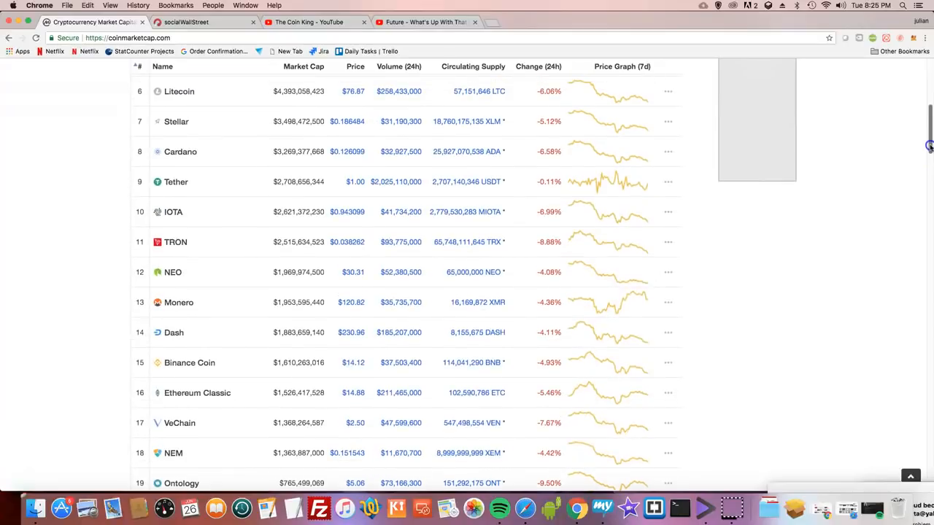
{"action": "scroll", "scroll_direction": "down", "scroll_amount": 3}
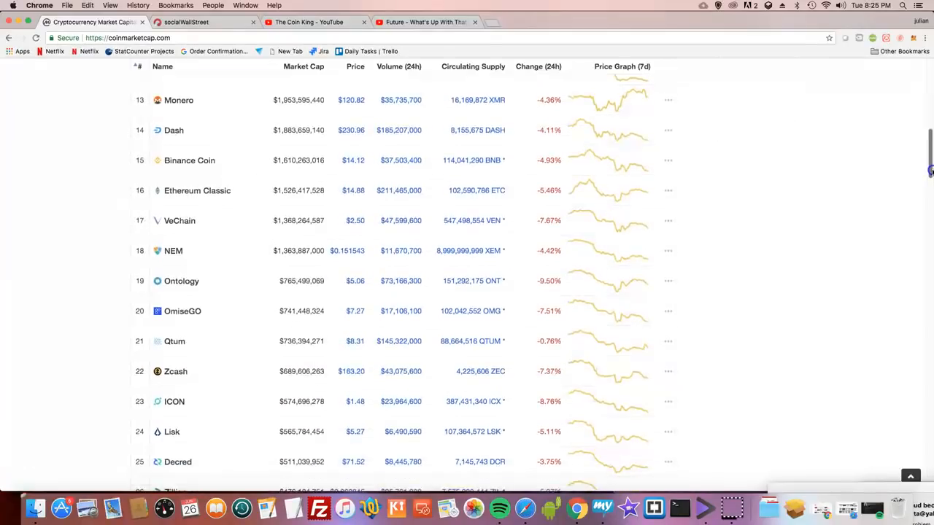
{"action": "scroll", "scroll_direction": "down", "scroll_amount": 3}
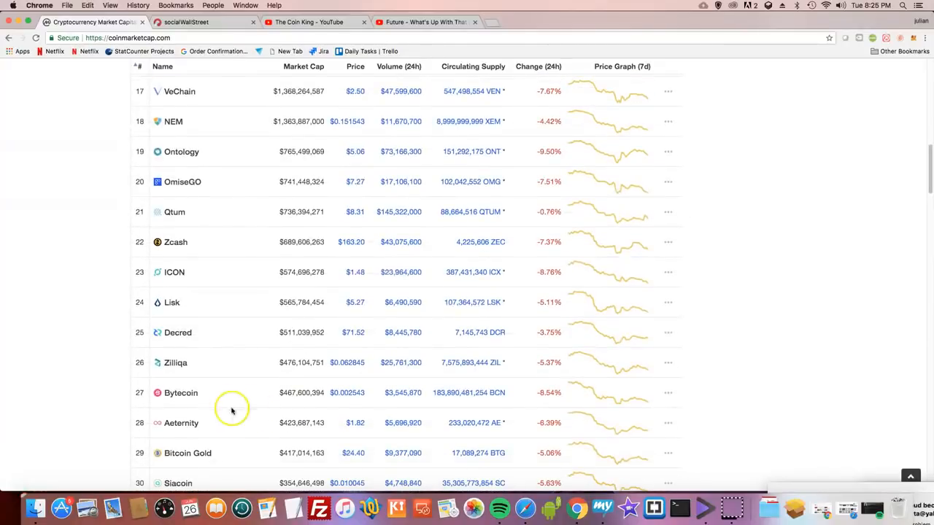
{"action": "mouse_move", "coordinate": [181, 370]}
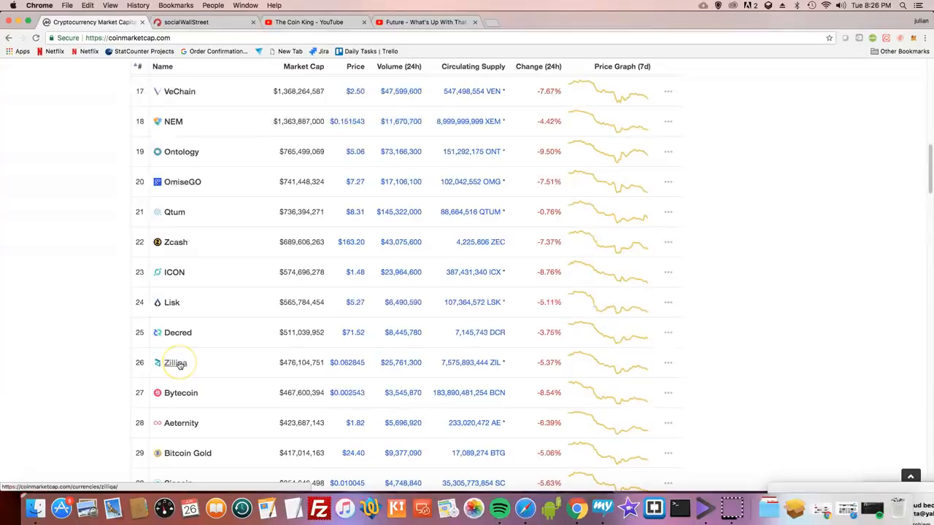
{"action": "mouse_move", "coordinate": [207, 302]}
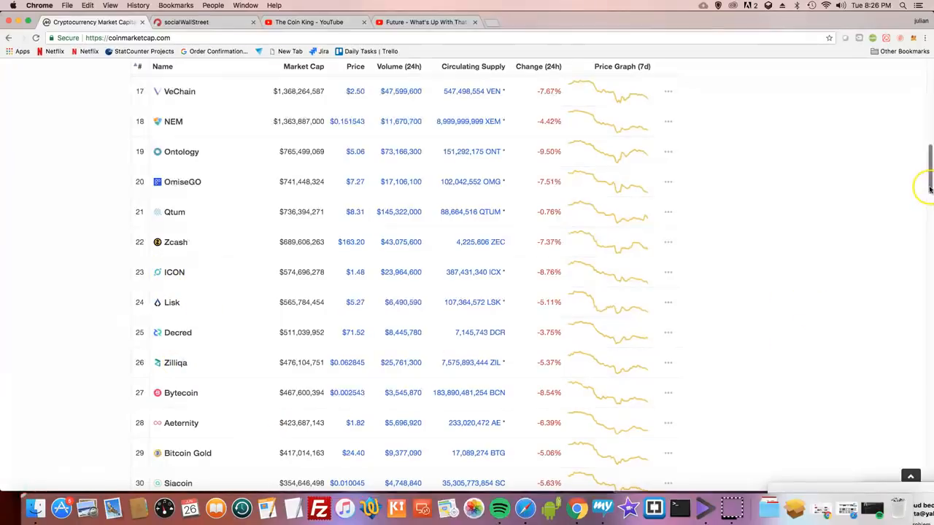
{"action": "scroll", "scroll_direction": "down", "scroll_amount": 3}
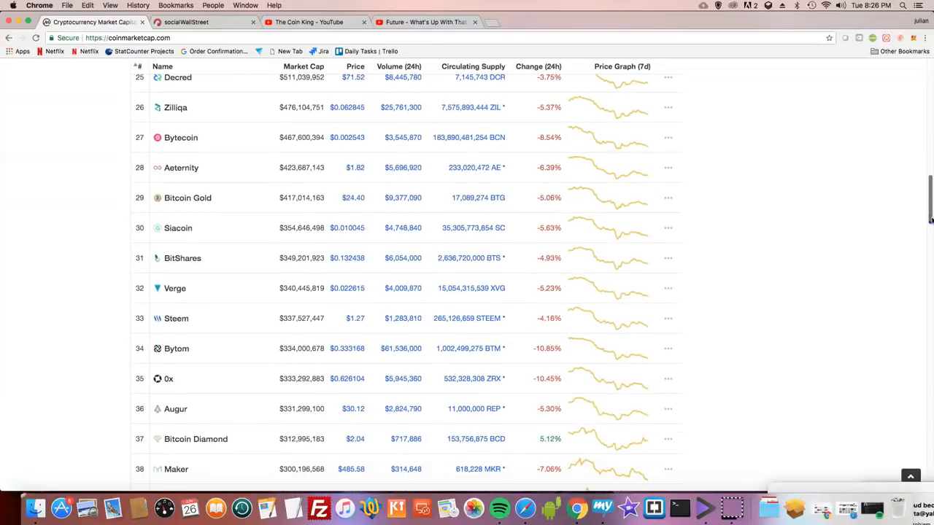
{"action": "scroll", "scroll_direction": "down", "scroll_amount": 3}
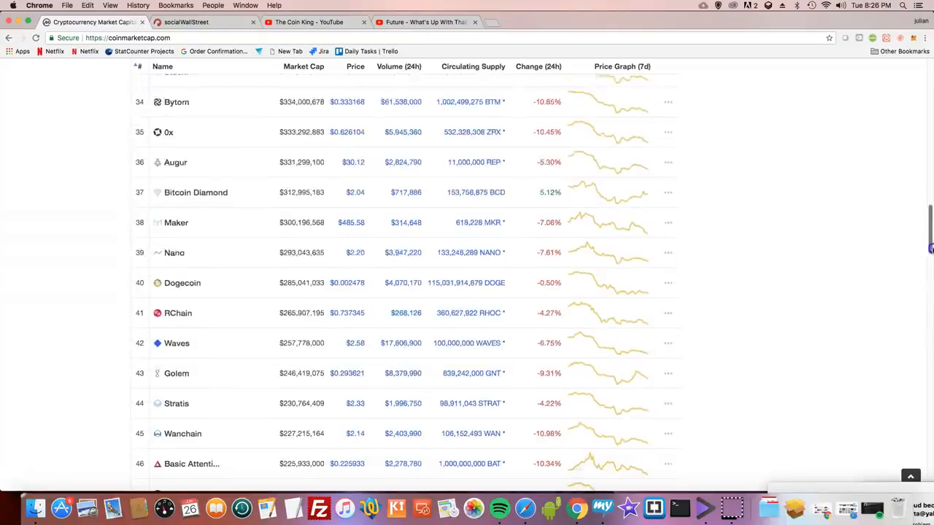
{"action": "scroll", "scroll_direction": "down", "scroll_amount": 3}
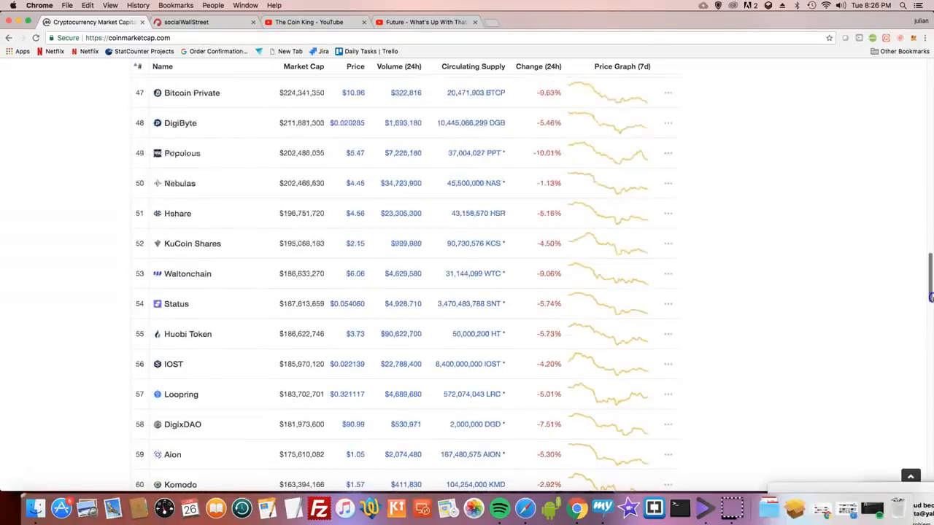
{"action": "scroll", "scroll_direction": "up", "scroll_amount": 3}
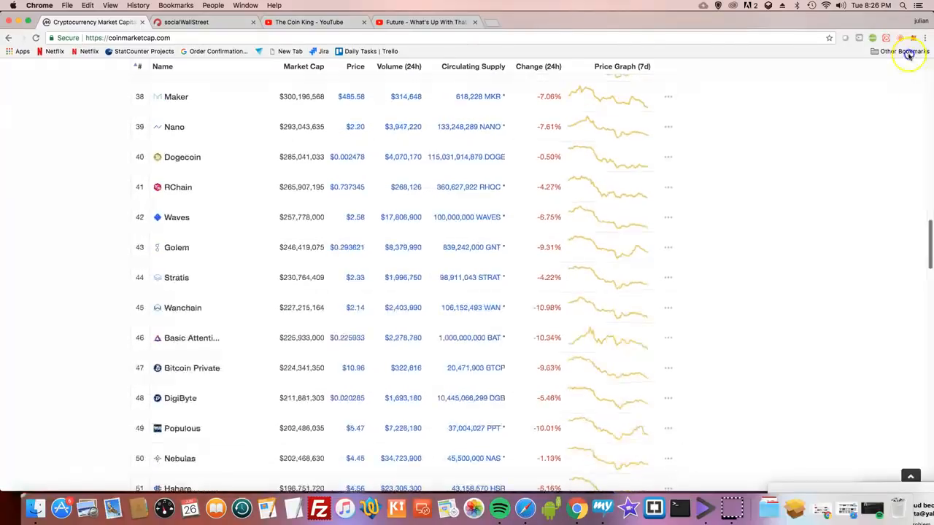
{"action": "scroll", "scroll_direction": "up", "scroll_amount": 3}
{"action": "type", "text": "Helbiz"}
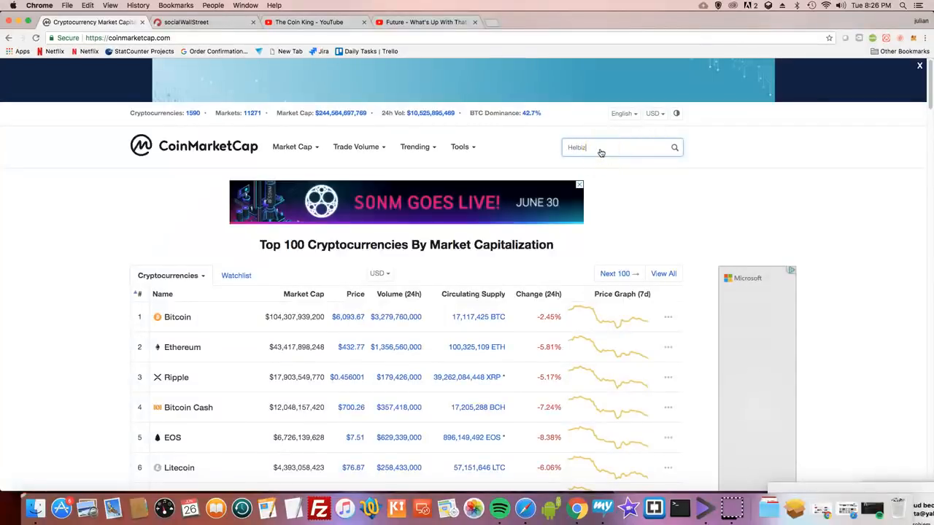
{"action": "mouse_move", "coordinate": [601, 153]}
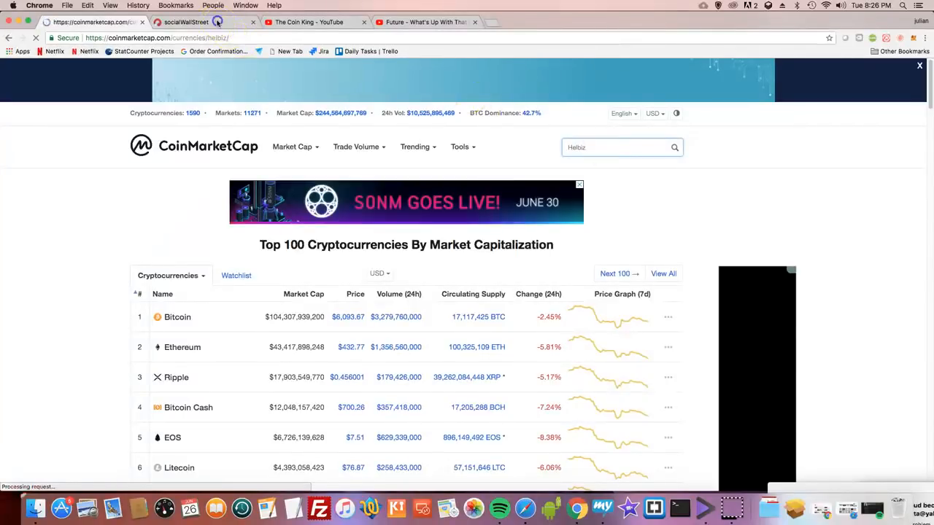
Step: Glance at the socialWallStreet page, return to the Helbiz (HBZ) coin page and focus the search box
{"action": "left_click", "coordinate": [197, 22]}
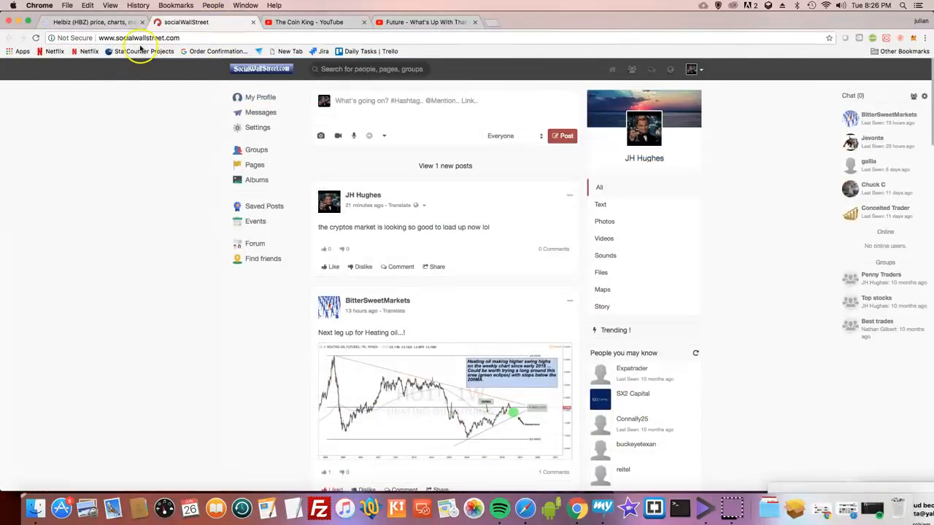
{"action": "left_click", "coordinate": [88, 22]}
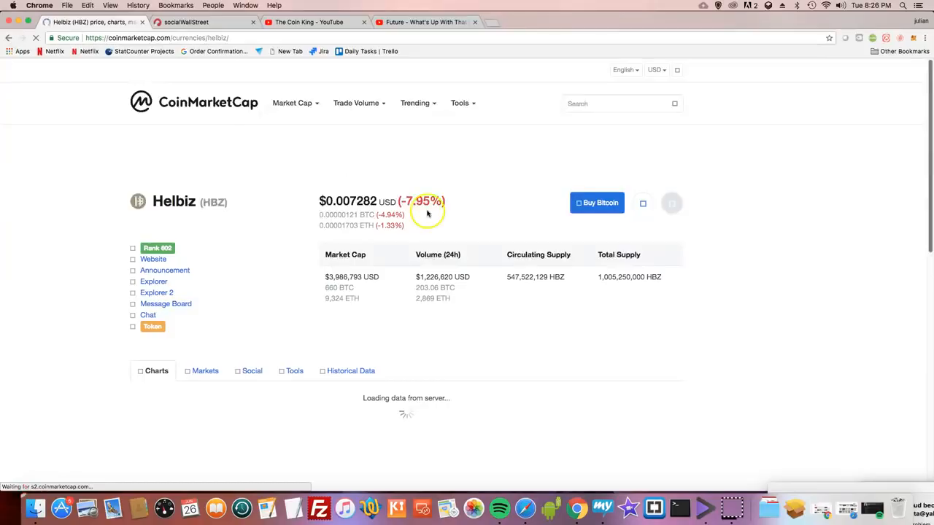
{"action": "mouse_move", "coordinate": [365, 207]}
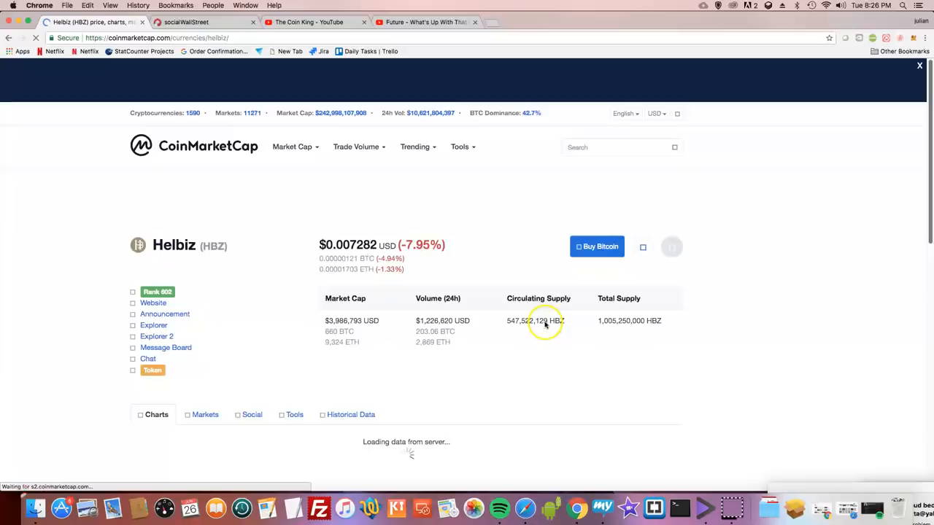
{"action": "mouse_move", "coordinate": [554, 341]}
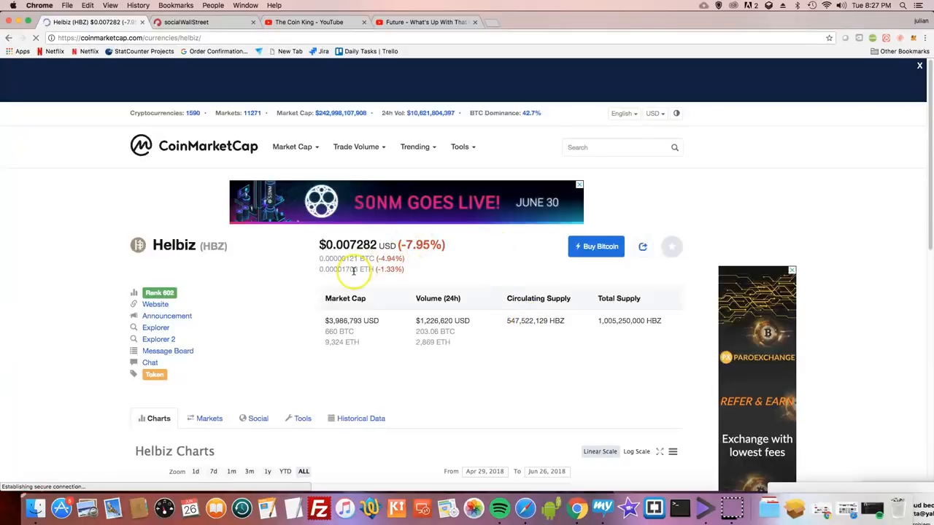
{"action": "left_click", "coordinate": [620, 147]}
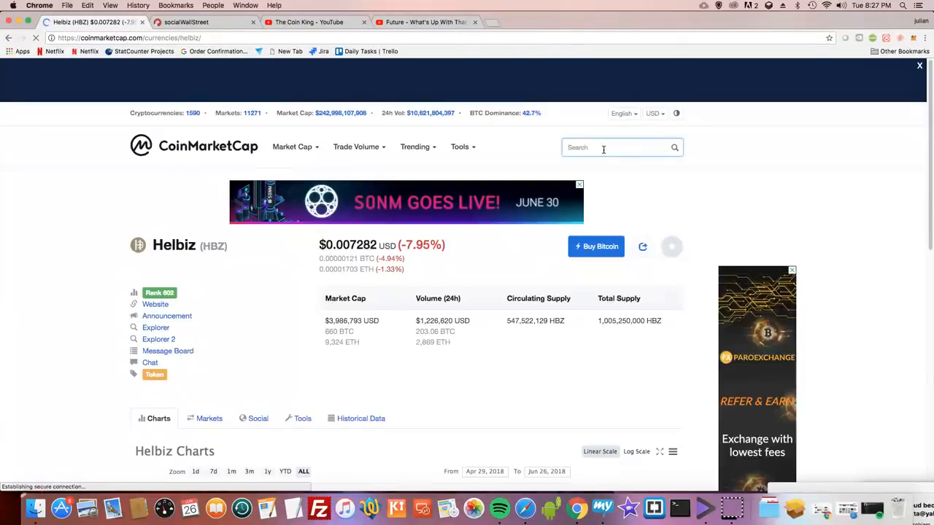
Step: Search CoinMarketCap for 'ncash' and open the Nucleus Vision (NCASH) detail page
{"action": "left_click", "coordinate": [591, 148]}
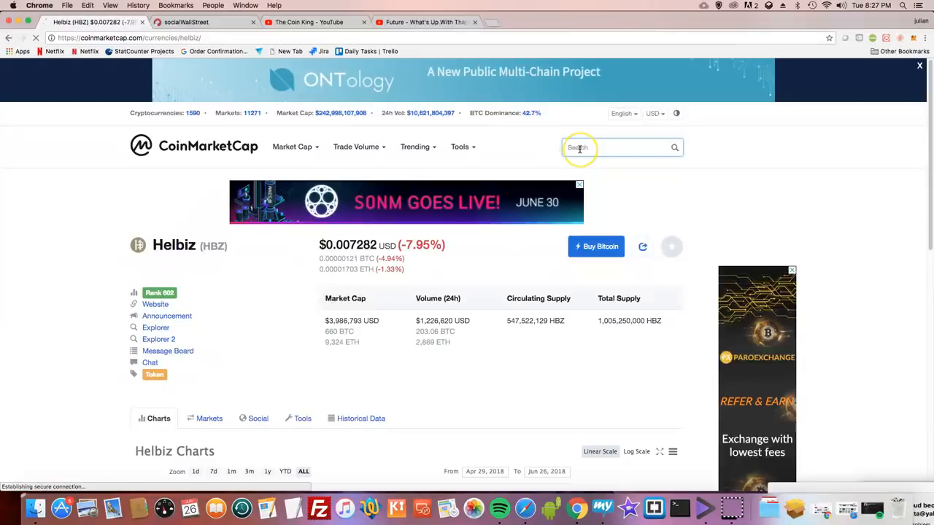
{"action": "mouse_move", "coordinate": [343, 257]}
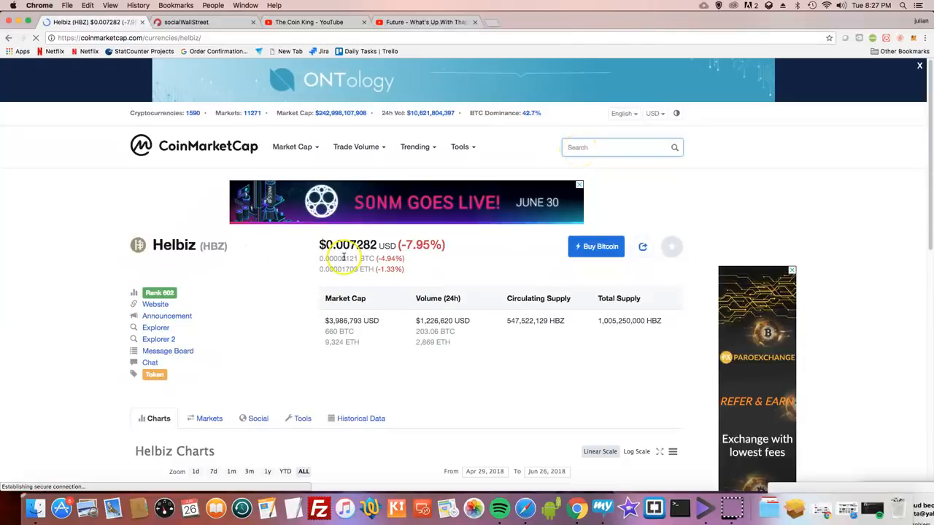
{"action": "mouse_move", "coordinate": [203, 259]}
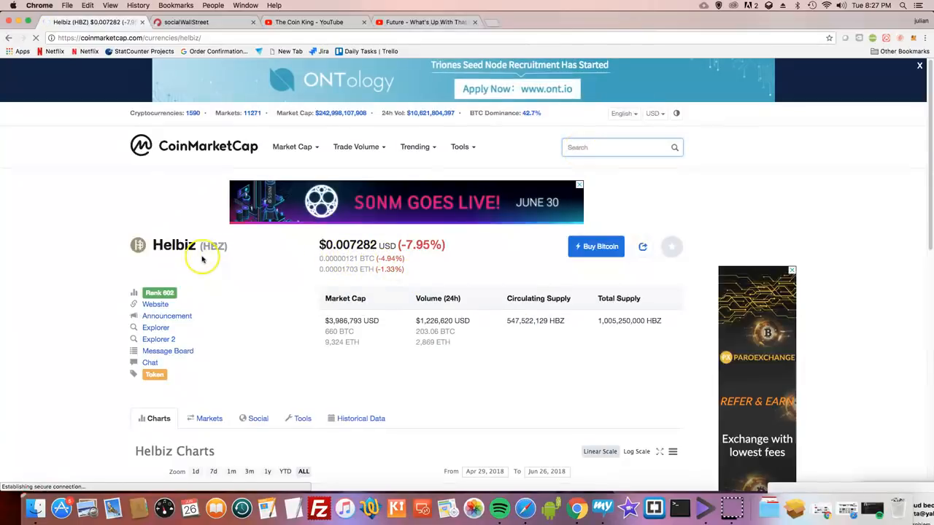
{"action": "left_click", "coordinate": [620, 146]}
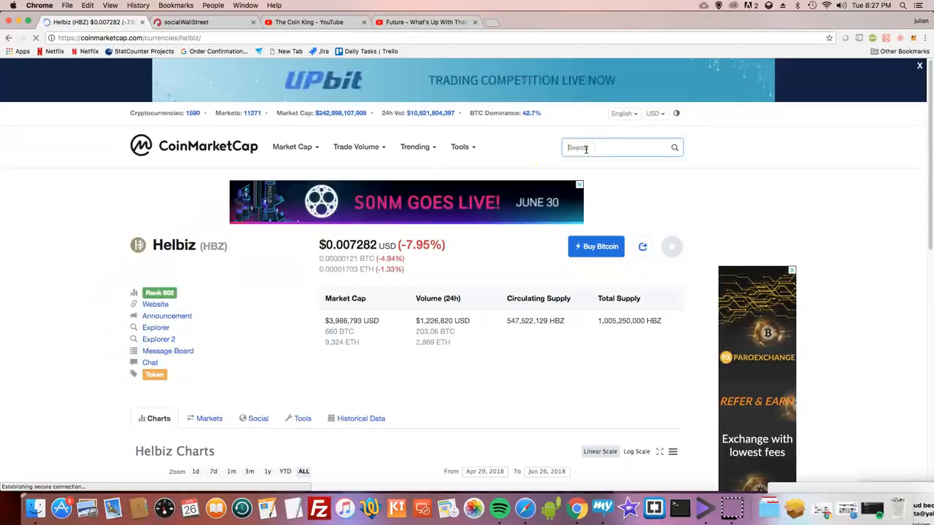
{"action": "type", "text": "ncash"}
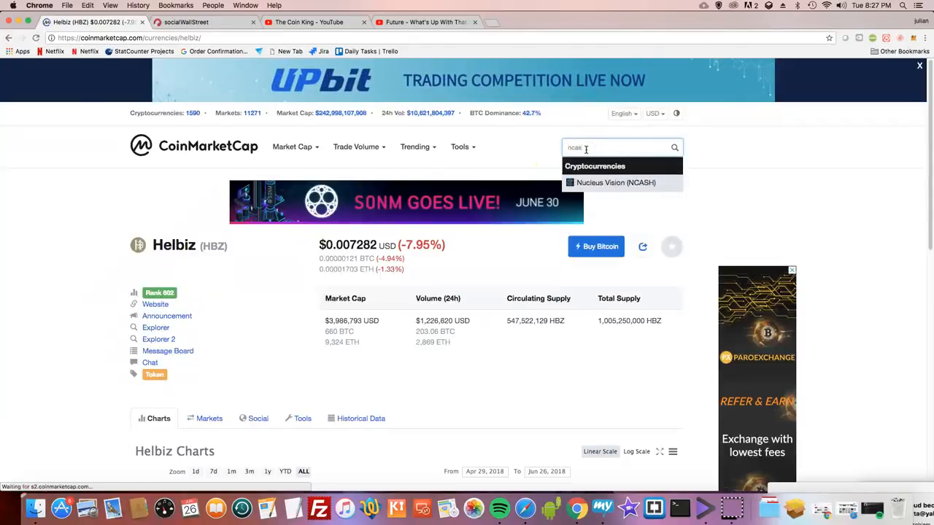
{"action": "left_click", "coordinate": [615, 183]}
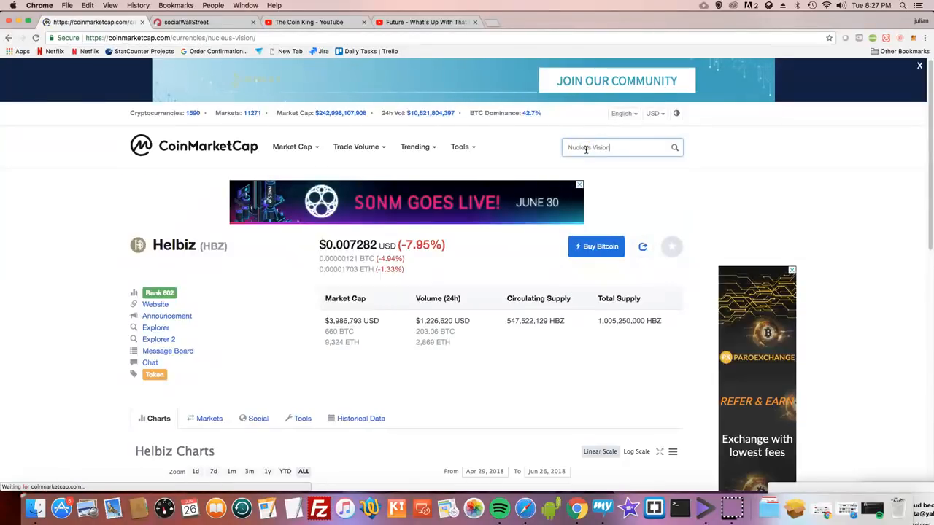
{"action": "key", "text": "Return"}
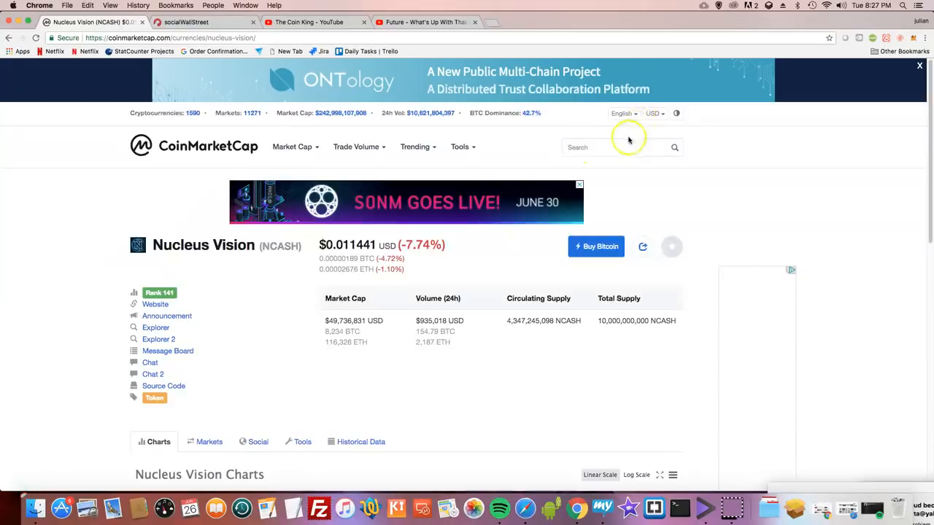
{"action": "left_click", "coordinate": [620, 146]}
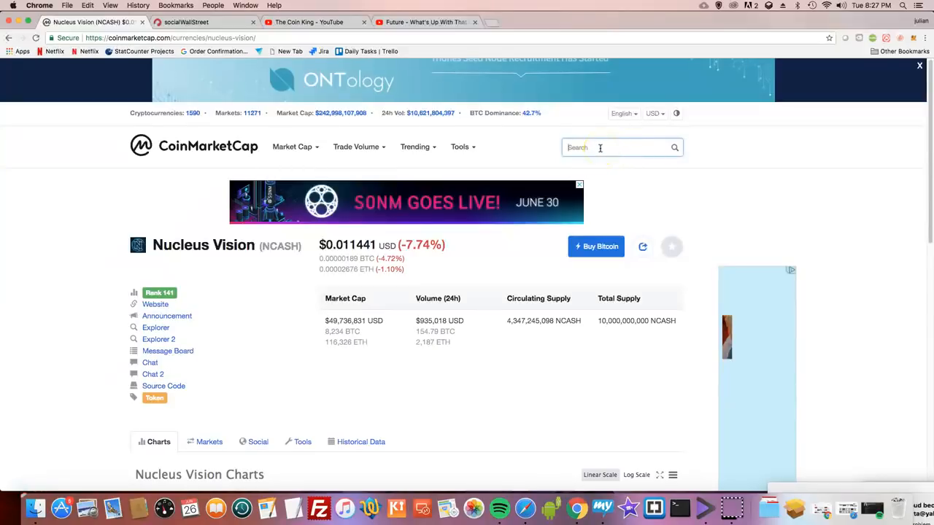
Step: Search for 'data' and pick Datawallet (DXT) from the CoinMarketCap results
{"action": "type", "text": "data"}
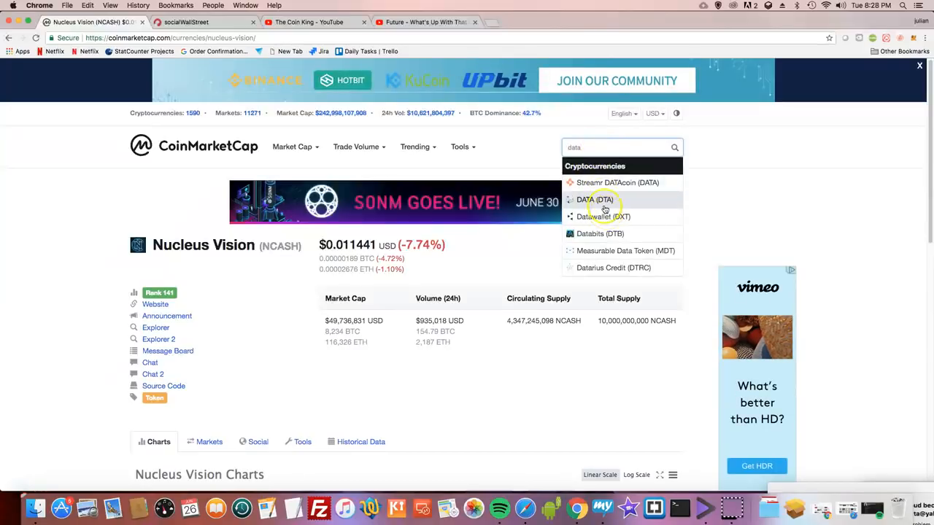
{"action": "left_click", "coordinate": [604, 216]}
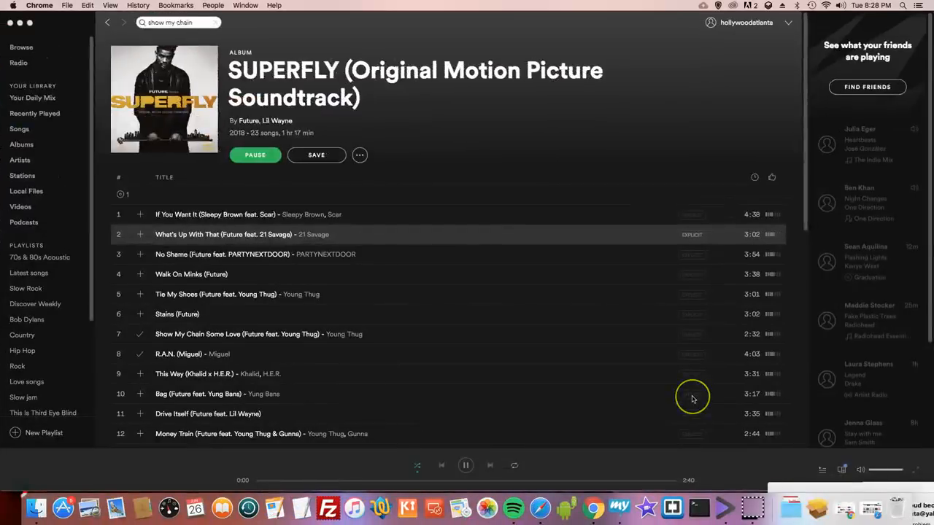
{"action": "mouse_move", "coordinate": [467, 466]}
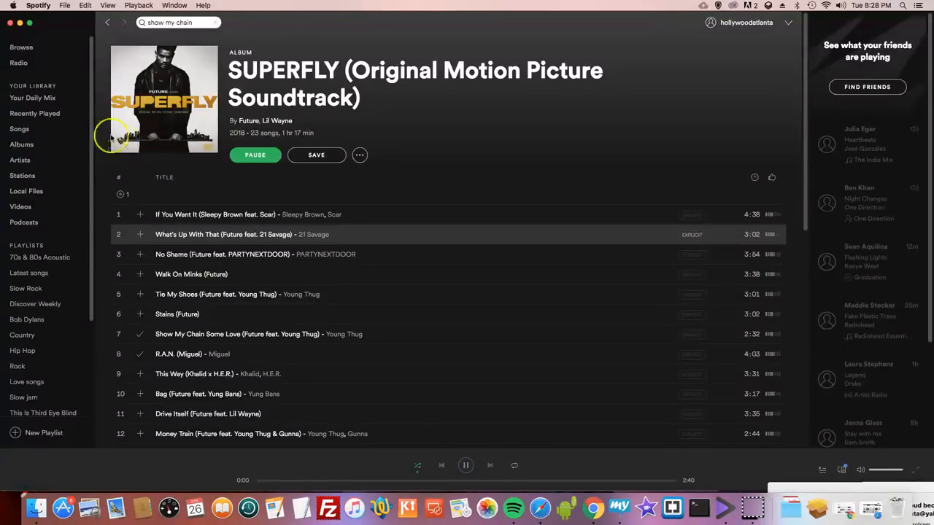
{"action": "mouse_move", "coordinate": [466, 466]}
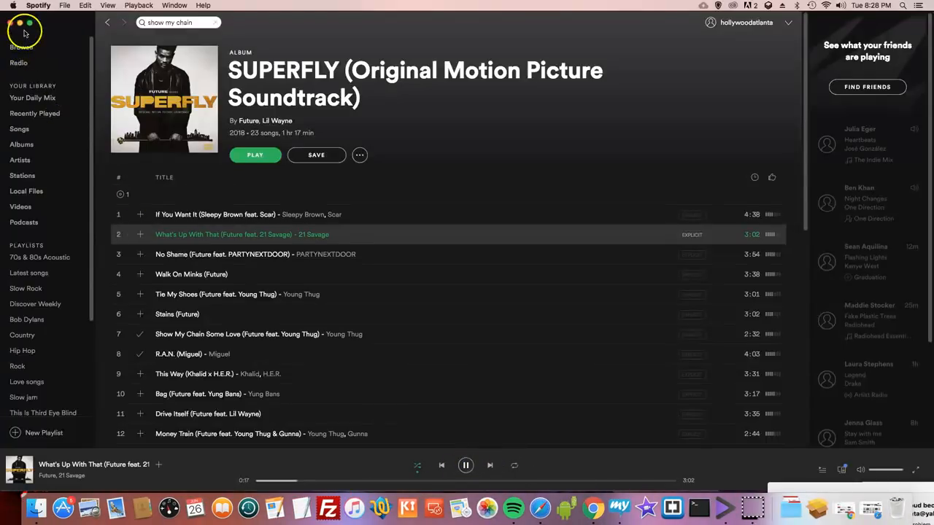
Step: Leave the Spotify SUPERFLY album and return to the Datawallet page in Chrome
{"action": "left_click", "coordinate": [574, 508]}
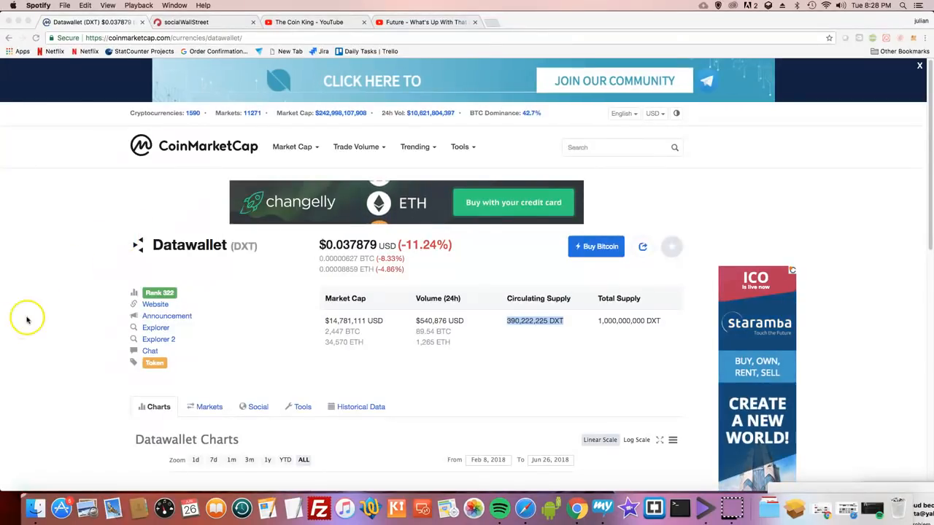
{"action": "mouse_move", "coordinate": [124, 280]}
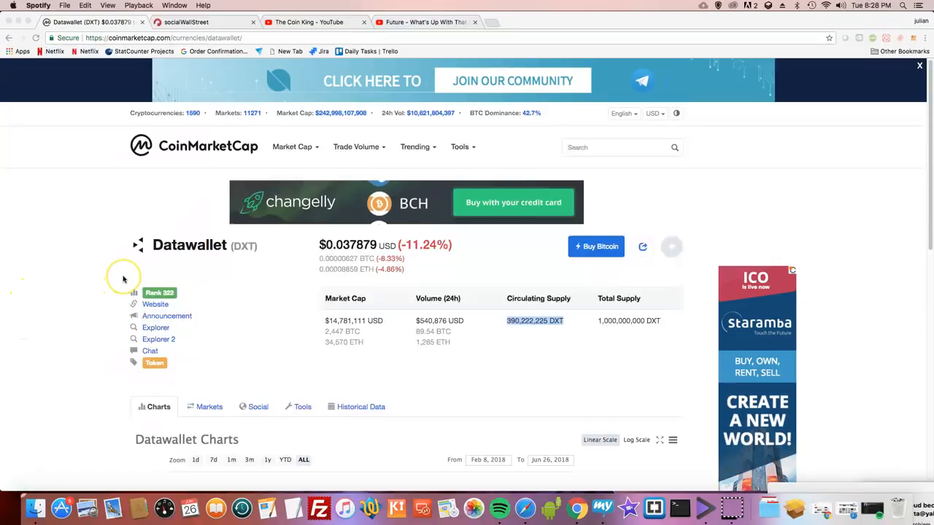
{"action": "mouse_move", "coordinate": [109, 195]}
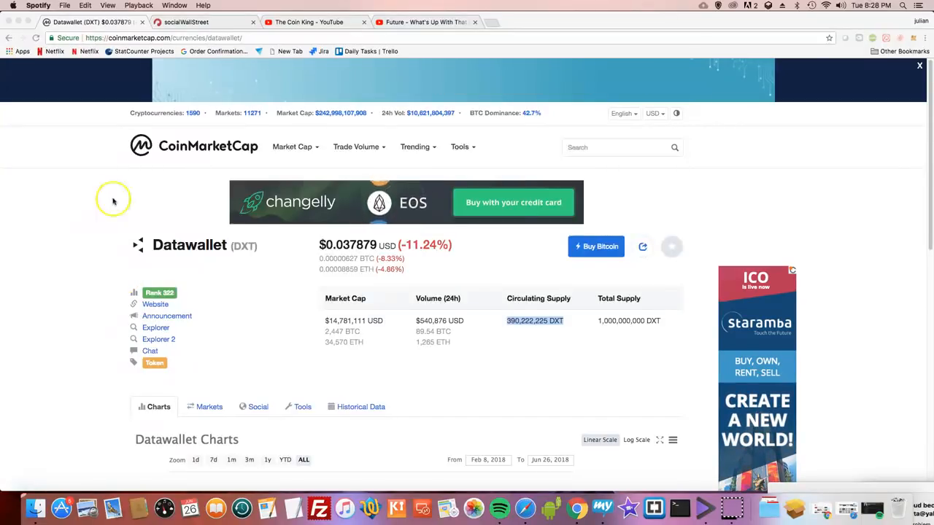
{"action": "mouse_move", "coordinate": [136, 213]}
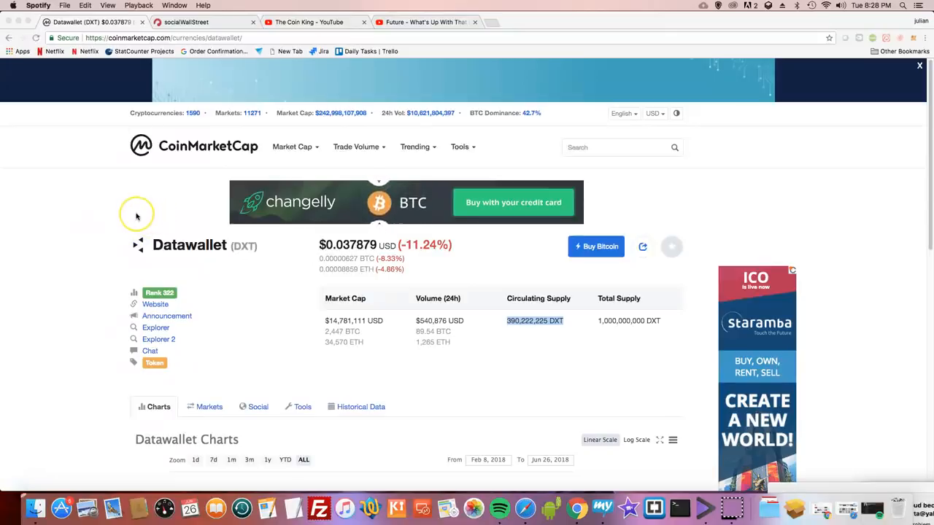
{"action": "mouse_move", "coordinate": [190, 222]}
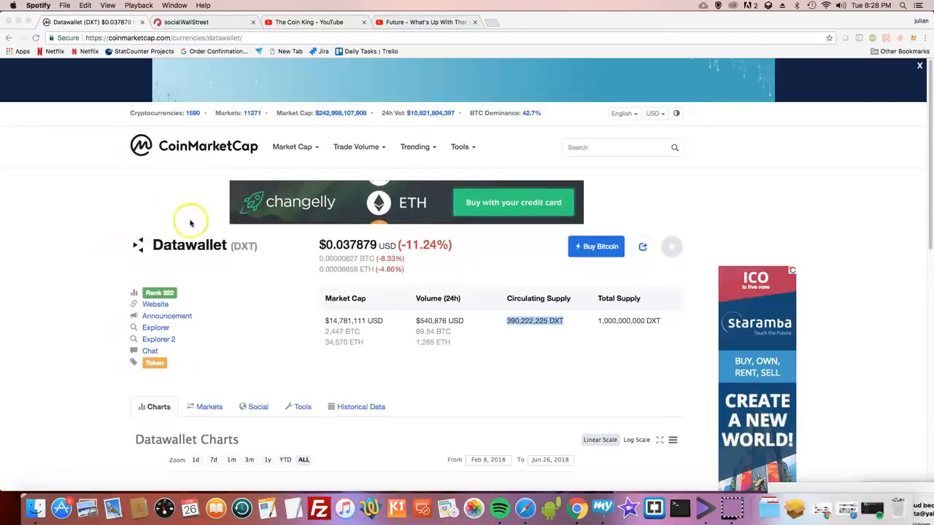
{"action": "mouse_move", "coordinate": [343, 257]}
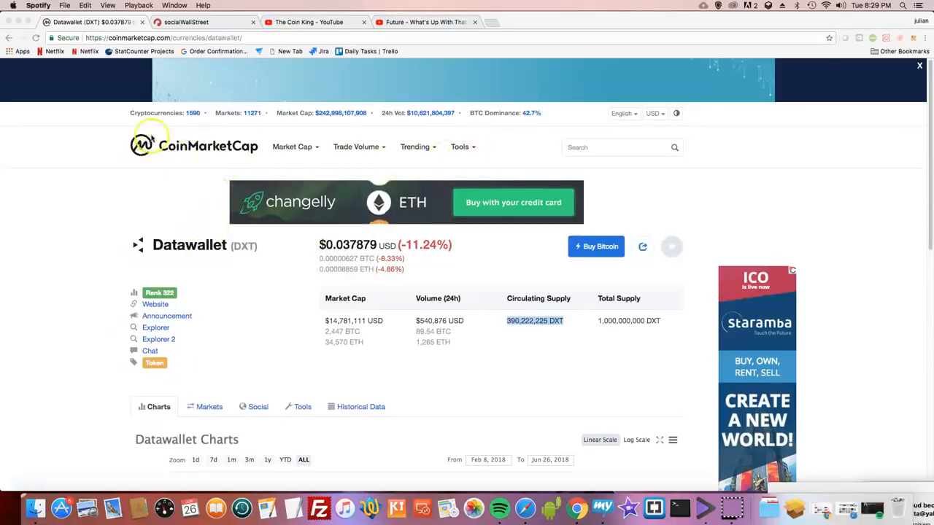
{"action": "left_click", "coordinate": [192, 146]}
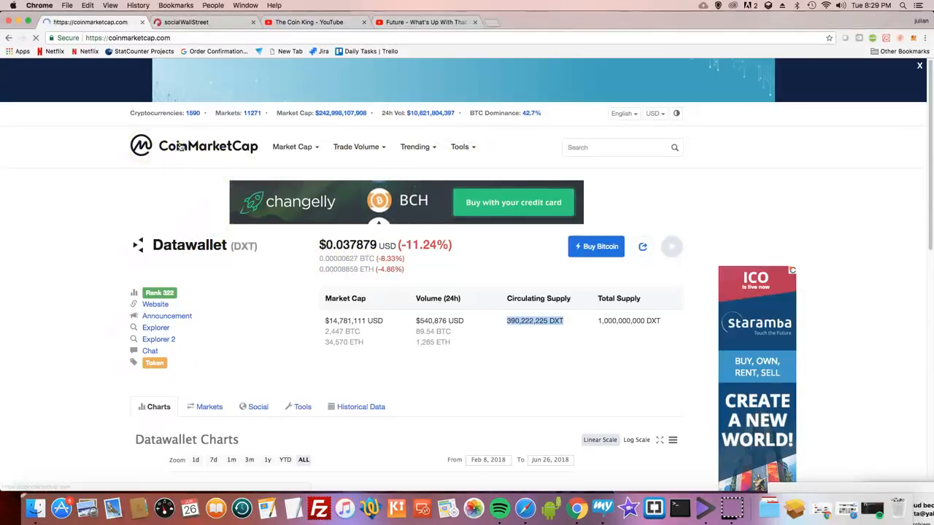
Step: Browse the Top 100 list down past coins 7 to 19 and open TRON's coin page from row 11
{"action": "left_click", "coordinate": [193, 146]}
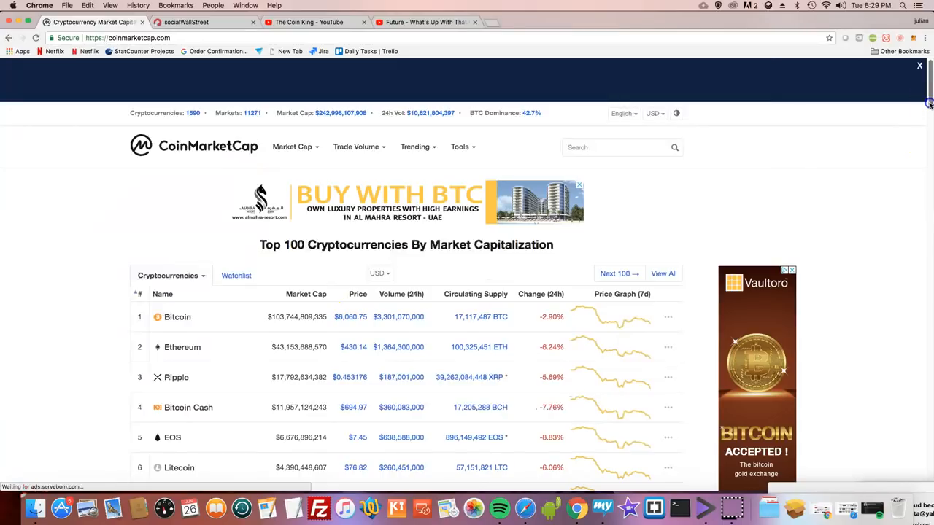
{"action": "scroll", "scroll_direction": "down", "scroll_amount": 3}
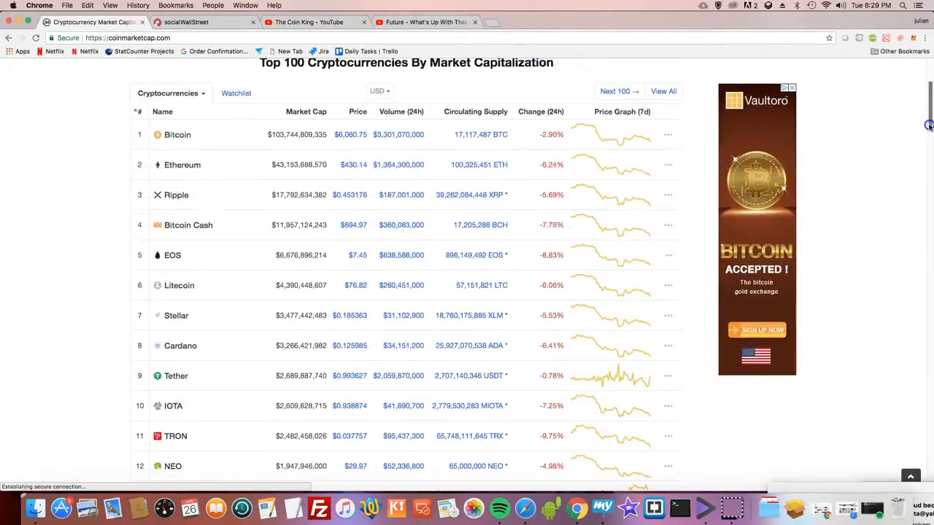
{"action": "mouse_move", "coordinate": [175, 315]}
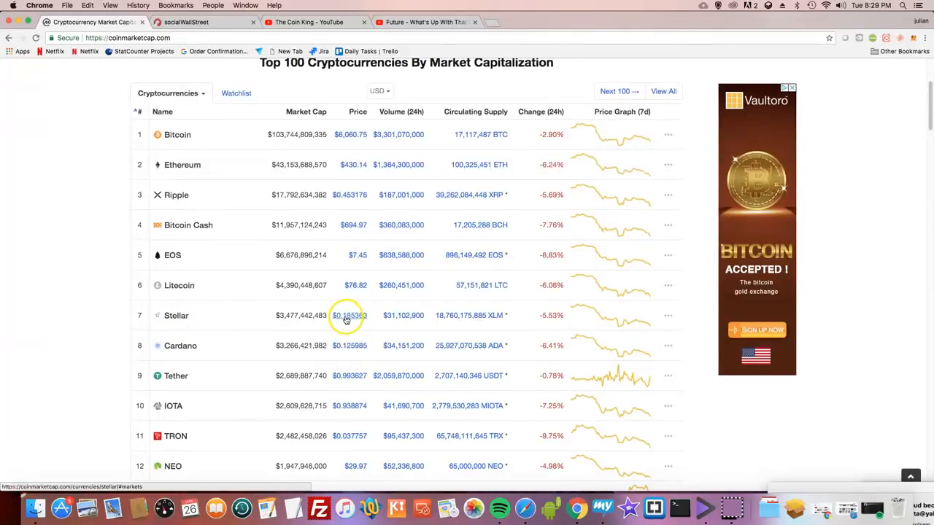
{"action": "mouse_move", "coordinate": [348, 321]}
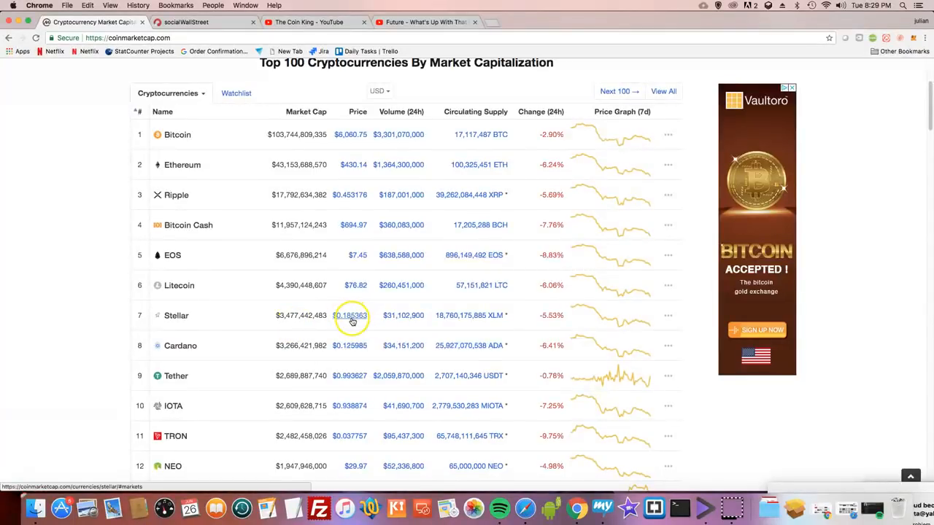
{"action": "mouse_move", "coordinate": [336, 334]}
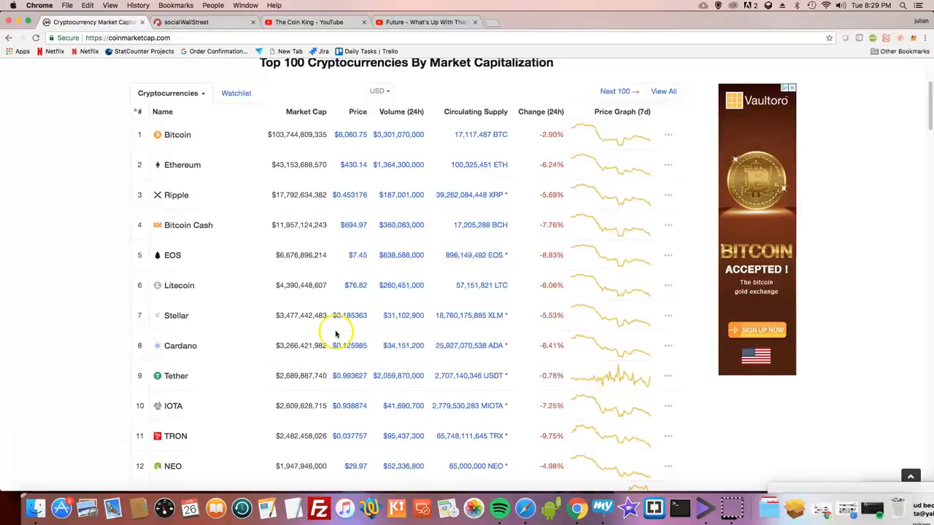
{"action": "mouse_move", "coordinate": [181, 330]}
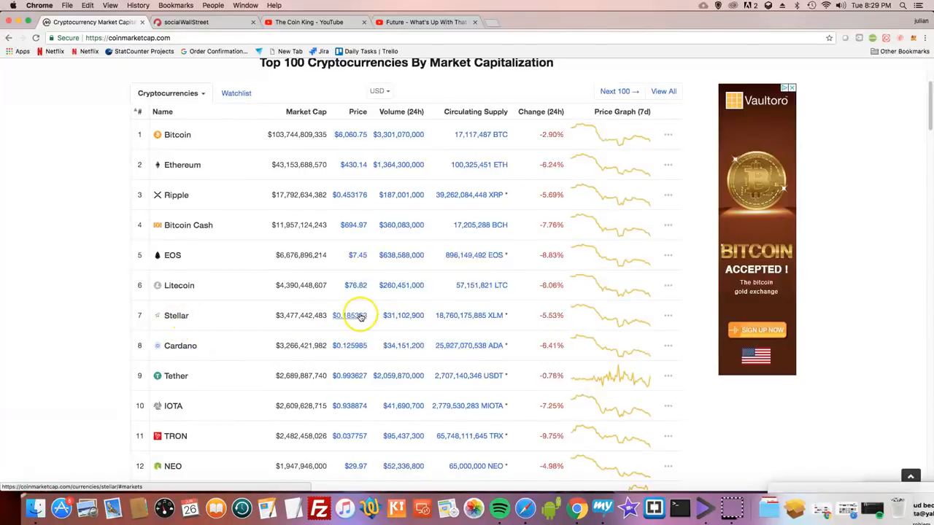
{"action": "mouse_move", "coordinate": [357, 315]}
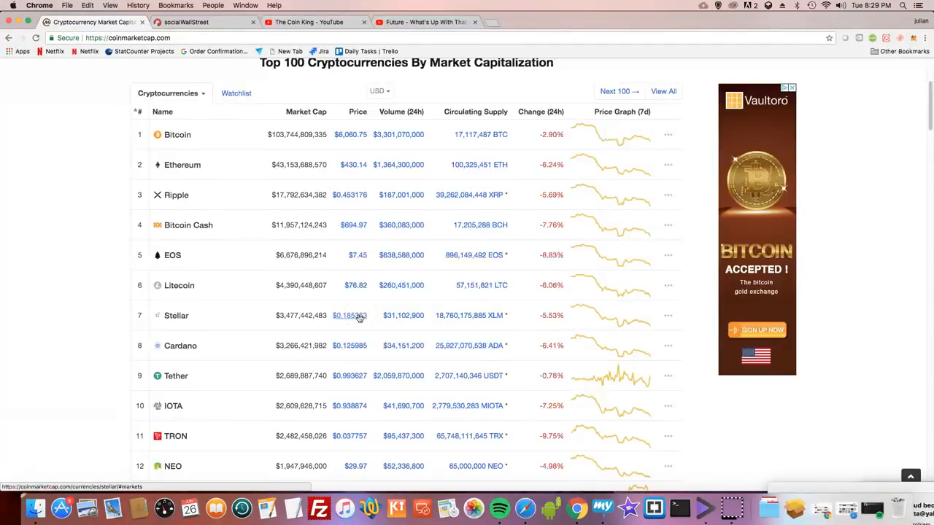
{"action": "mouse_move", "coordinate": [177, 315]}
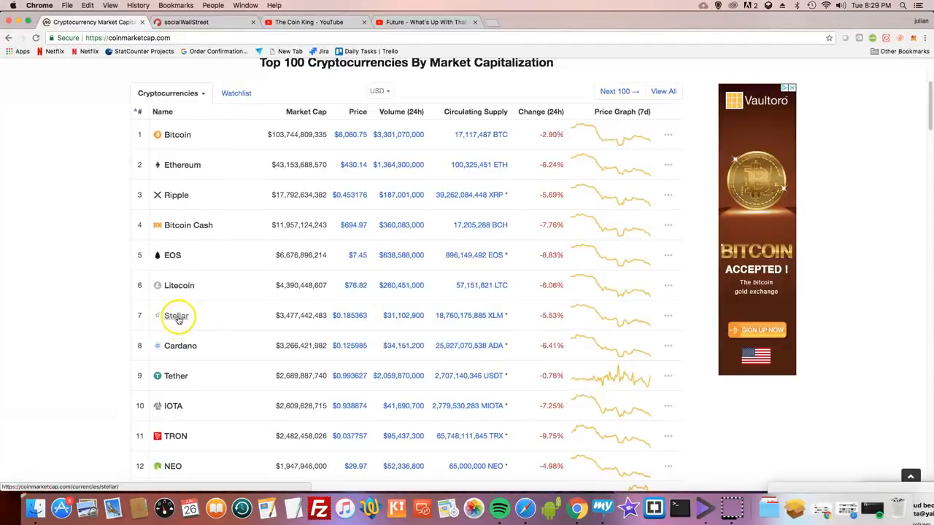
{"action": "mouse_move", "coordinate": [315, 344]}
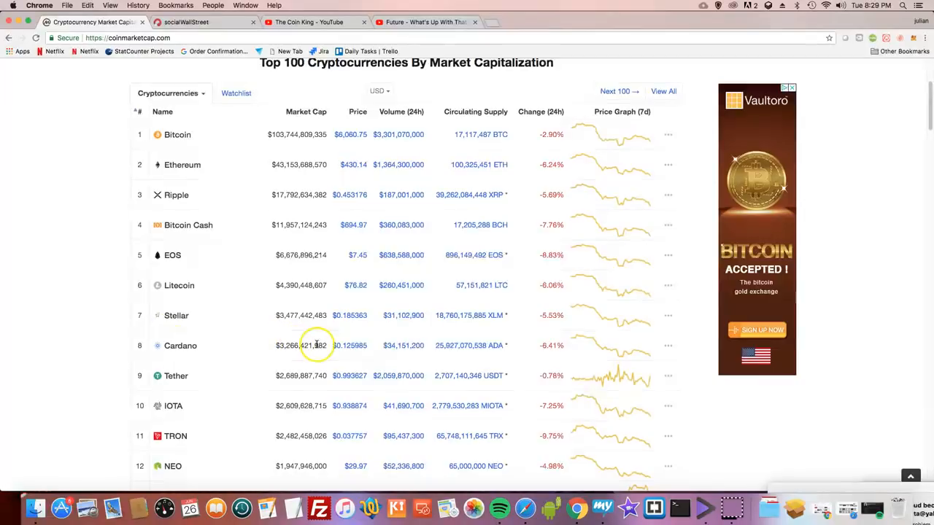
{"action": "mouse_move", "coordinate": [181, 344]}
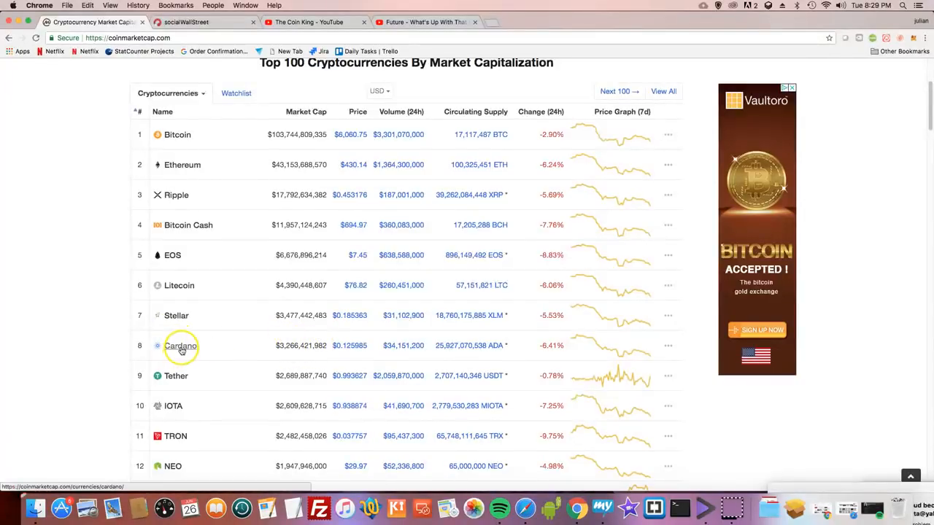
{"action": "mouse_move", "coordinate": [350, 344]}
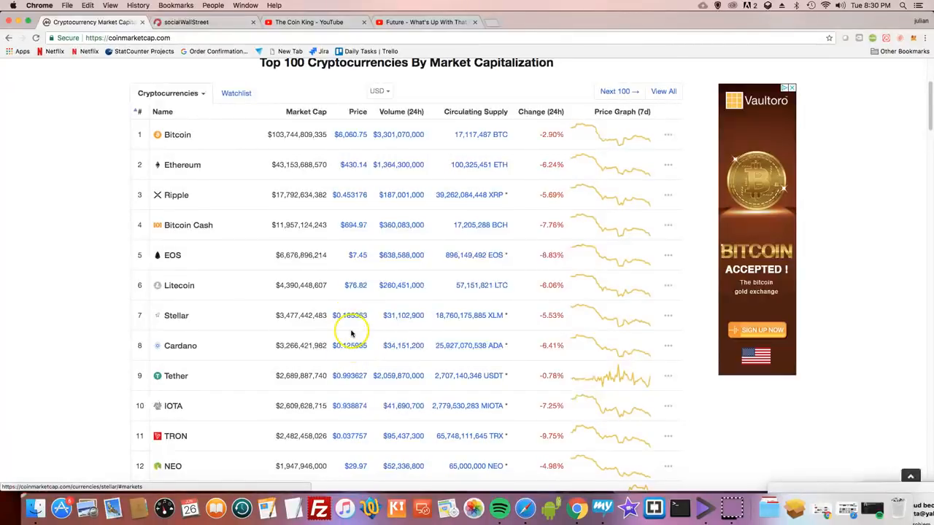
{"action": "mouse_move", "coordinate": [350, 344]}
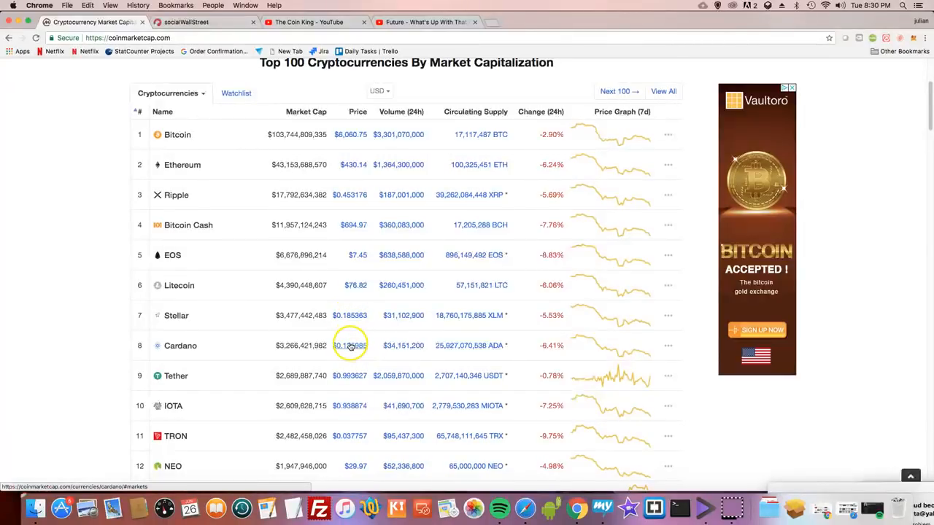
{"action": "scroll", "scroll_direction": "down", "scroll_amount": 3}
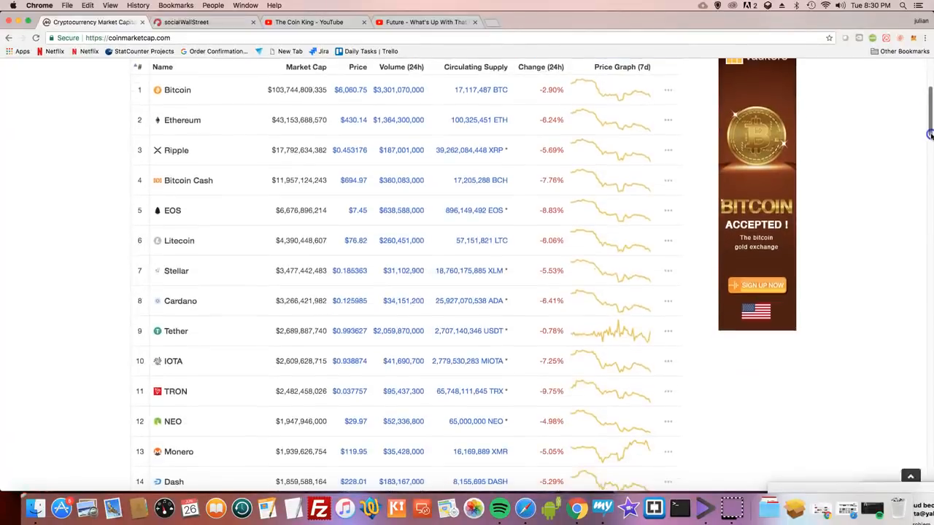
{"action": "scroll", "scroll_direction": "down", "scroll_amount": 3}
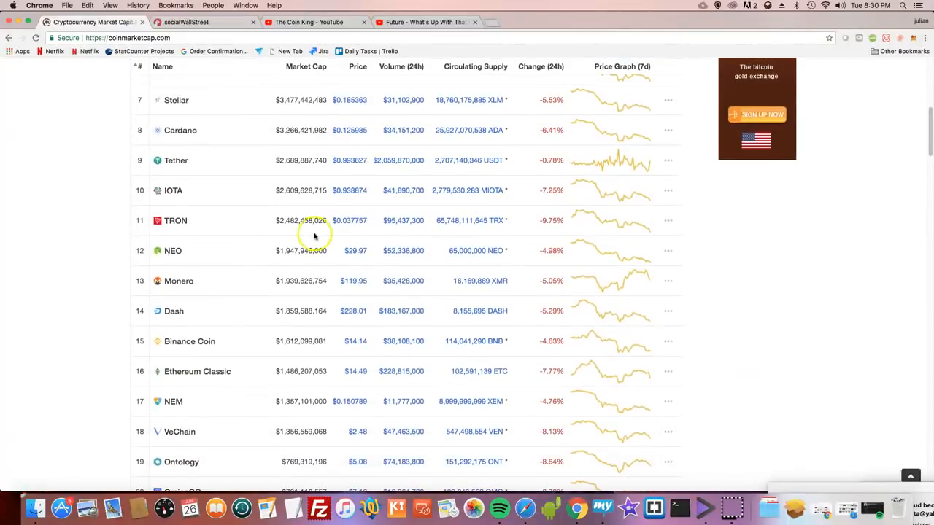
{"action": "mouse_move", "coordinate": [227, 224]}
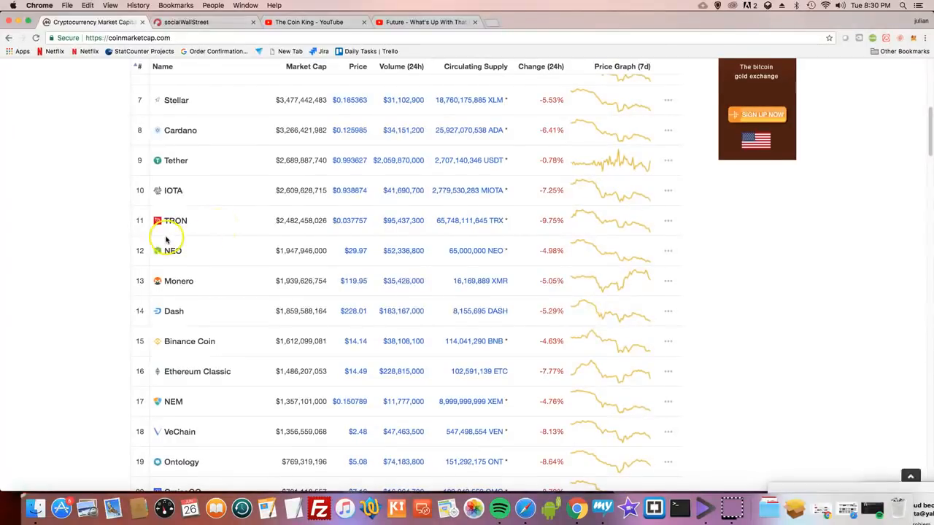
{"action": "mouse_move", "coordinate": [197, 229]}
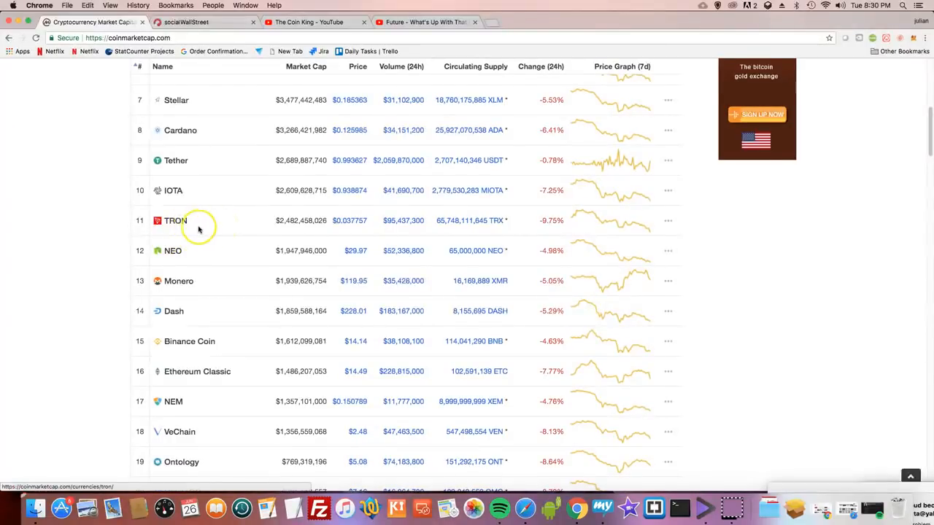
{"action": "mouse_move", "coordinate": [232, 229]}
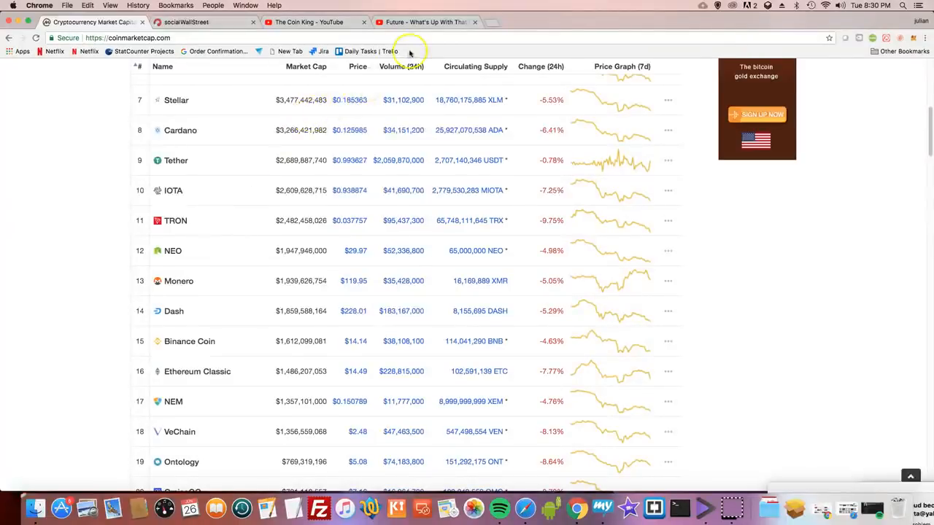
{"action": "mouse_move", "coordinate": [333, 22]}
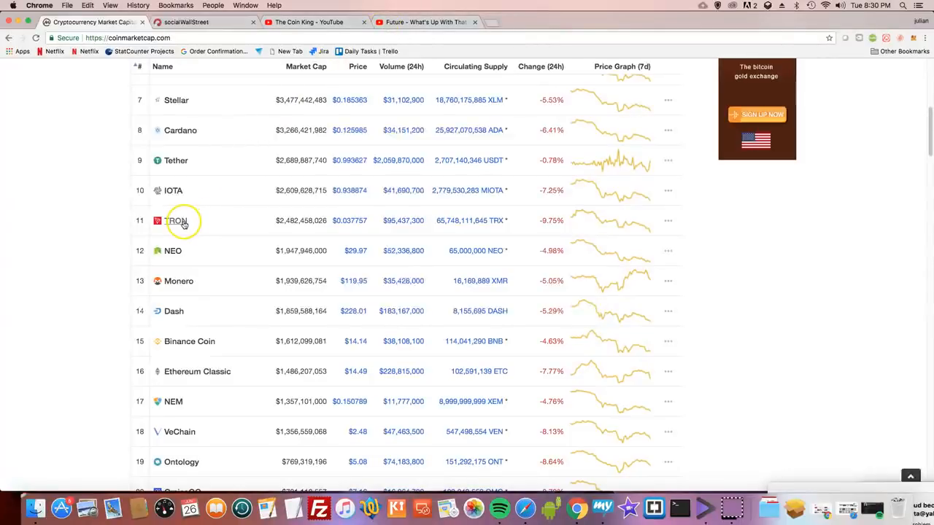
{"action": "mouse_move", "coordinate": [412, 229]}
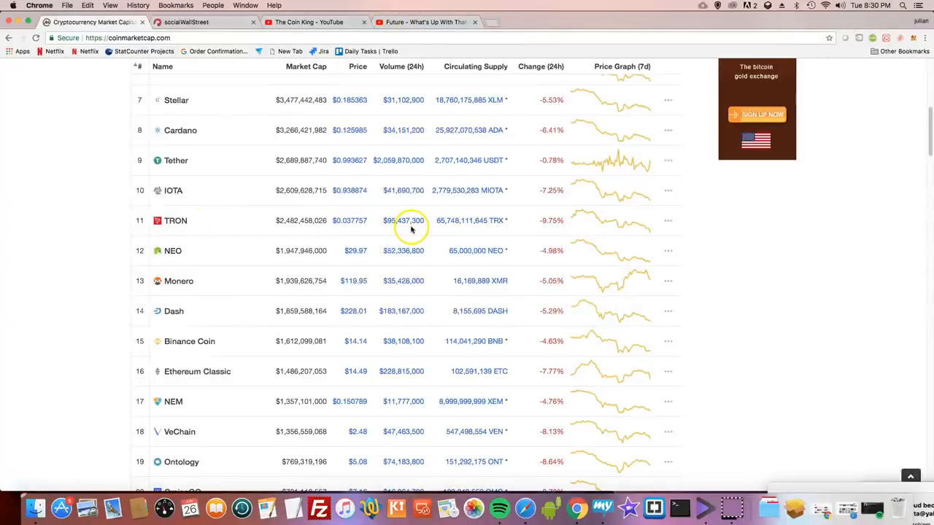
{"action": "left_click", "coordinate": [175, 220]}
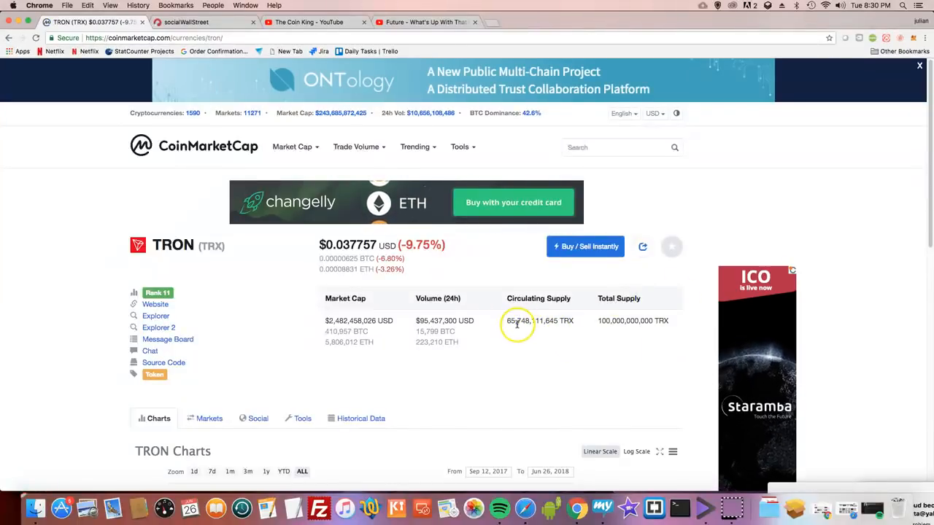
{"action": "mouse_move", "coordinate": [394, 365]}
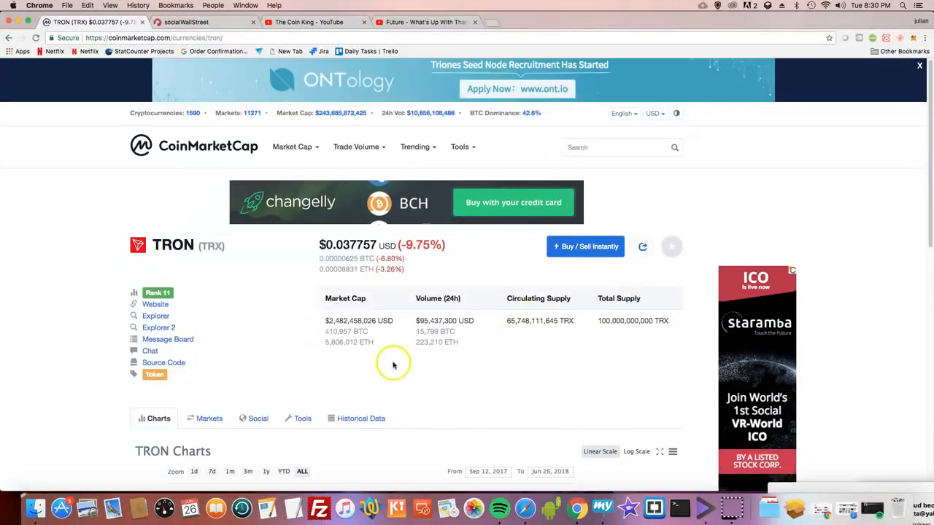
Step: Look over TRON's chart section, then return to the CoinMarketCap top-100 rankings via the logo
{"action": "scroll", "scroll_direction": "down", "scroll_amount": 3}
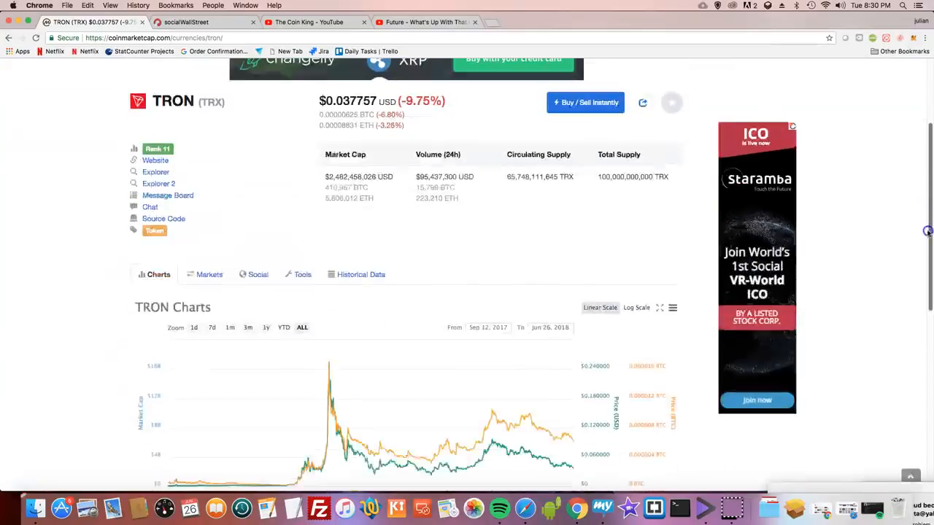
{"action": "scroll", "scroll_direction": "up", "scroll_amount": 3}
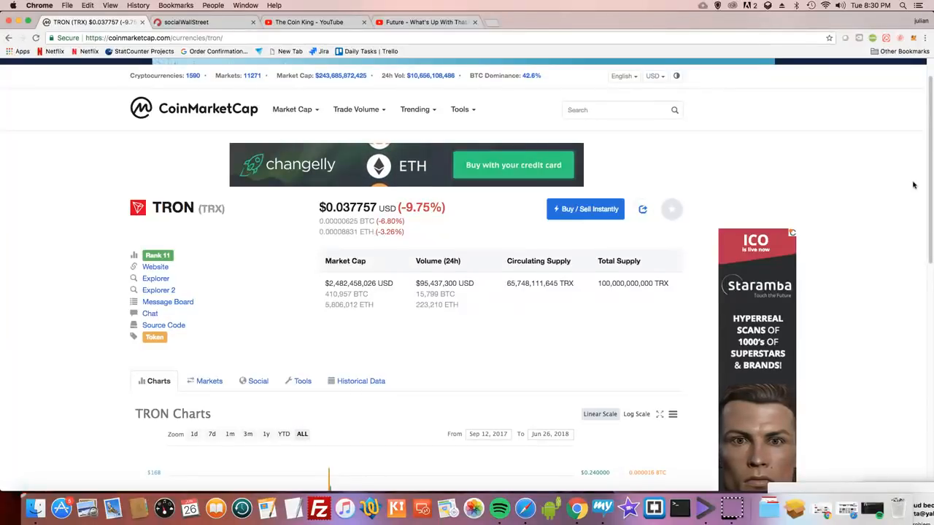
{"action": "mouse_move", "coordinate": [352, 329]}
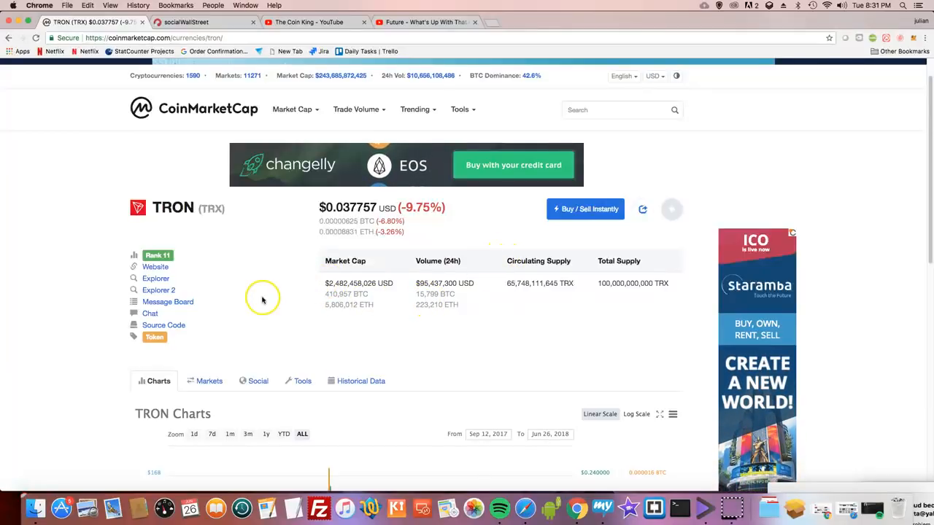
{"action": "mouse_move", "coordinate": [275, 266]}
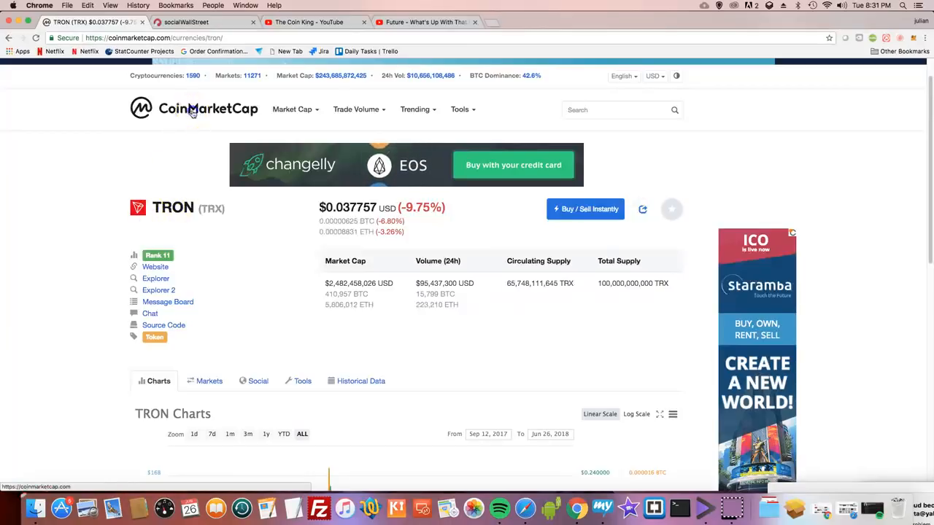
{"action": "left_click", "coordinate": [193, 108]}
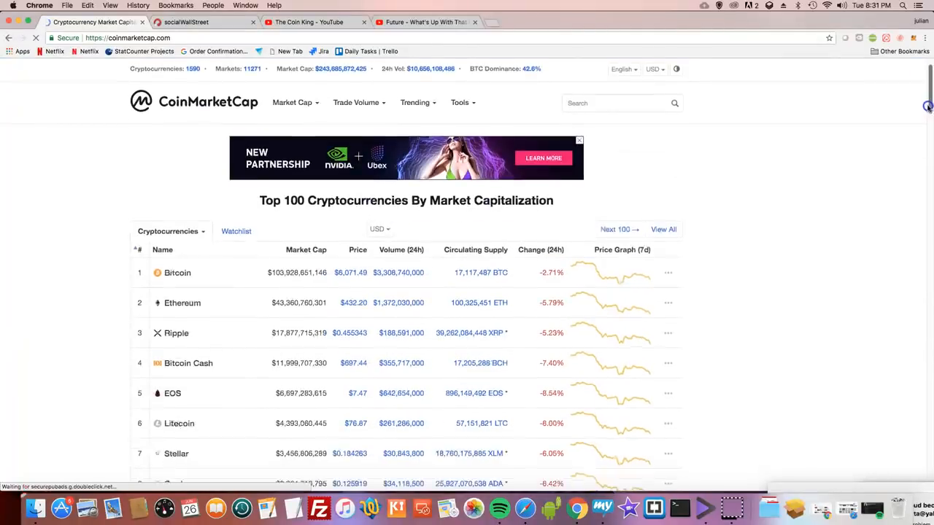
Step: Browse the rankings table down to roughly ranks 21 to 35, from OmiseGO through Zilliqa, Bytecoin, Verge and Augur
{"action": "scroll", "scroll_direction": "down", "scroll_amount": 3}
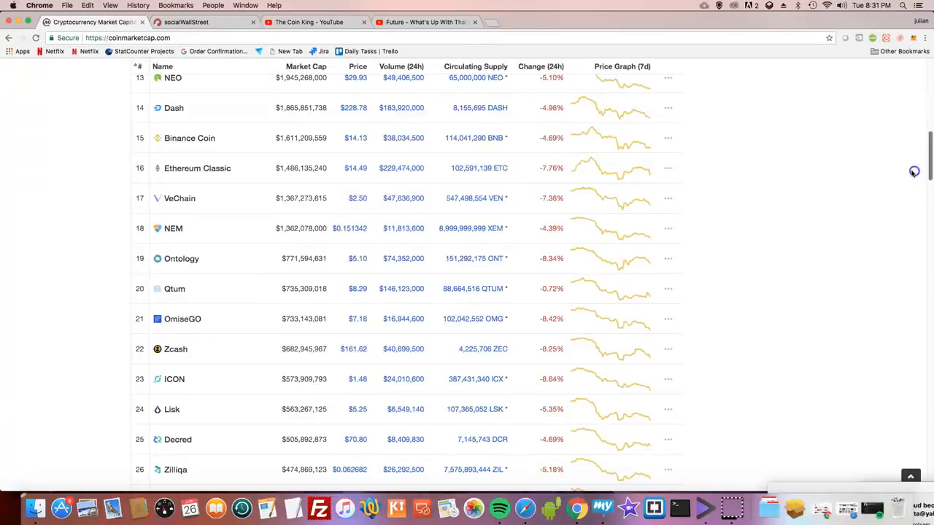
{"action": "mouse_move", "coordinate": [270, 139]}
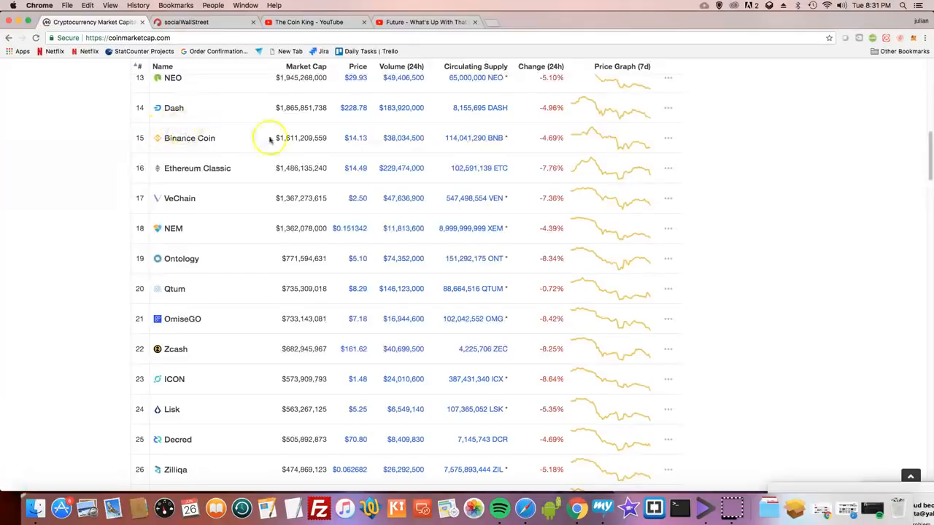
{"action": "scroll", "scroll_direction": "up", "scroll_amount": 3}
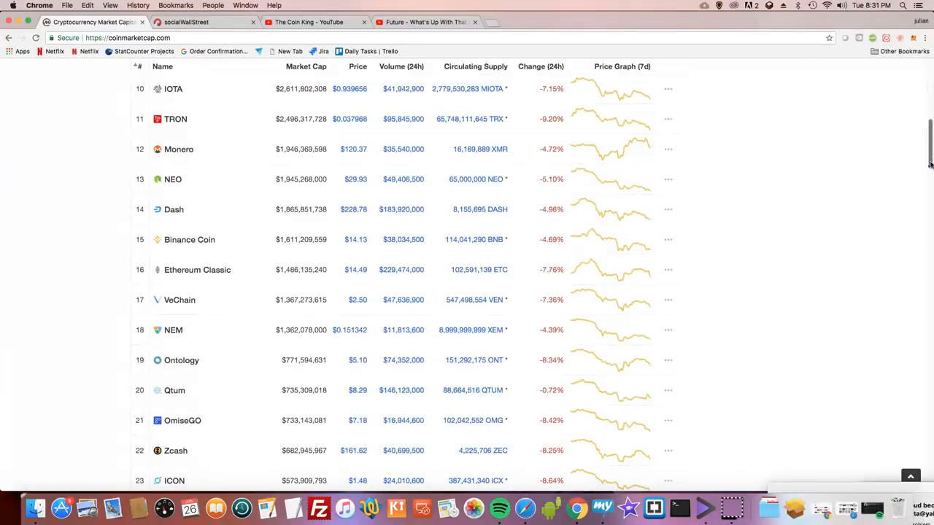
{"action": "scroll", "scroll_direction": "down", "scroll_amount": 3}
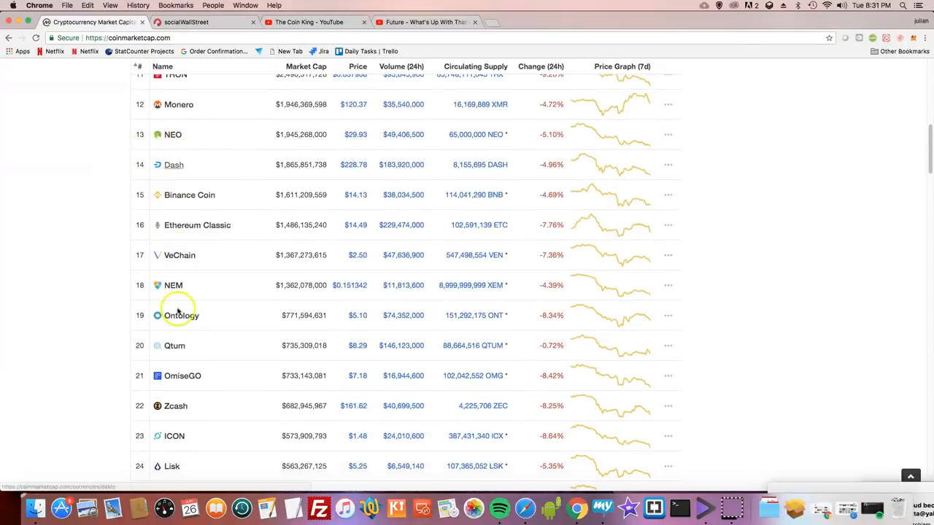
{"action": "mouse_move", "coordinate": [353, 259]}
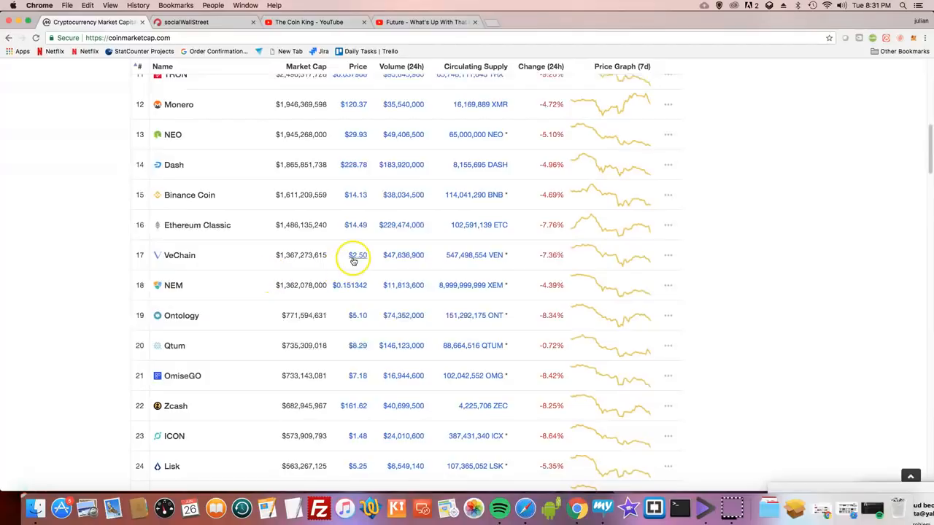
{"action": "scroll", "scroll_direction": "down", "scroll_amount": 3}
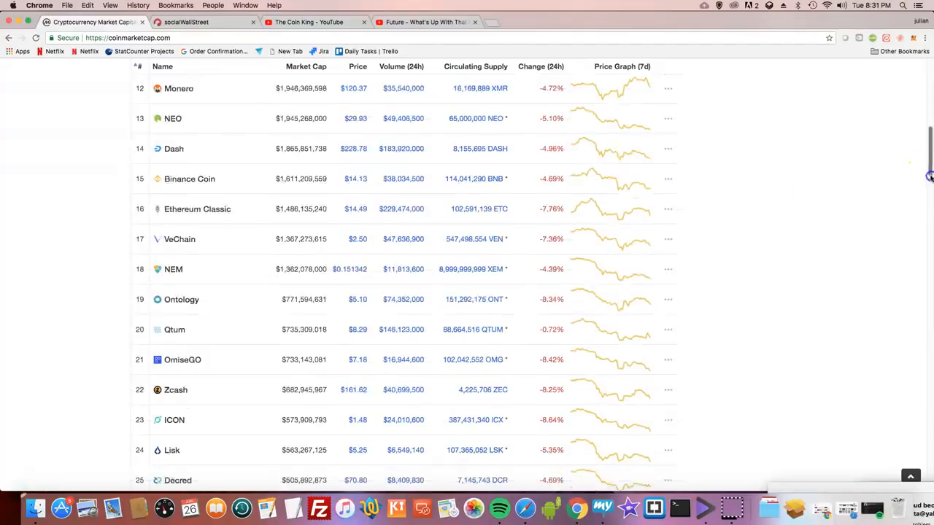
{"action": "scroll", "scroll_direction": "down", "scroll_amount": 3}
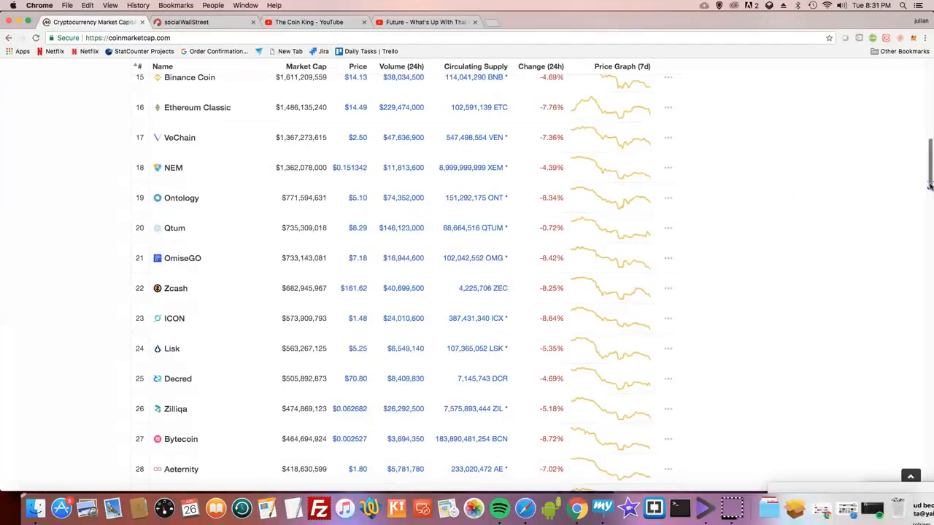
{"action": "scroll", "scroll_direction": "down", "scroll_amount": 3}
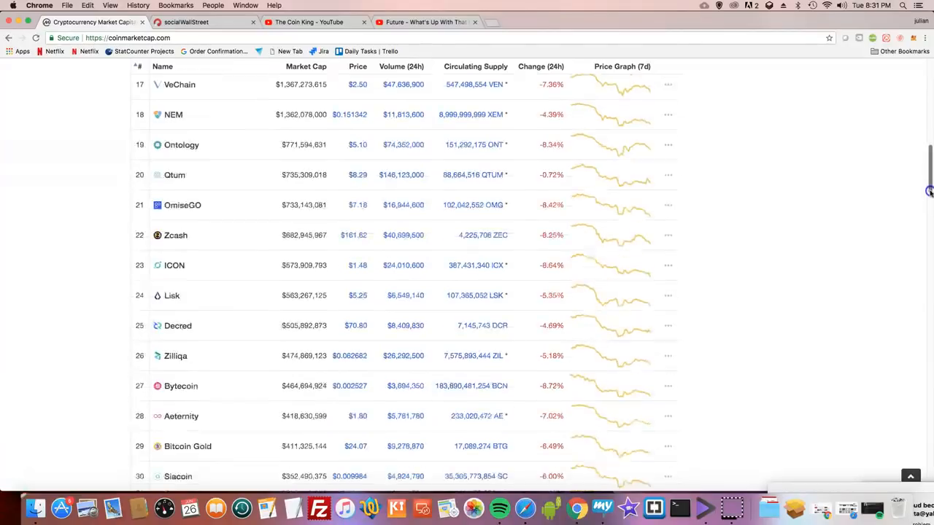
{"action": "scroll", "scroll_direction": "down", "scroll_amount": 3}
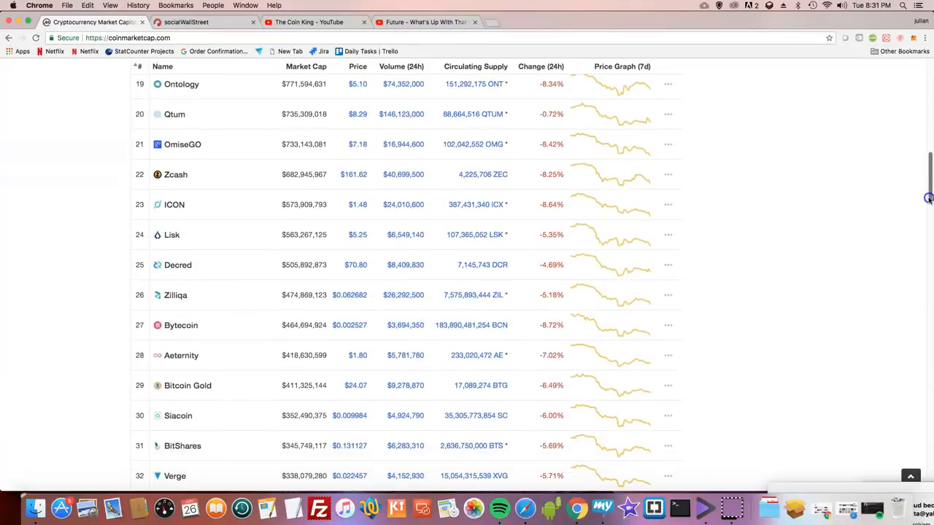
{"action": "scroll", "scroll_direction": "down", "scroll_amount": 3}
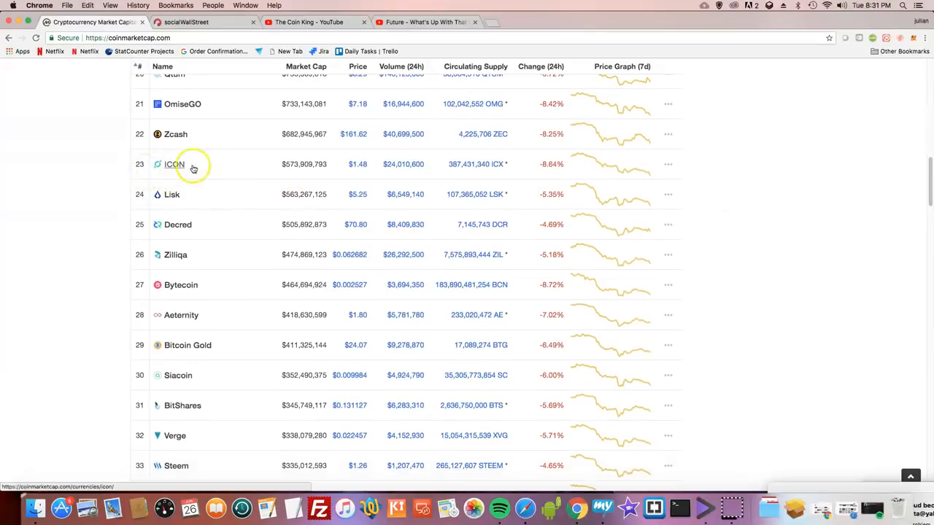
{"action": "mouse_move", "coordinate": [347, 164]}
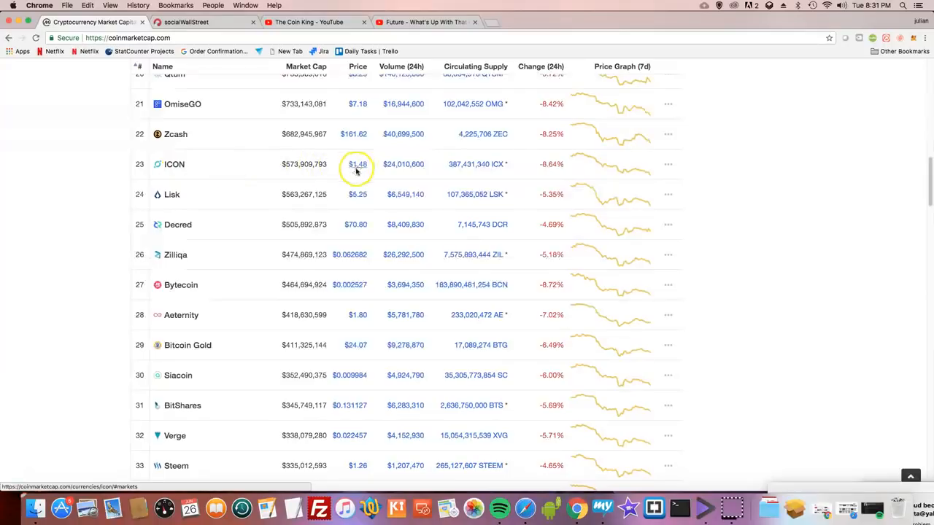
{"action": "mouse_move", "coordinate": [365, 156]}
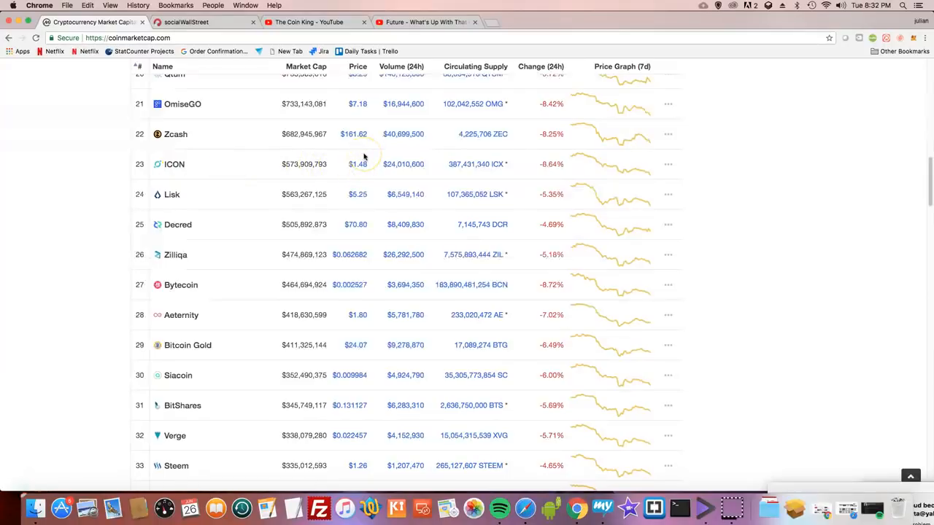
{"action": "mouse_move", "coordinate": [29, 233]}
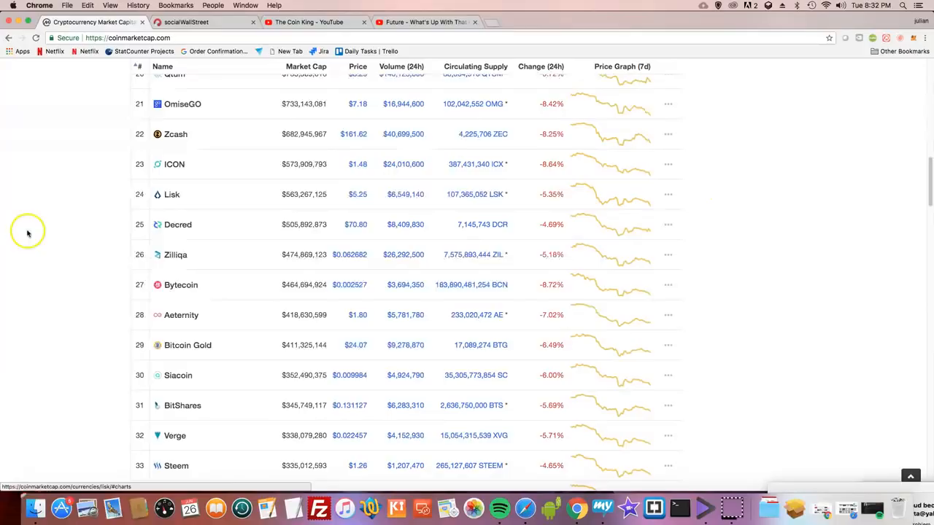
{"action": "mouse_move", "coordinate": [175, 256]}
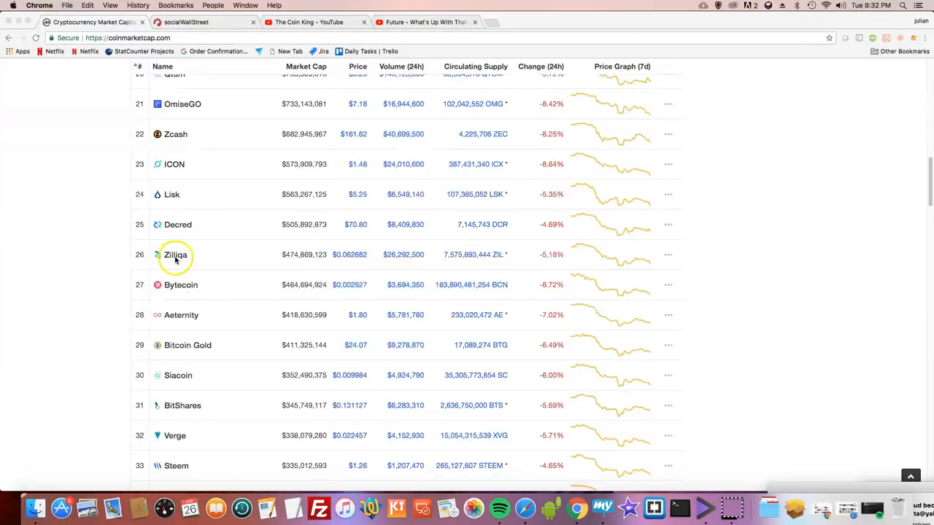
{"action": "mouse_move", "coordinate": [821, 230]}
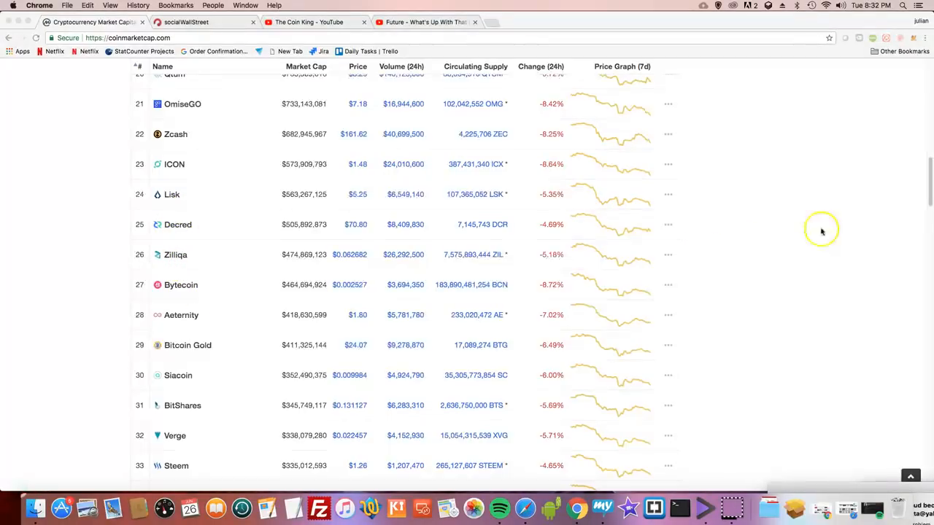
{"action": "mouse_move", "coordinate": [928, 207]}
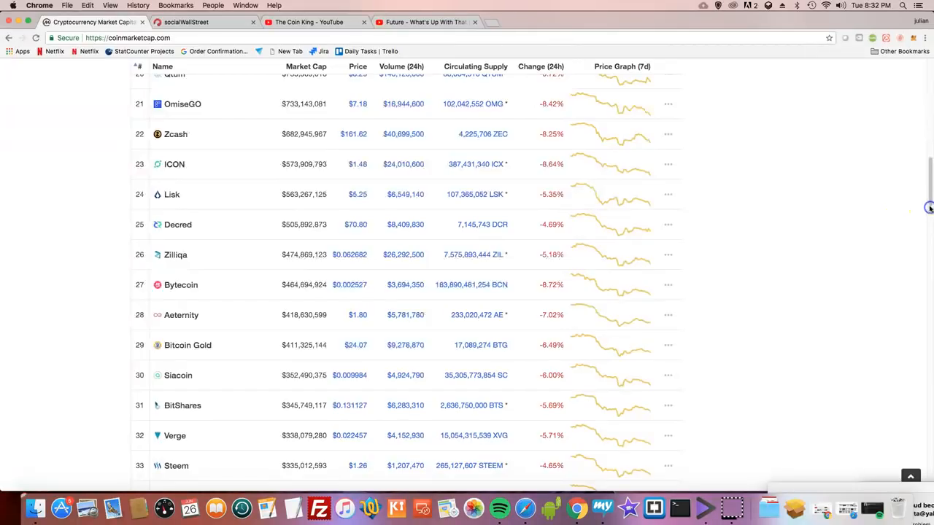
{"action": "scroll", "scroll_direction": "down", "scroll_amount": 3}
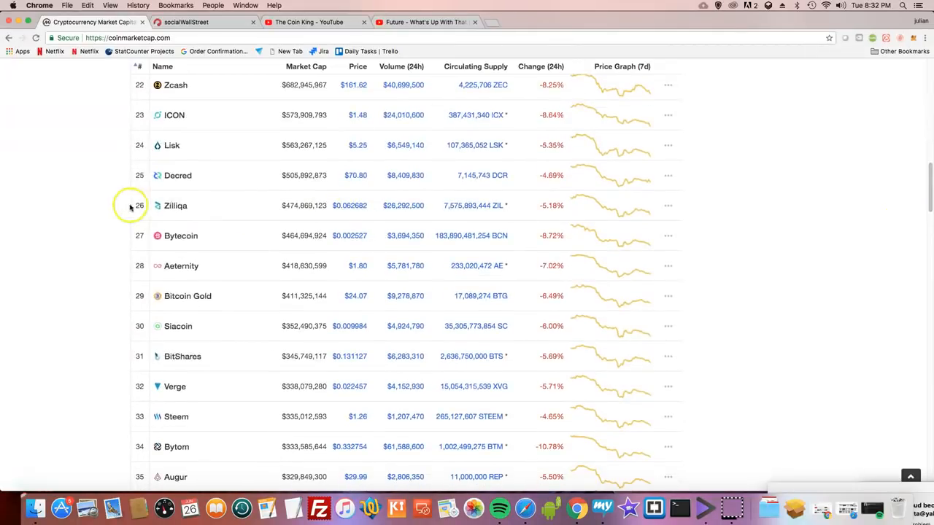
{"action": "mouse_move", "coordinate": [928, 211]}
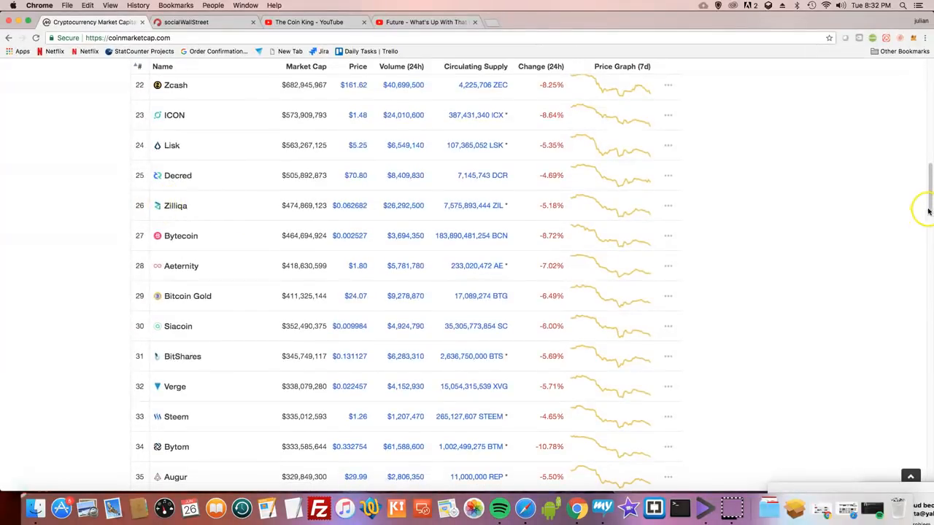
Step: Scroll the rankings down to the rows around ranks 32–44, including Verge, Steem, 0x and Golem
{"action": "scroll", "scroll_direction": "down", "scroll_amount": 3}
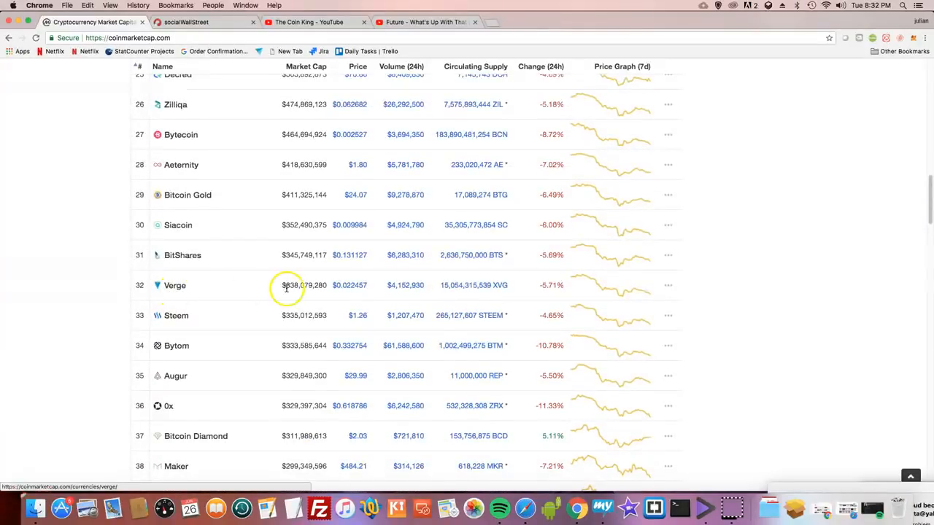
{"action": "mouse_move", "coordinate": [351, 285]}
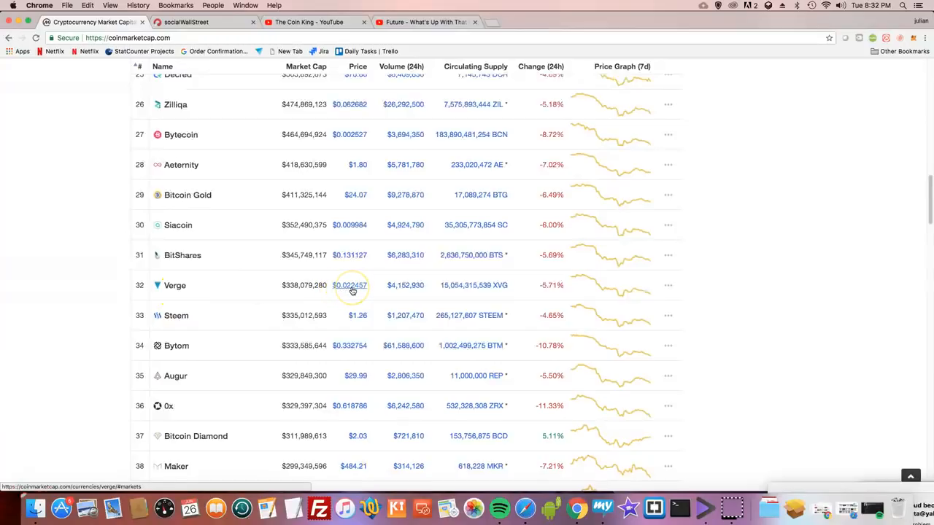
{"action": "mouse_move", "coordinate": [333, 296]}
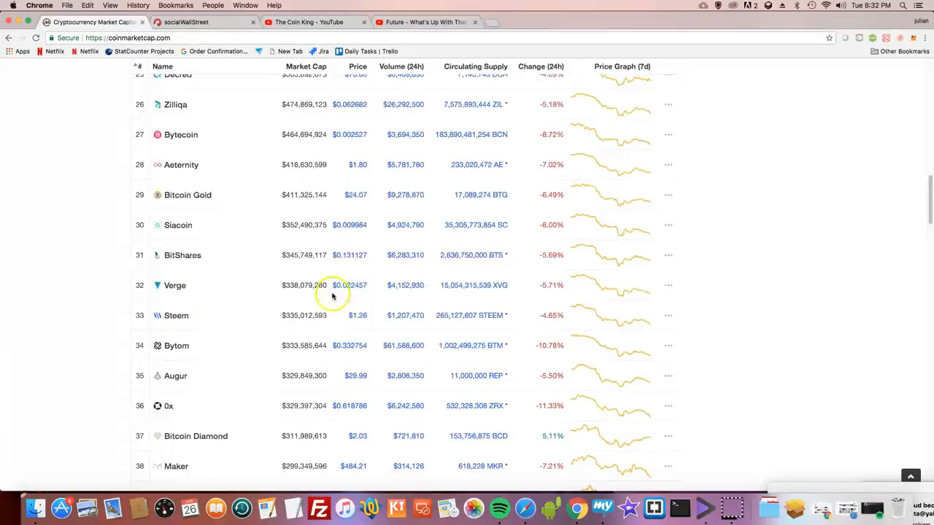
{"action": "mouse_move", "coordinate": [344, 295]}
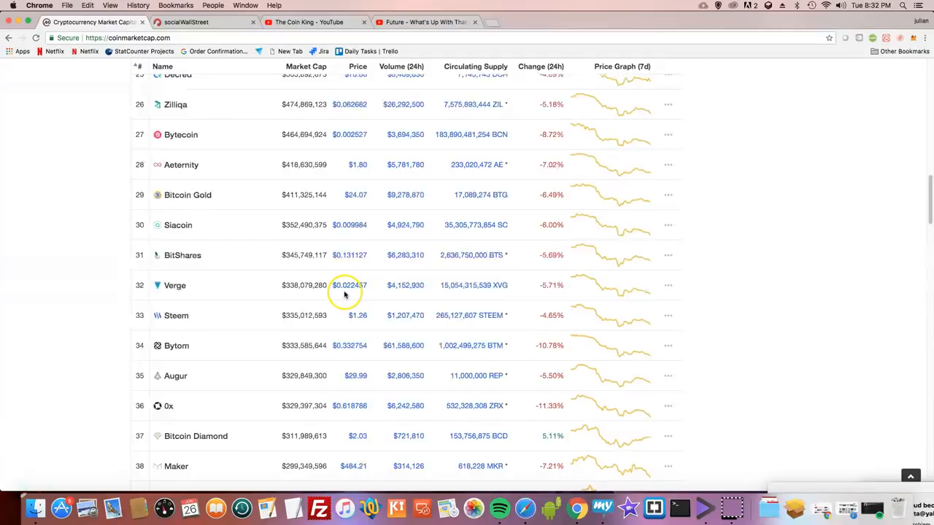
{"action": "mouse_move", "coordinate": [93, 305]}
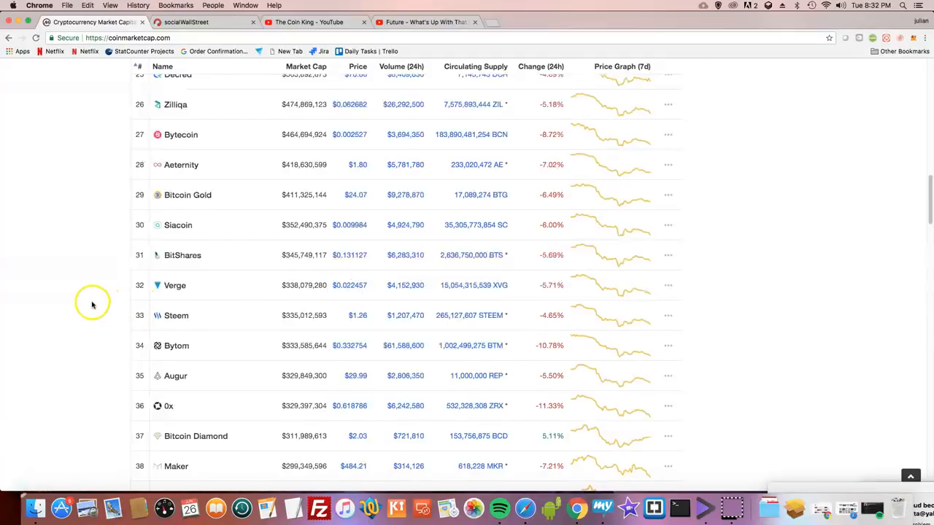
{"action": "mouse_move", "coordinate": [96, 298]}
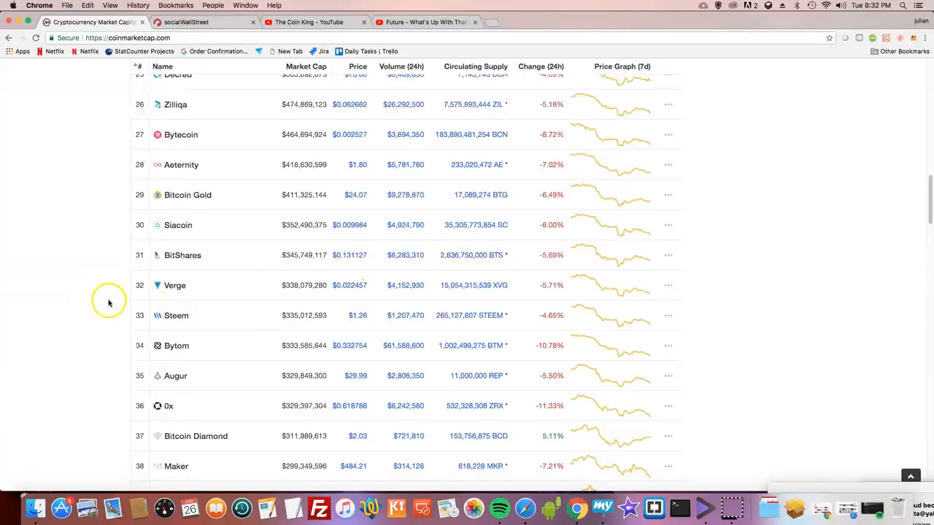
{"action": "mouse_move", "coordinate": [341, 285]}
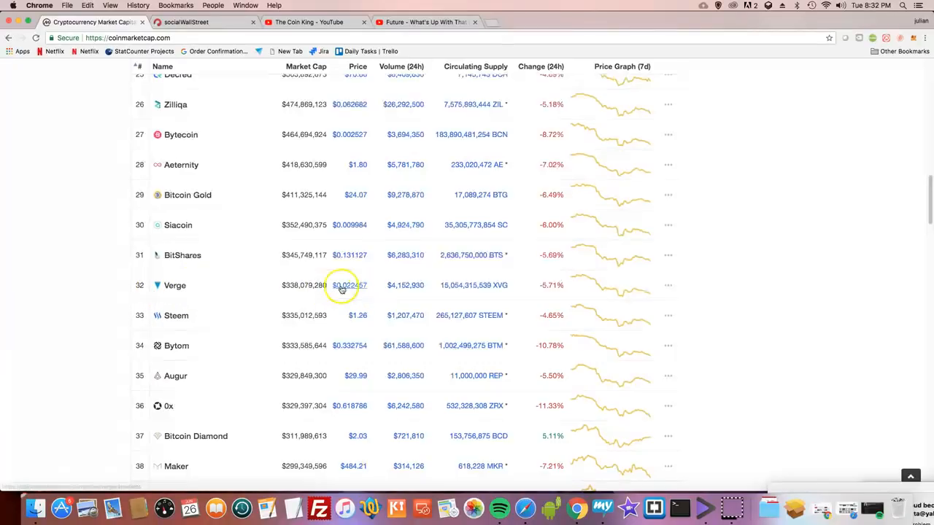
{"action": "mouse_move", "coordinate": [219, 301]}
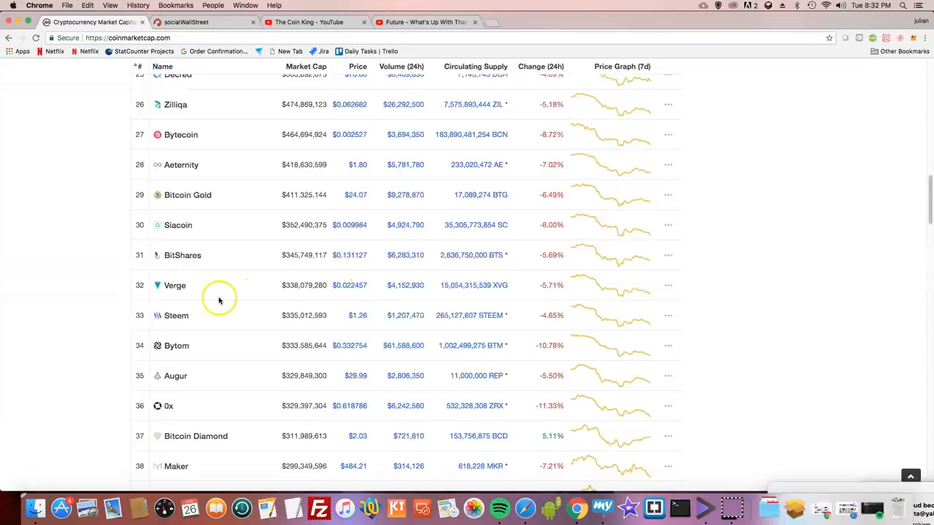
{"action": "mouse_move", "coordinate": [209, 294]}
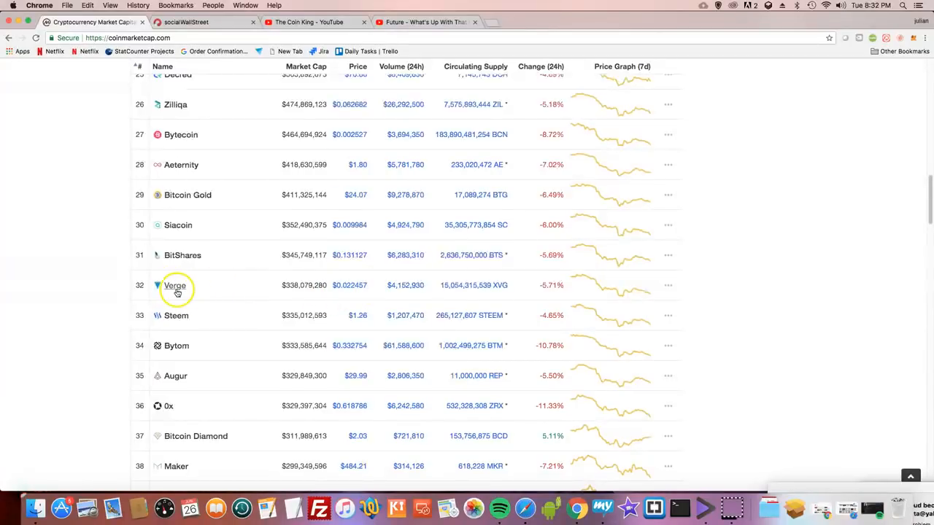
{"action": "mouse_move", "coordinate": [919, 232]}
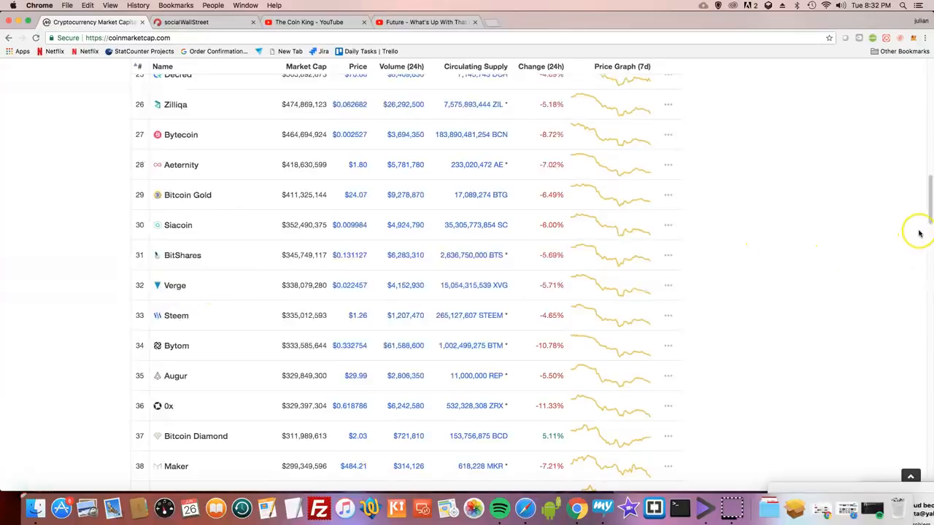
{"action": "scroll", "scroll_direction": "down", "scroll_amount": 3}
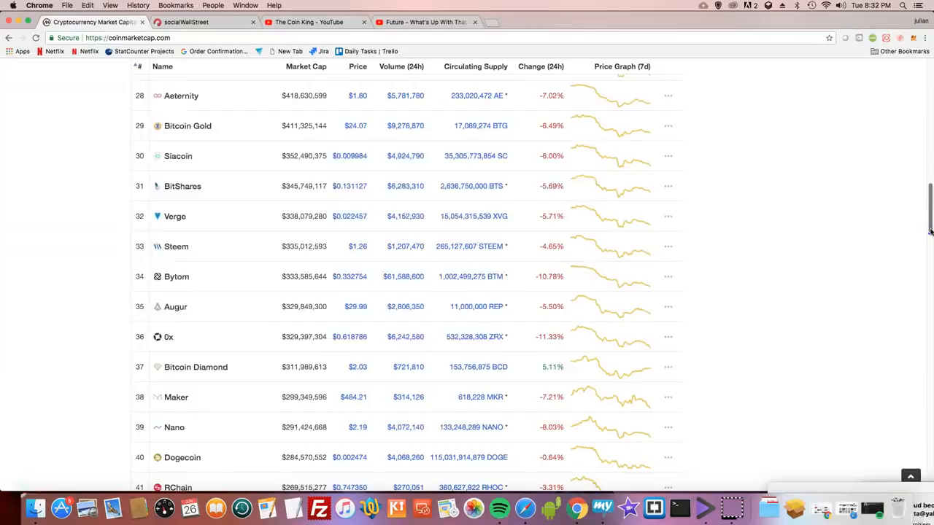
{"action": "mouse_move", "coordinate": [621, 226]}
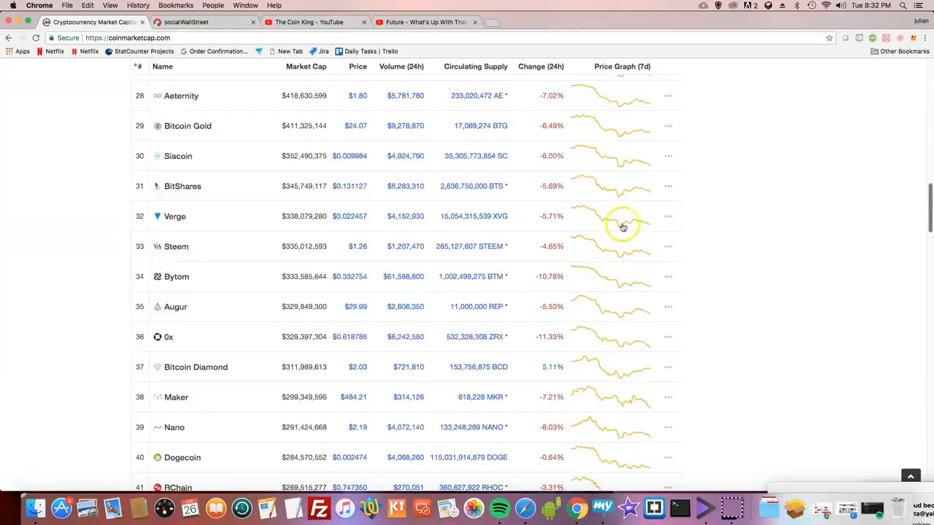
{"action": "mouse_move", "coordinate": [175, 216]}
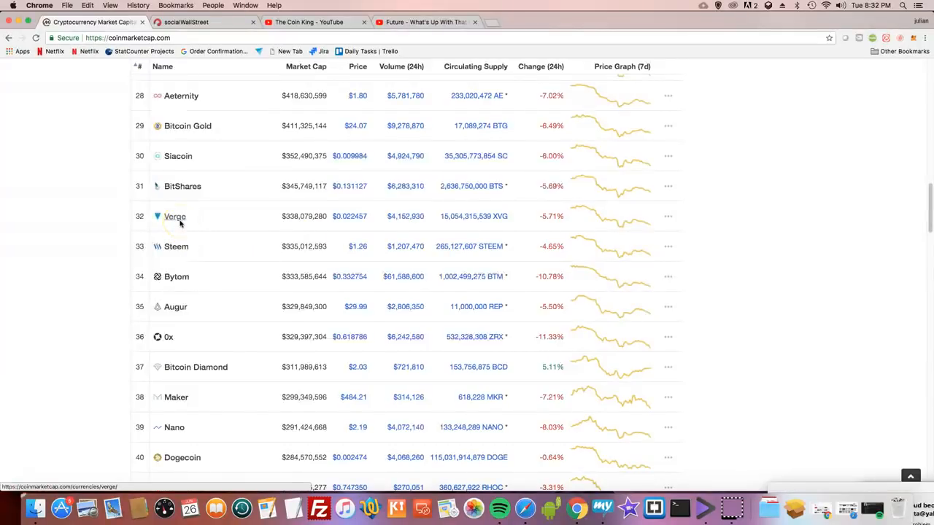
{"action": "mouse_move", "coordinate": [922, 228]}
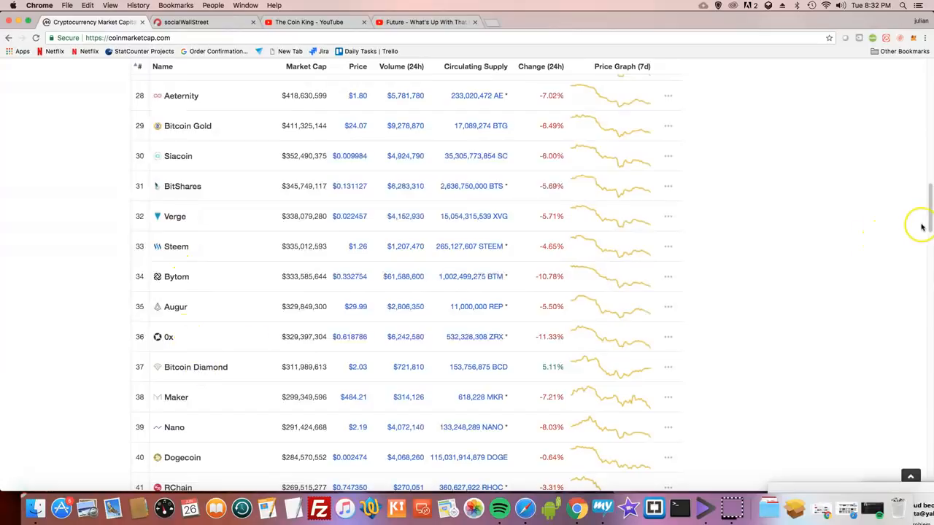
{"action": "scroll", "scroll_direction": "down", "scroll_amount": 3}
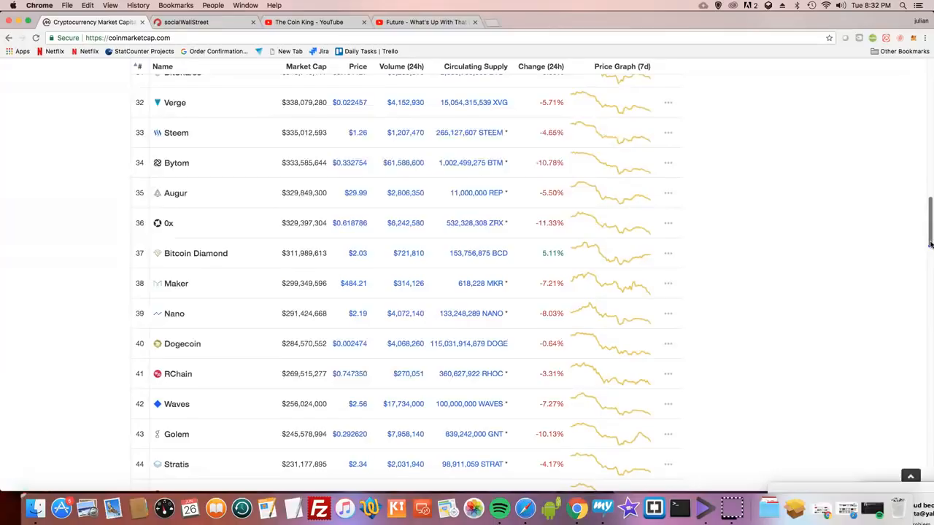
{"action": "scroll", "scroll_direction": "down", "scroll_amount": 3}
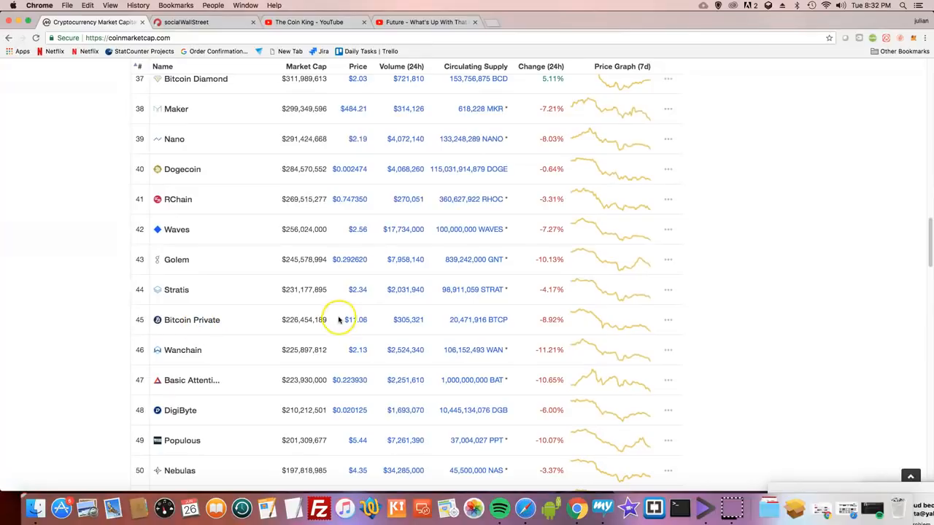
{"action": "mouse_move", "coordinate": [391, 328]}
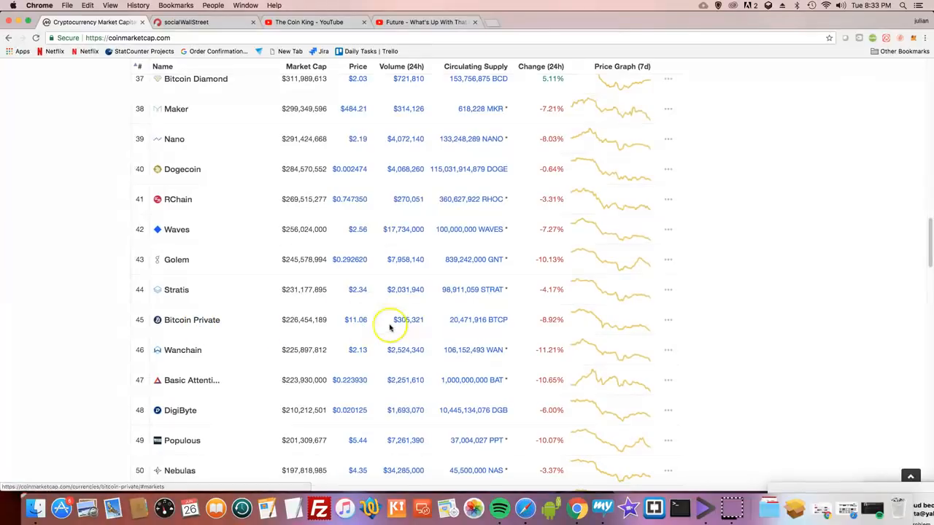
{"action": "mouse_move", "coordinate": [365, 321]}
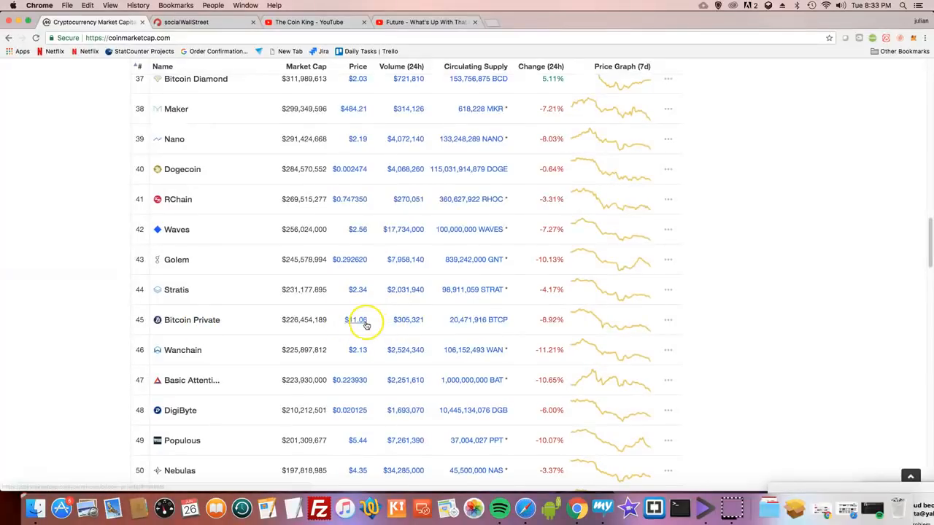
{"action": "mouse_move", "coordinate": [473, 319]}
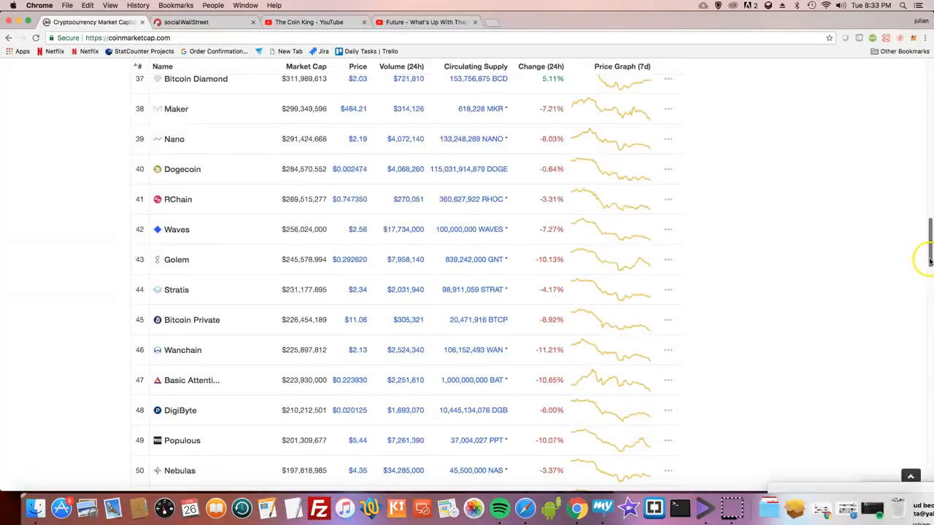
Step: Scroll further down to ranks 59–71, from Aion through Dentacoin
{"action": "scroll", "scroll_direction": "down", "scroll_amount": 3}
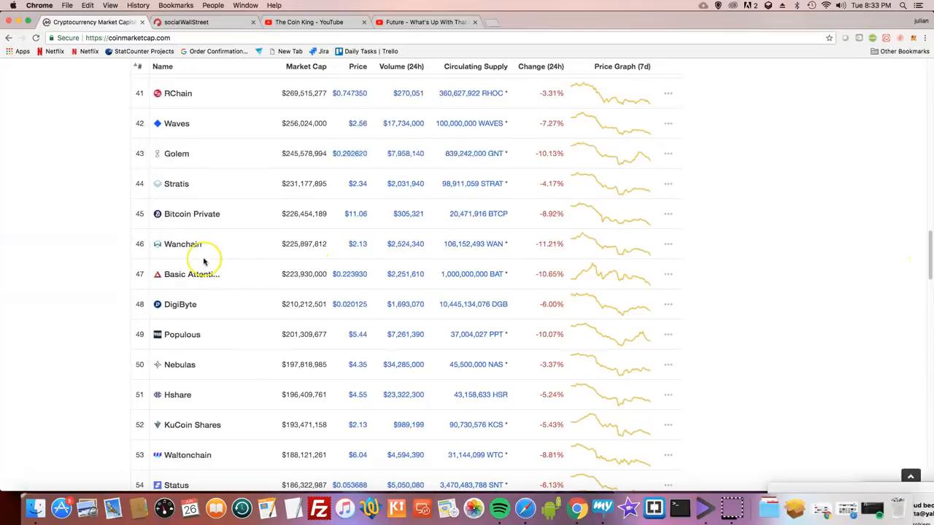
{"action": "mouse_move", "coordinate": [357, 243]}
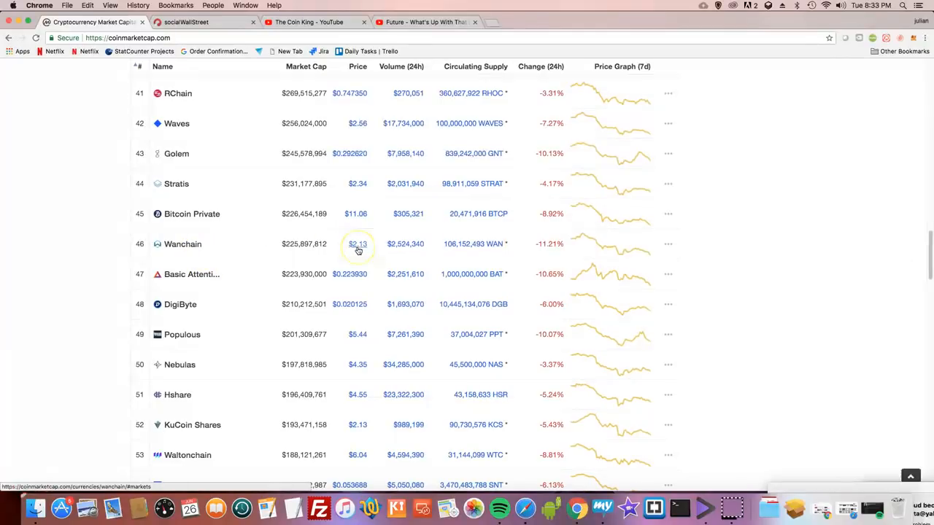
{"action": "mouse_move", "coordinate": [254, 265]}
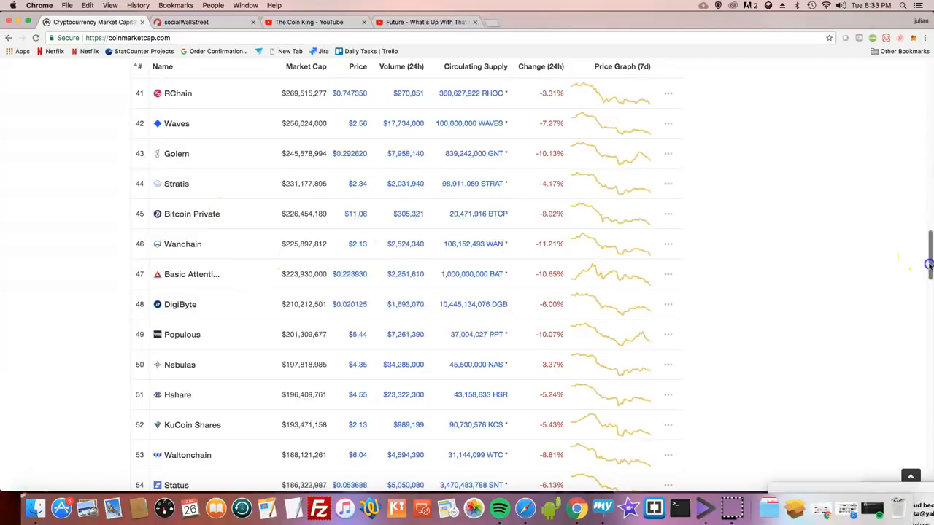
{"action": "scroll", "scroll_direction": "down", "scroll_amount": 3}
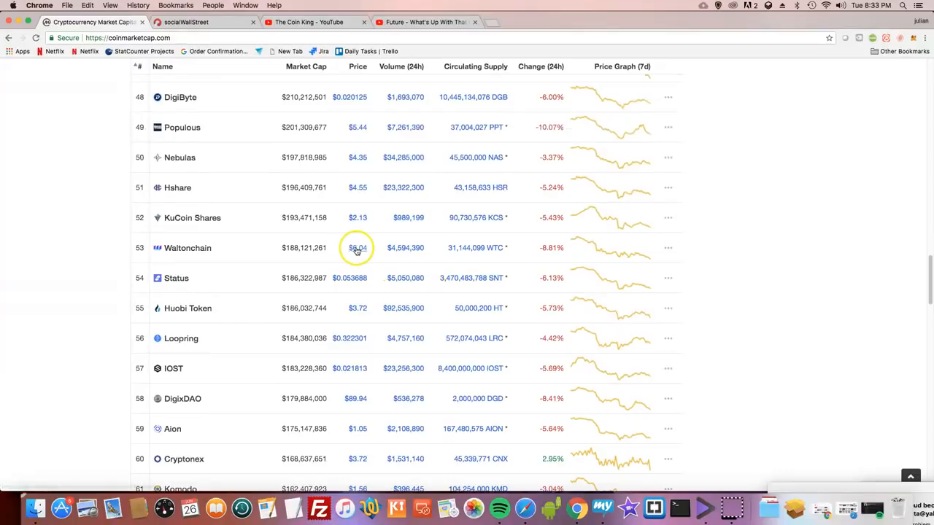
{"action": "mouse_move", "coordinate": [213, 367]}
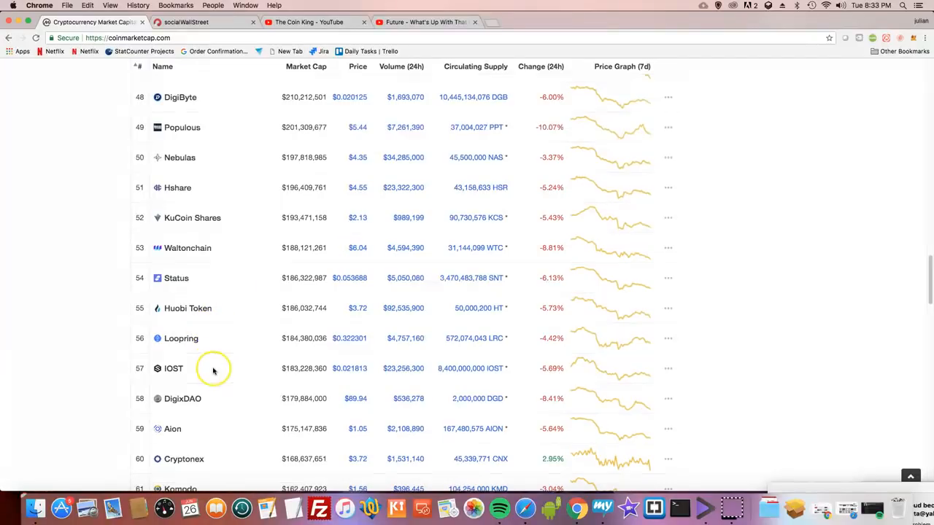
{"action": "mouse_move", "coordinate": [175, 368]}
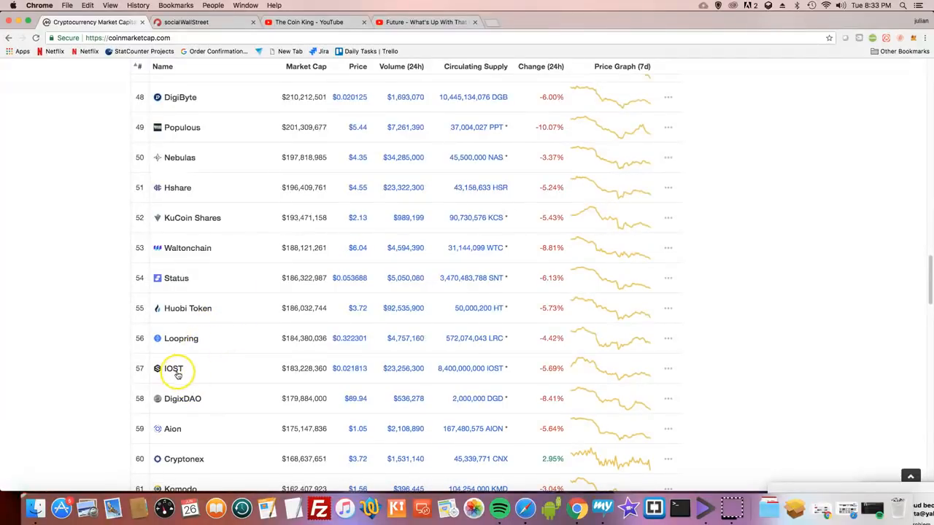
{"action": "mouse_move", "coordinate": [921, 291]}
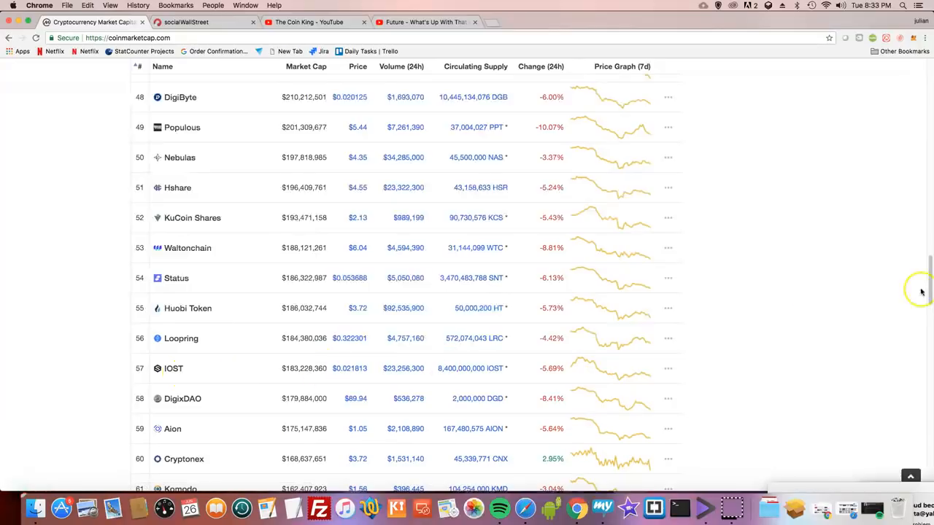
{"action": "scroll", "scroll_direction": "down", "scroll_amount": 3}
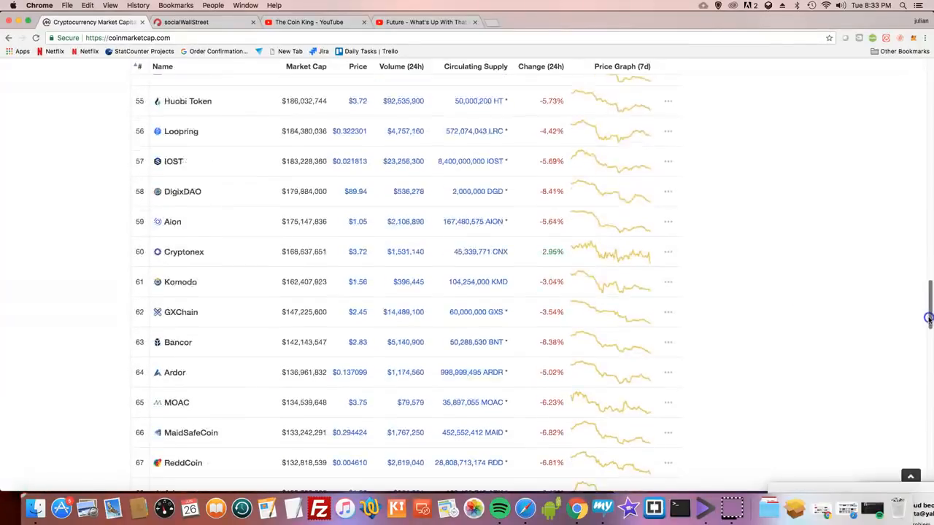
{"action": "scroll", "scroll_direction": "down", "scroll_amount": 3}
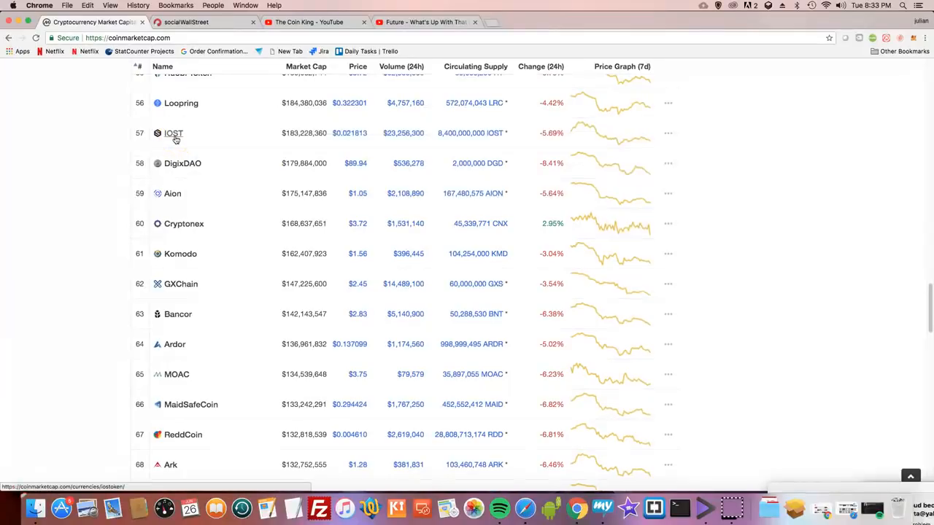
{"action": "mouse_move", "coordinate": [169, 199]}
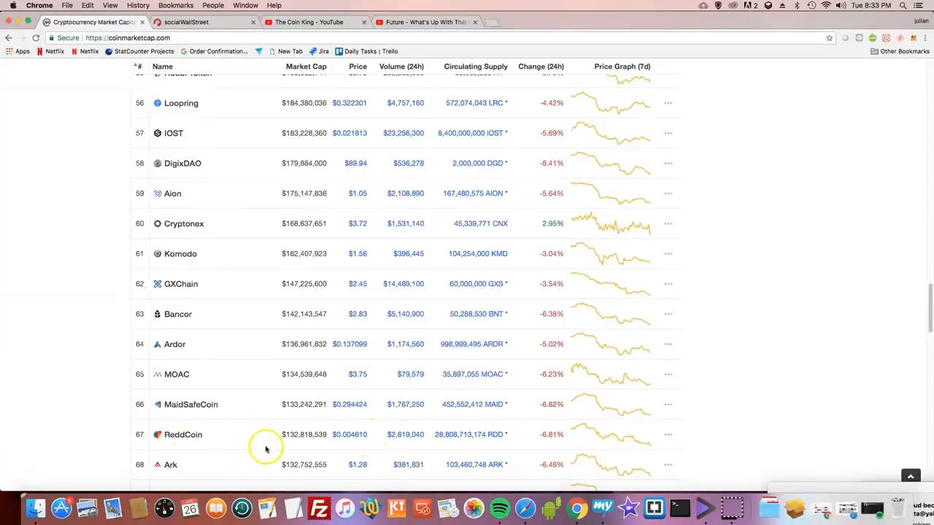
{"action": "mouse_move", "coordinate": [184, 434]}
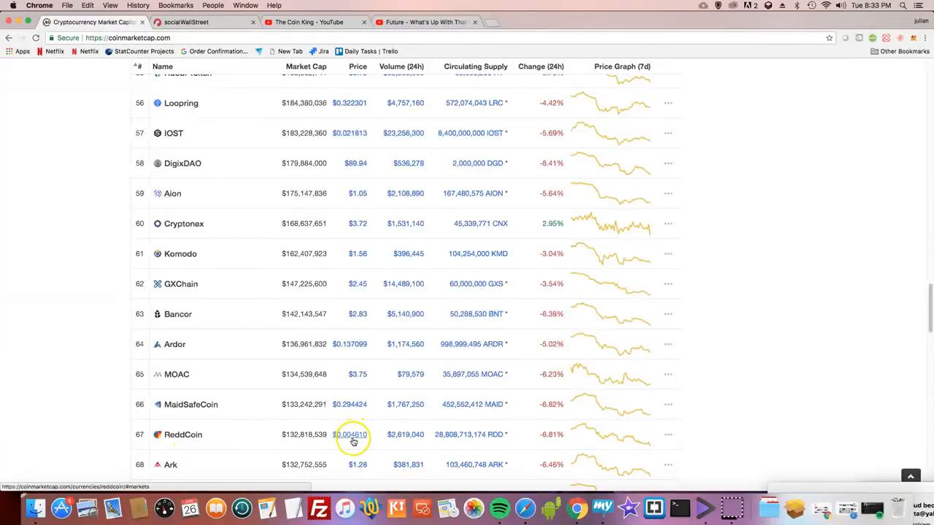
{"action": "scroll", "scroll_direction": "down", "scroll_amount": 3}
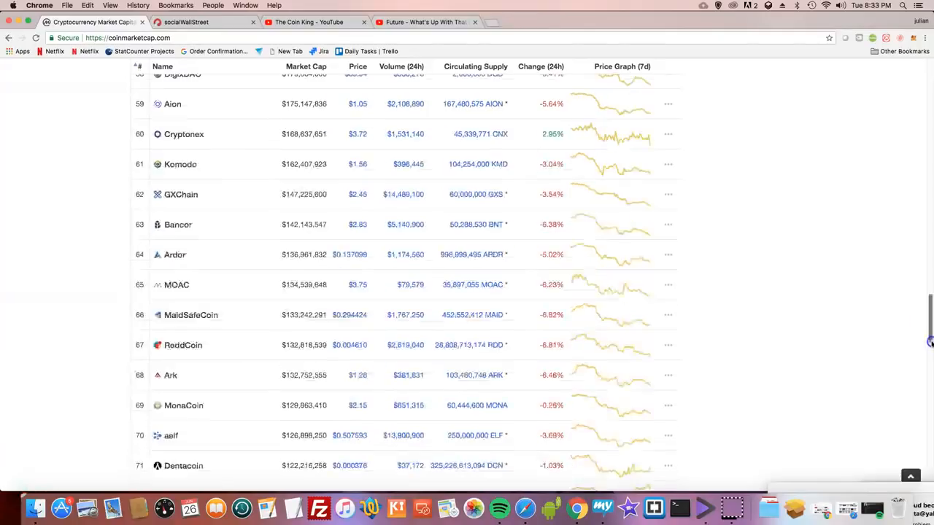
Step: Scroll down to rank 100 at ZCoin and the Total Market Cap line
{"action": "scroll", "scroll_direction": "down", "scroll_amount": 3}
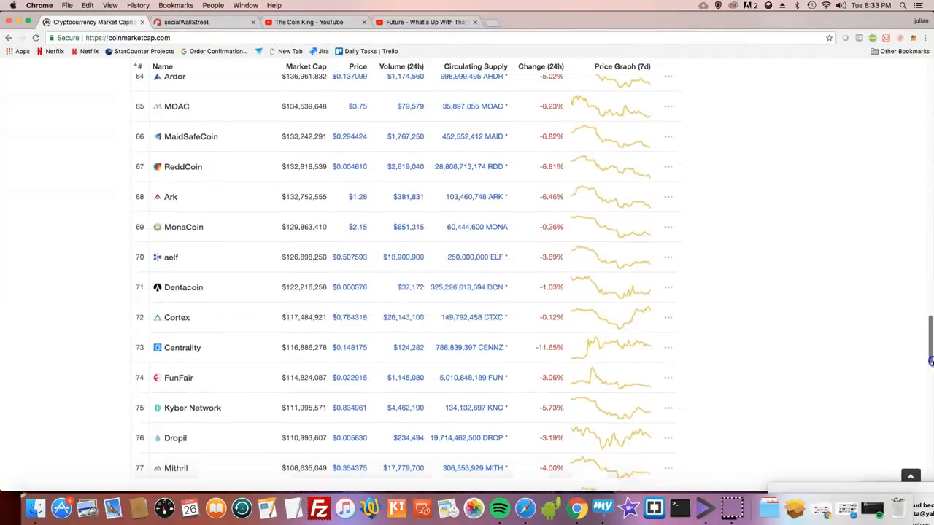
{"action": "scroll", "scroll_direction": "down", "scroll_amount": 3}
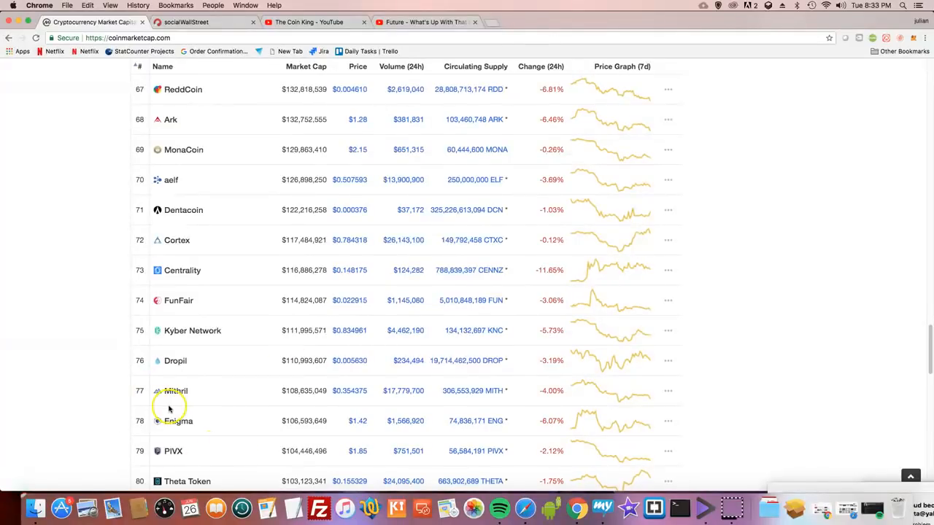
{"action": "mouse_move", "coordinate": [735, 467]}
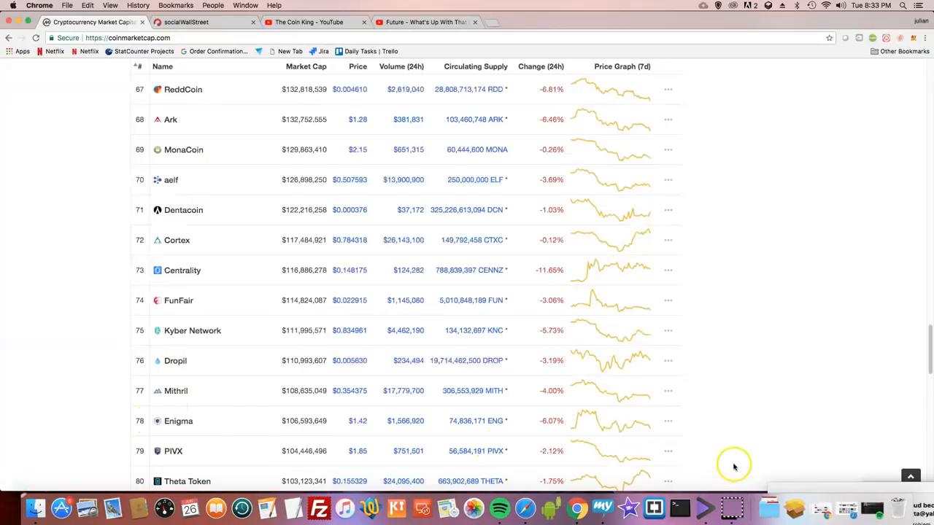
{"action": "mouse_move", "coordinate": [916, 361]}
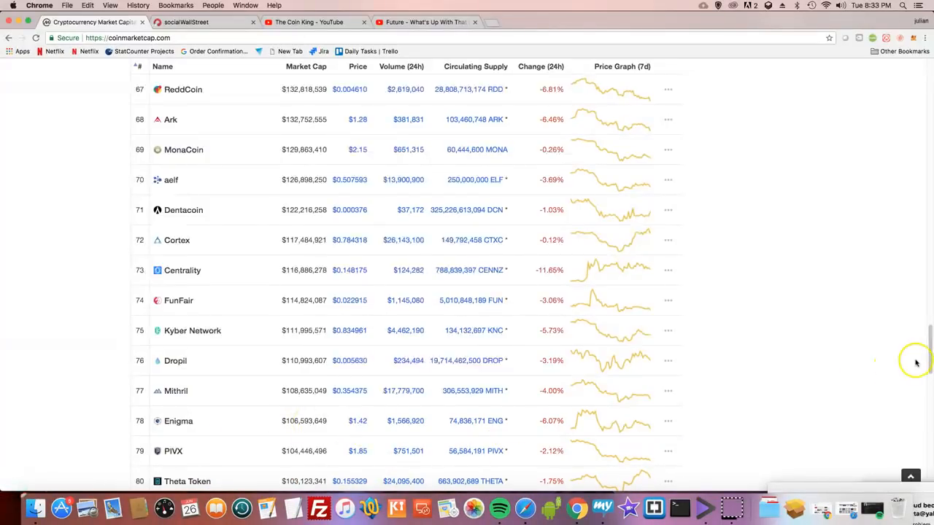
{"action": "scroll", "scroll_direction": "down", "scroll_amount": 3}
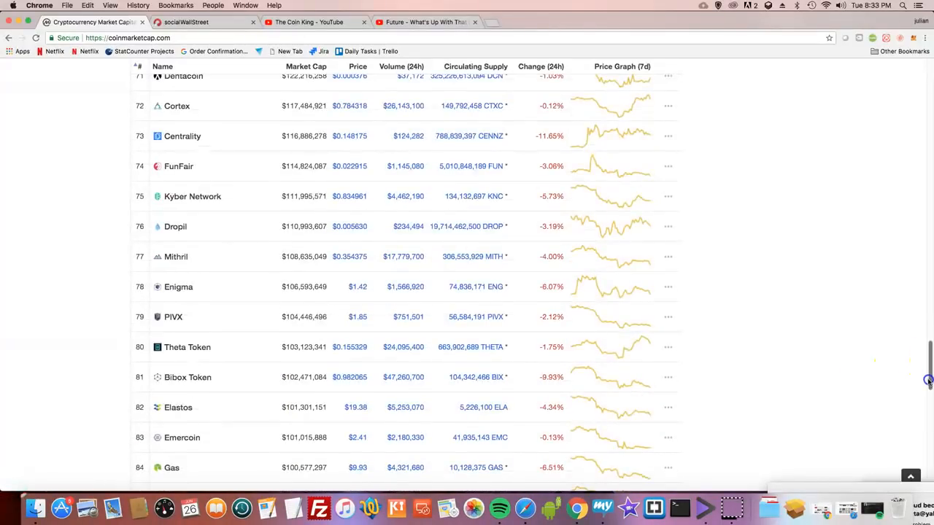
{"action": "scroll", "scroll_direction": "down", "scroll_amount": 3}
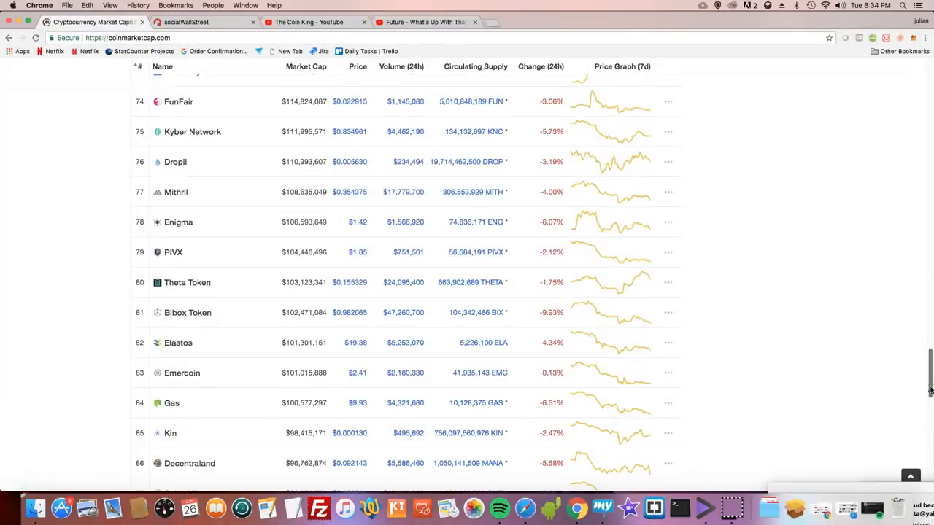
{"action": "scroll", "scroll_direction": "down", "scroll_amount": 3}
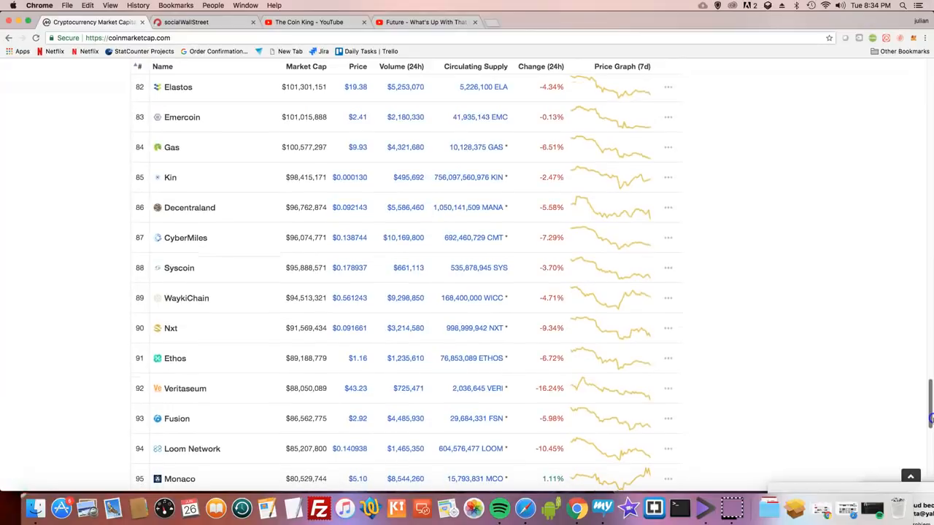
{"action": "scroll", "scroll_direction": "down", "scroll_amount": 3}
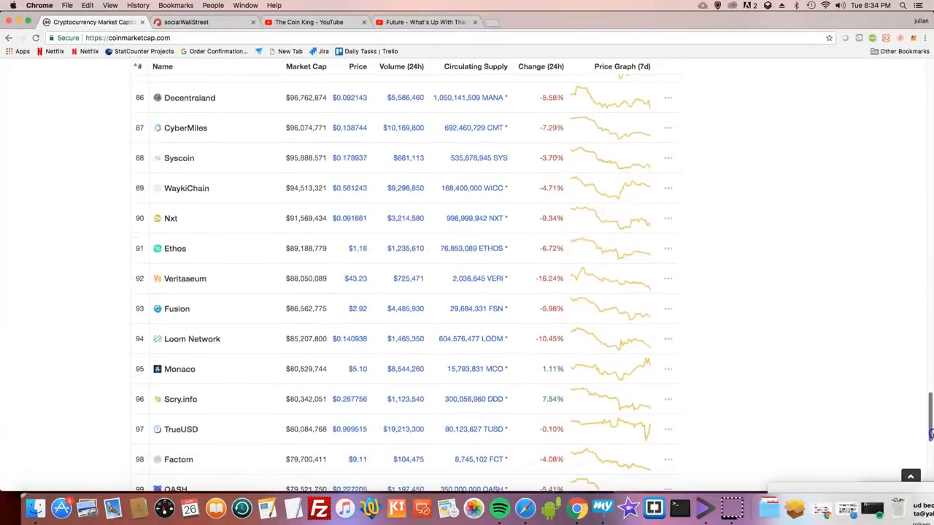
Step: Scroll back up the table to the coins ranked around 38–51
{"action": "scroll", "scroll_direction": "up", "scroll_amount": 3}
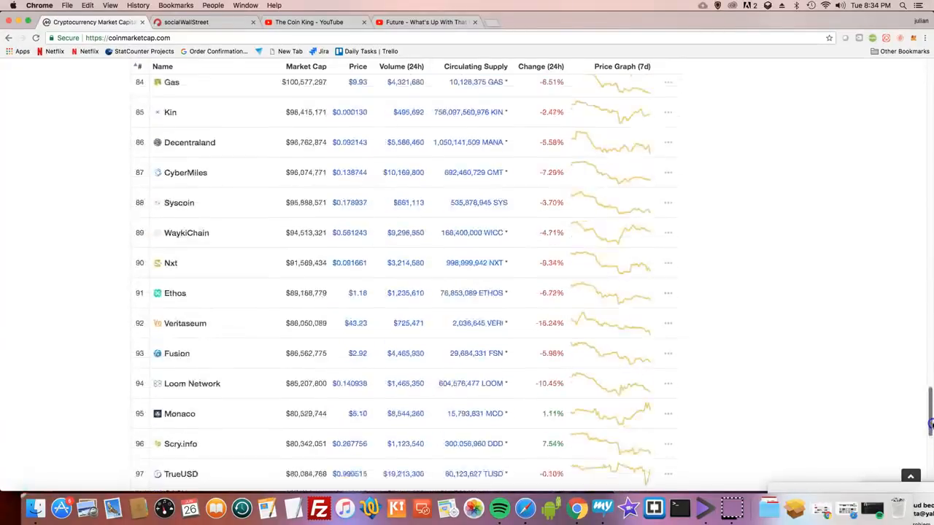
{"action": "scroll", "scroll_direction": "up", "scroll_amount": 3}
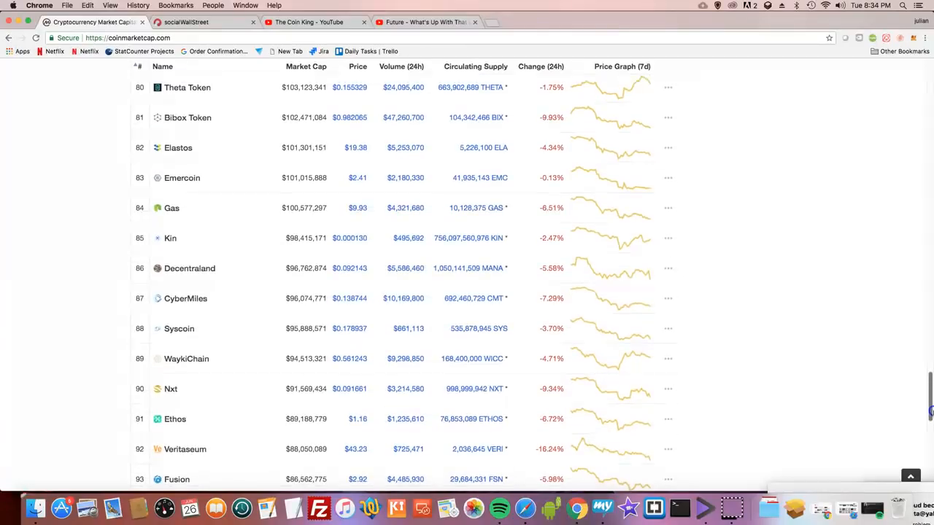
{"action": "scroll", "scroll_direction": "up", "scroll_amount": 3}
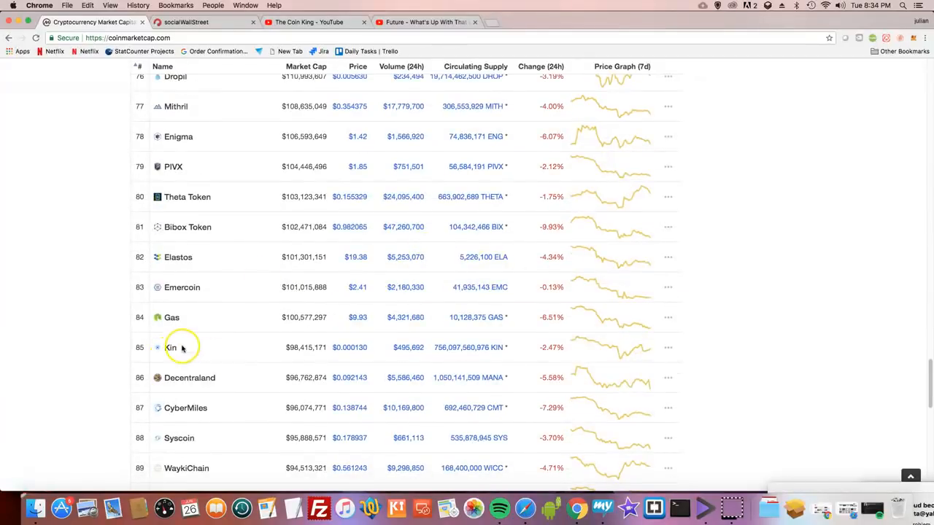
{"action": "mouse_move", "coordinate": [184, 148]}
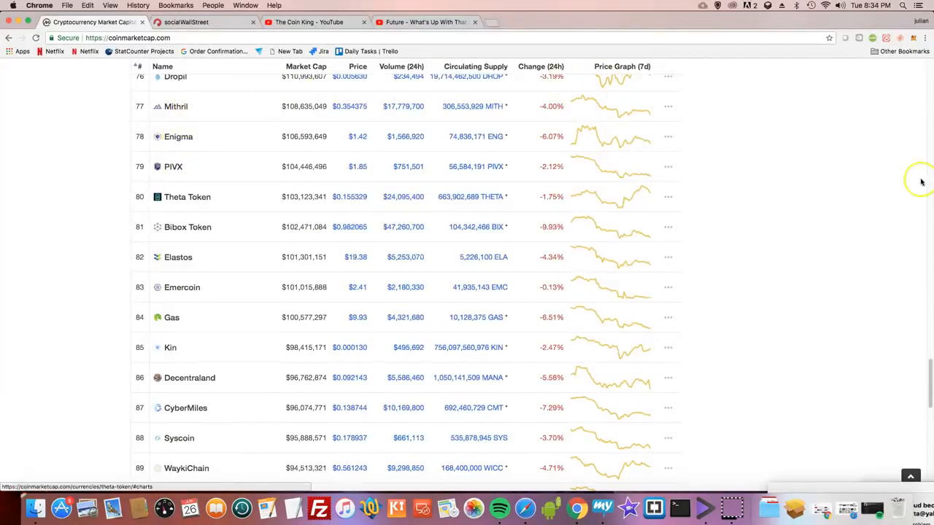
{"action": "scroll", "scroll_direction": "down", "scroll_amount": 3}
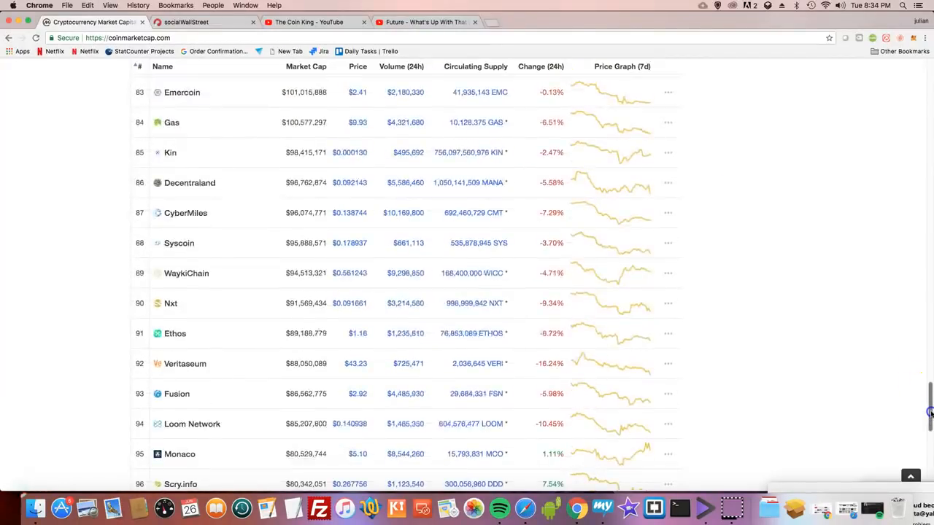
{"action": "scroll", "scroll_direction": "down", "scroll_amount": 3}
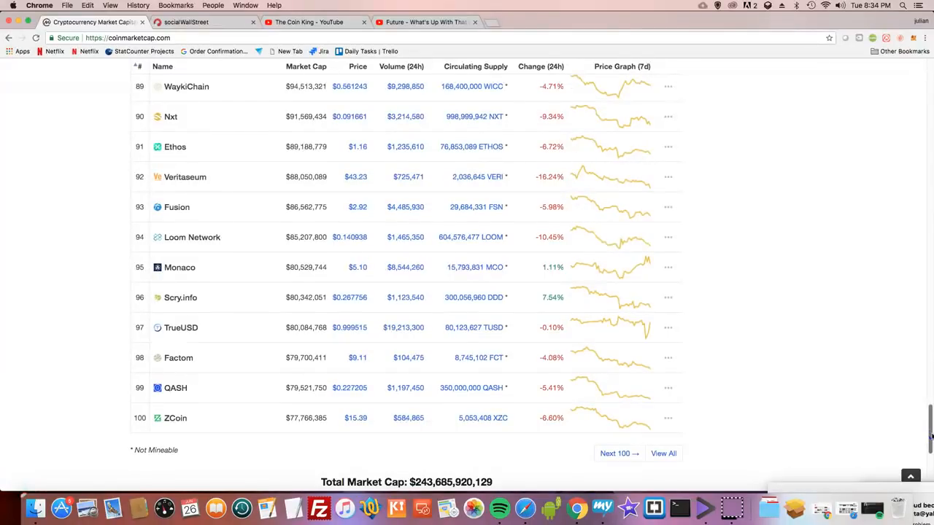
{"action": "scroll", "scroll_direction": "up", "scroll_amount": 3}
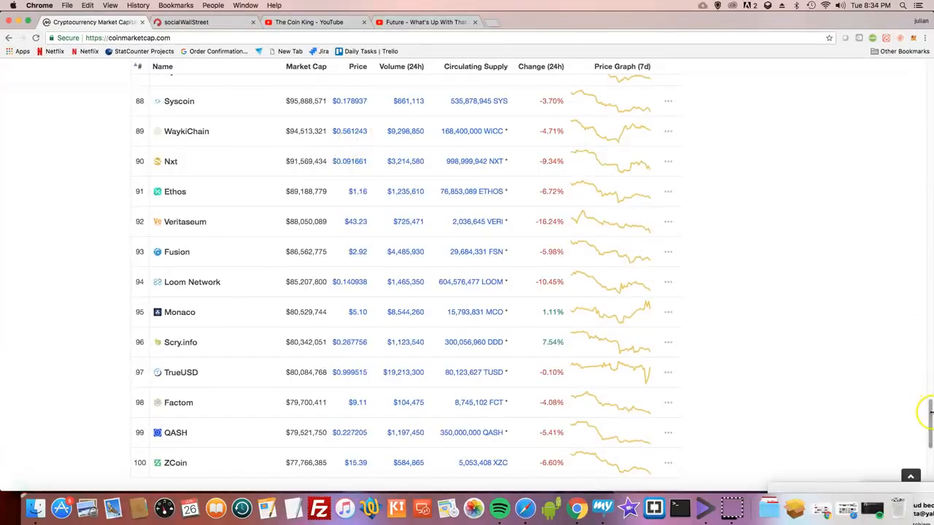
{"action": "mouse_move", "coordinate": [926, 99]}
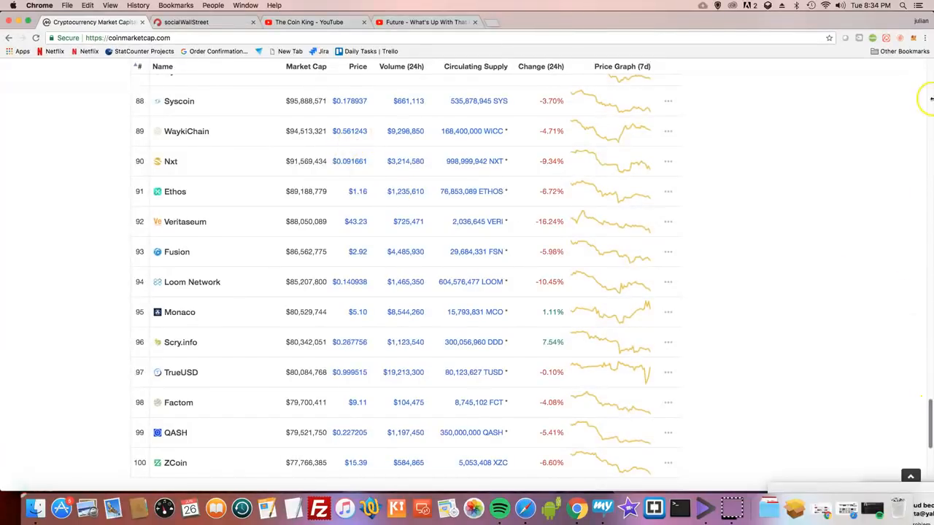
{"action": "scroll", "scroll_direction": "up", "scroll_amount": 3}
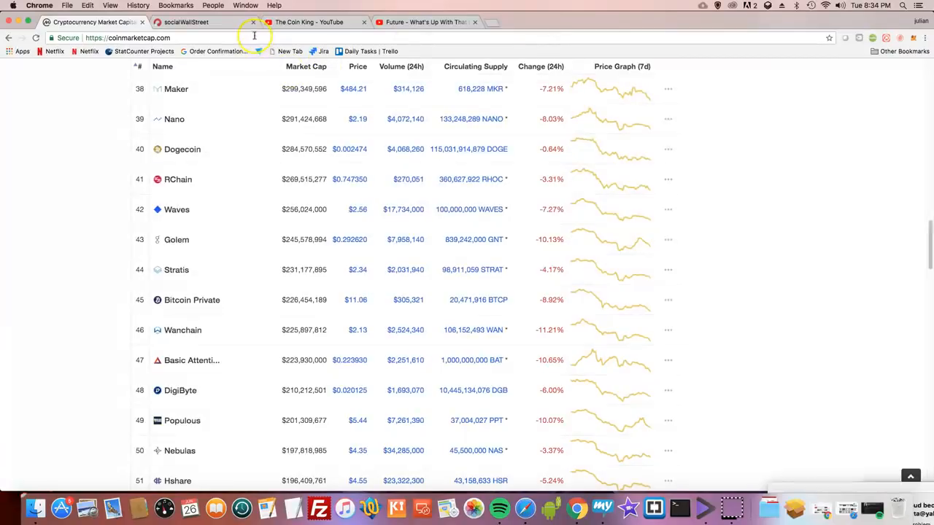
Step: Switch to the Coin King YouTube channel page showing its uploaded videos
{"action": "left_click", "coordinate": [314, 22]}
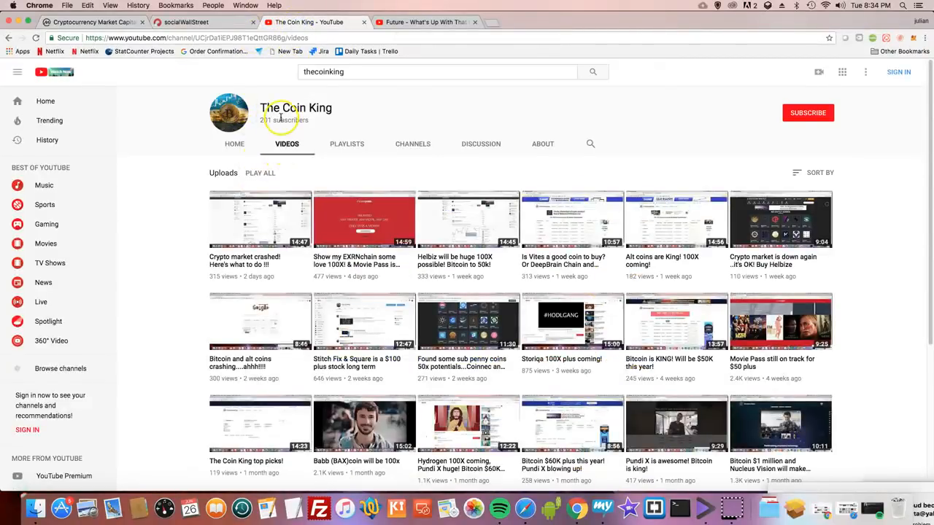
{"action": "mouse_move", "coordinate": [348, 131]}
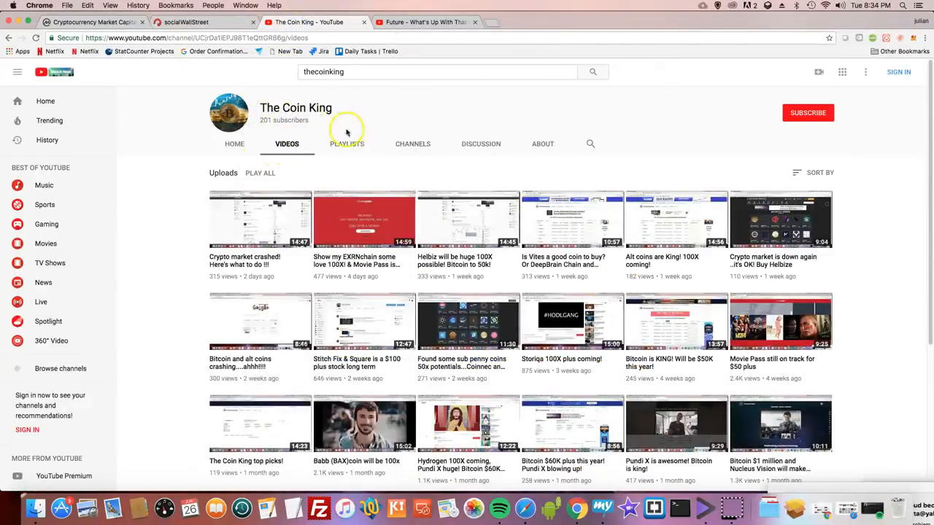
{"action": "mouse_move", "coordinate": [245, 259]}
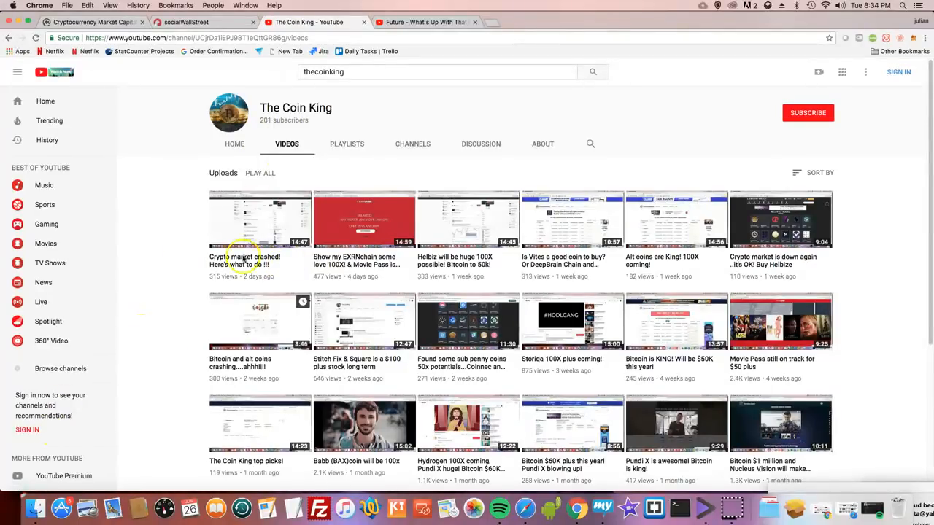
{"action": "mouse_move", "coordinate": [62, 503]}
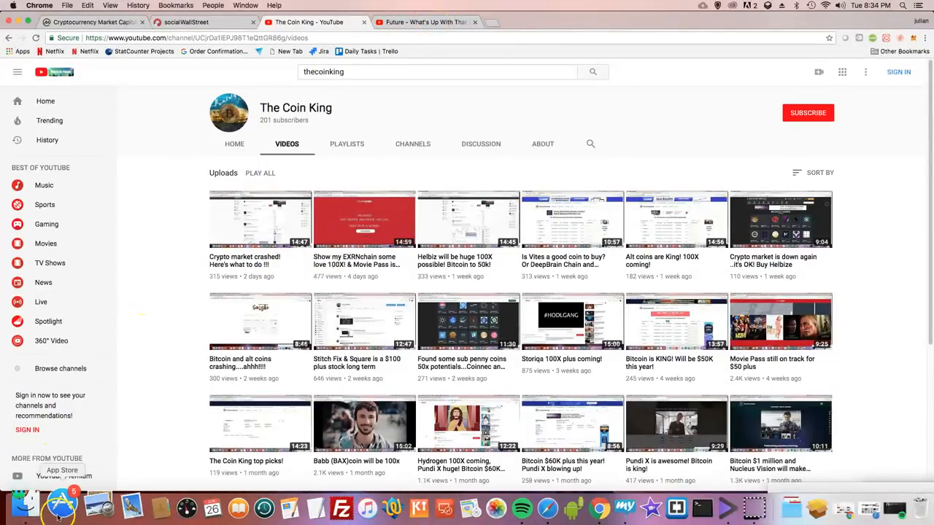